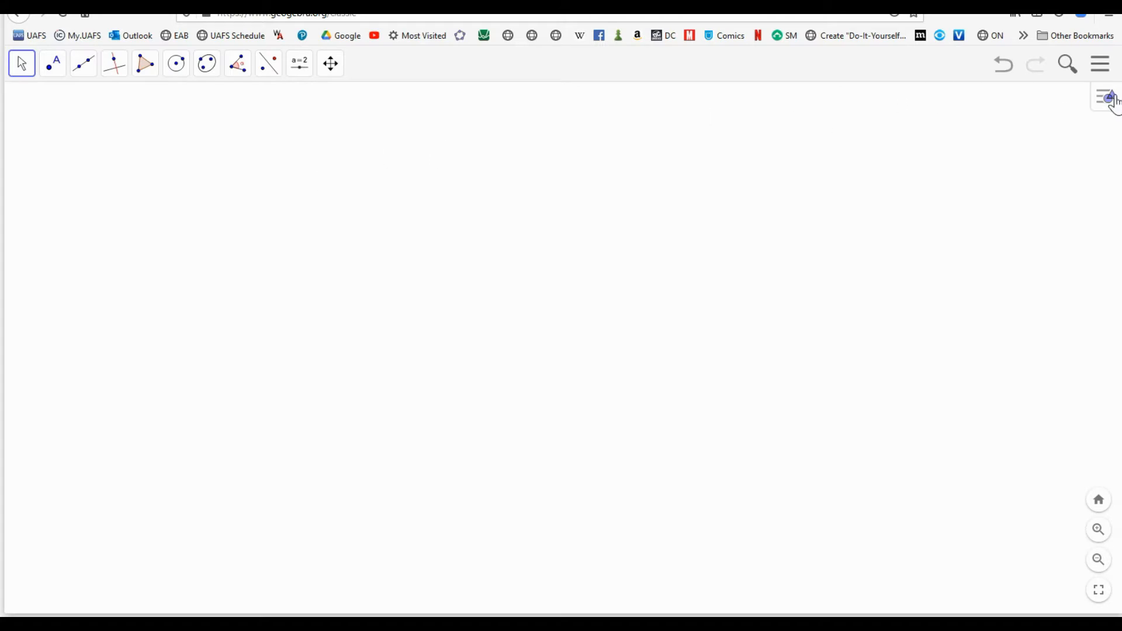
Show the coordinate axes and a major/minor gridline grid on the graphing area.
click(1101, 96)
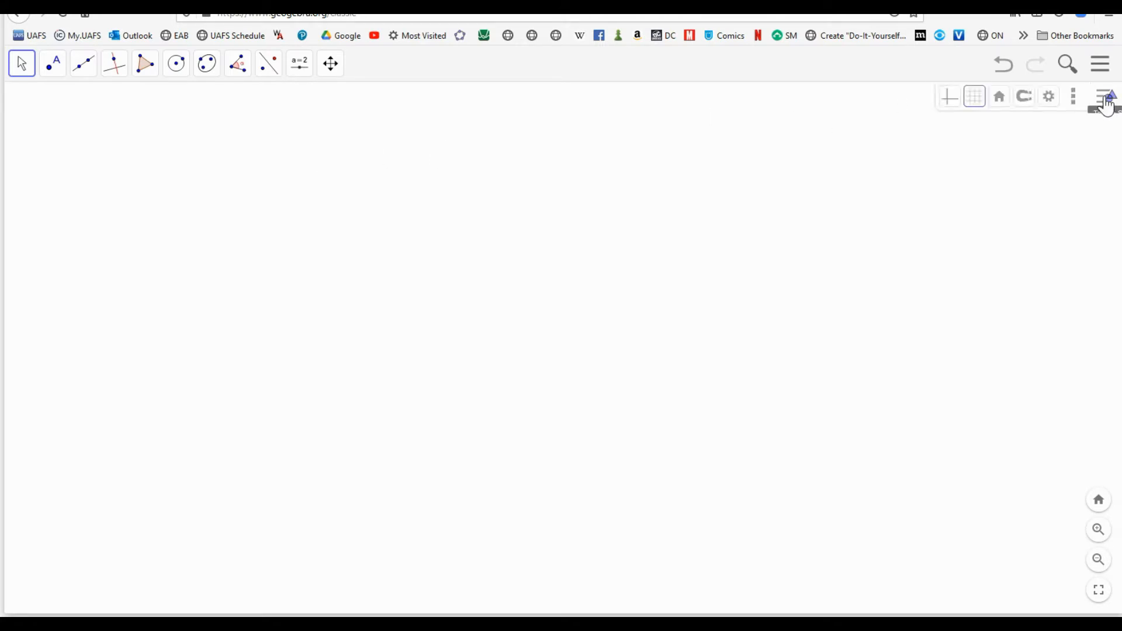
click(973, 96)
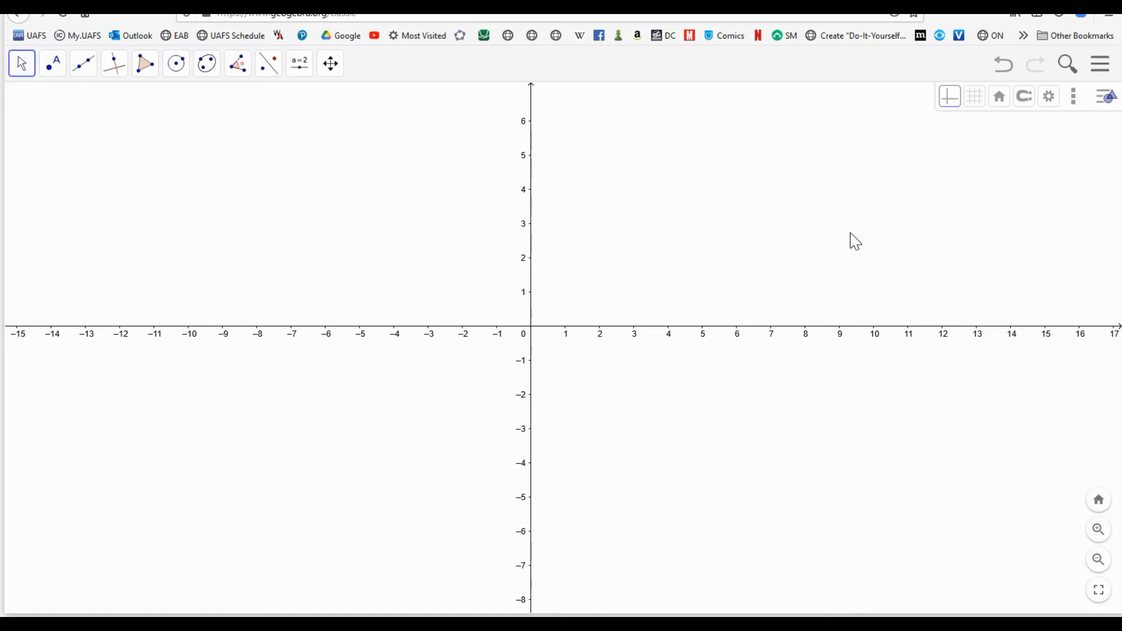
mouse_move(937, 180)
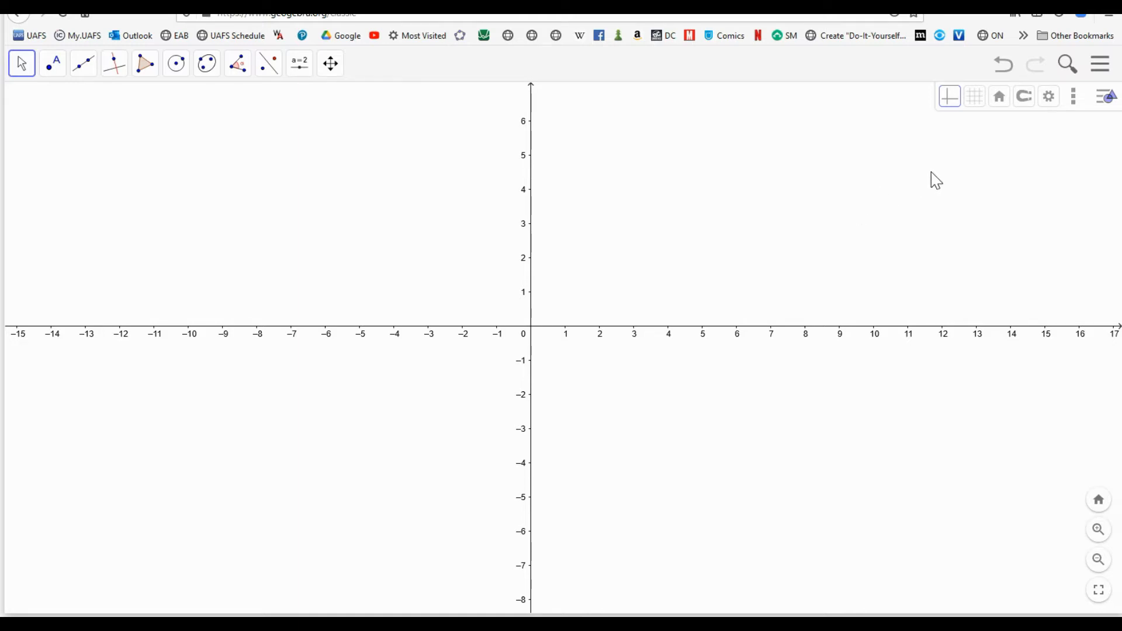
click(974, 96)
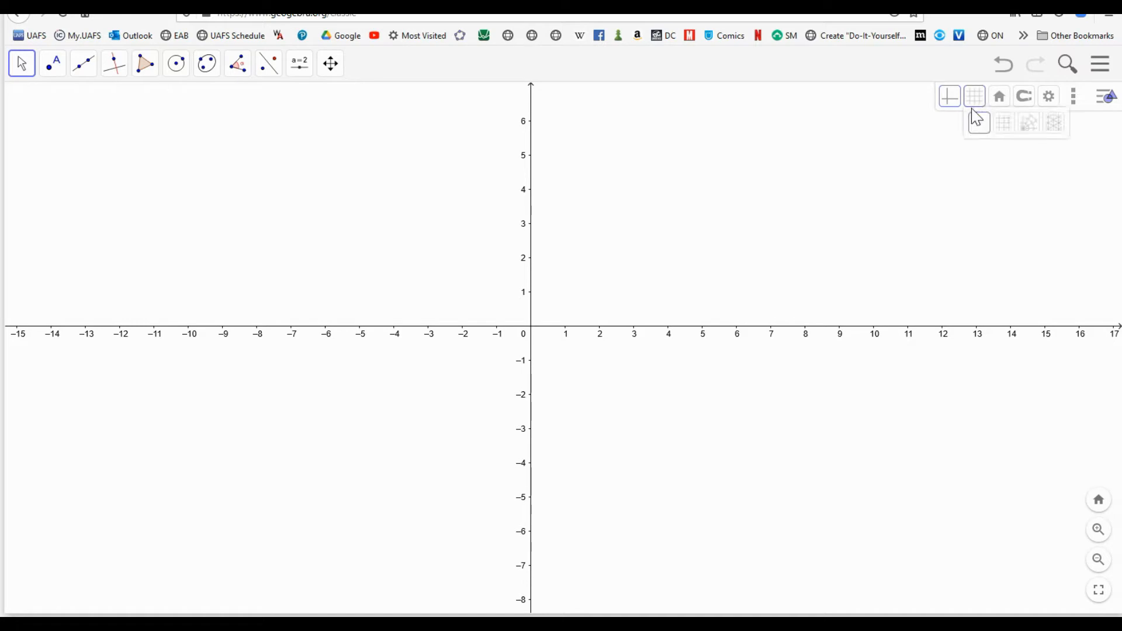
click(1003, 122)
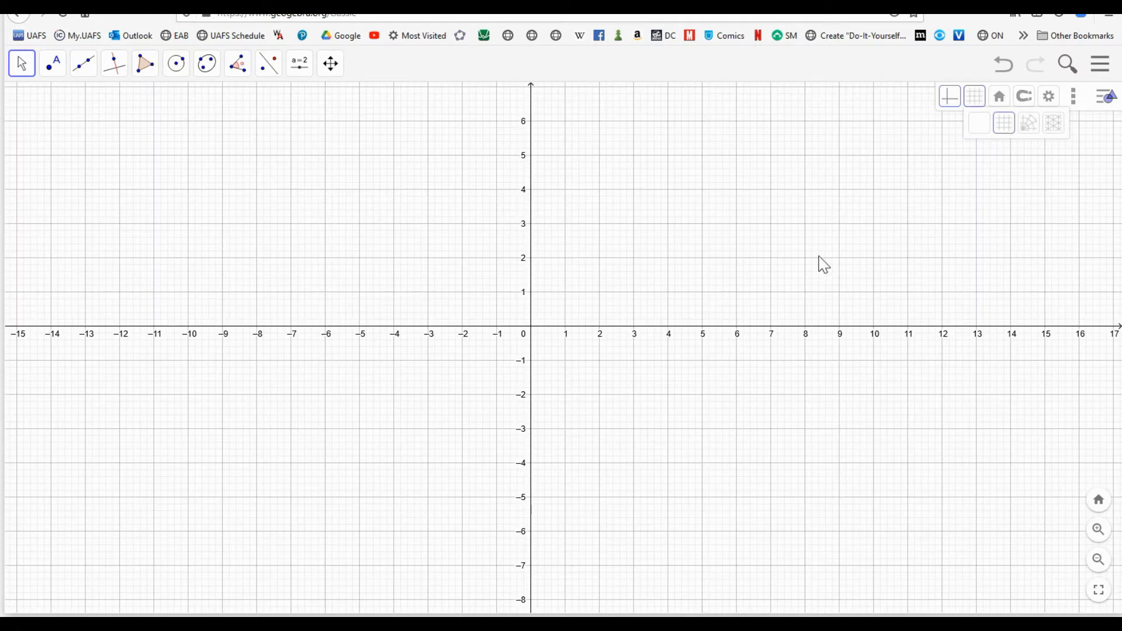
mouse_move(466, 258)
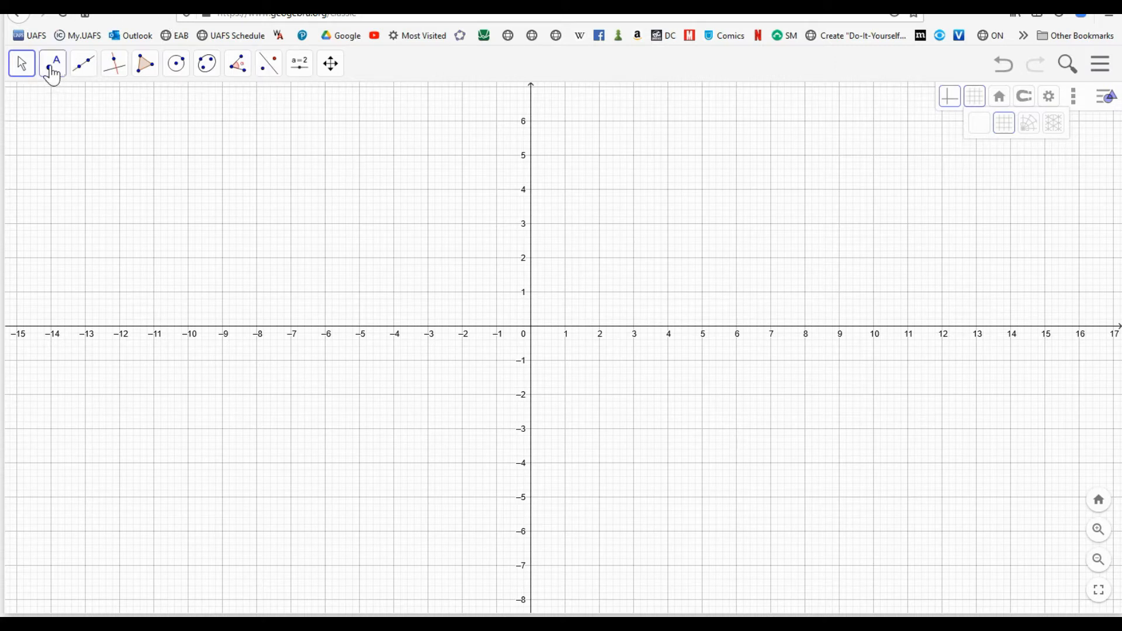
Place points A and B and join them with segment AB.
click(54, 64)
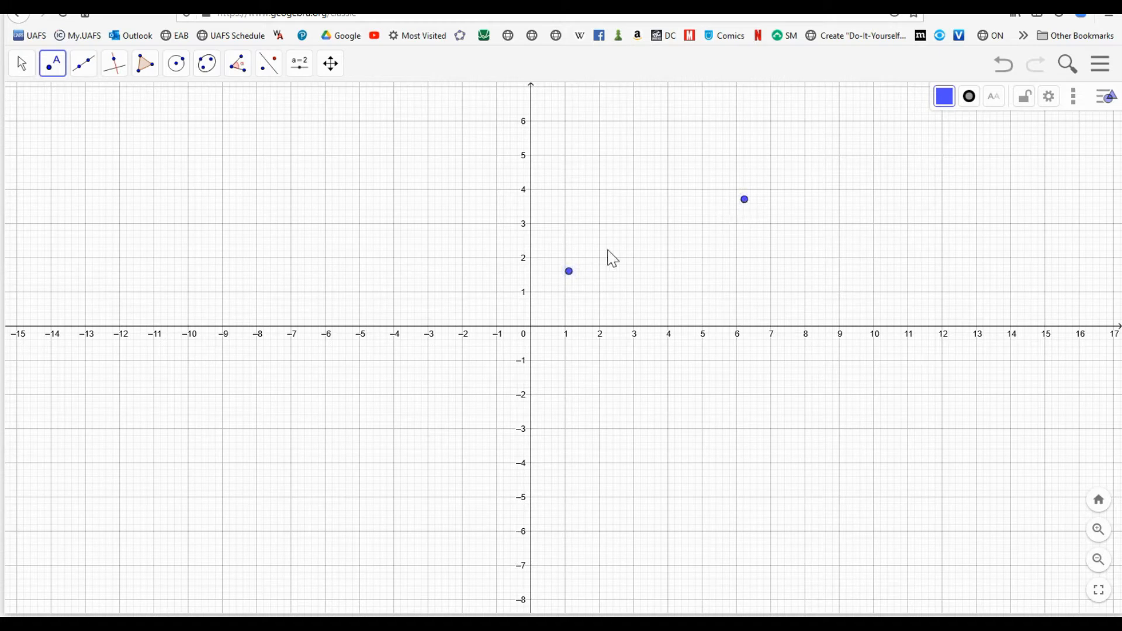
mouse_move(337, 272)
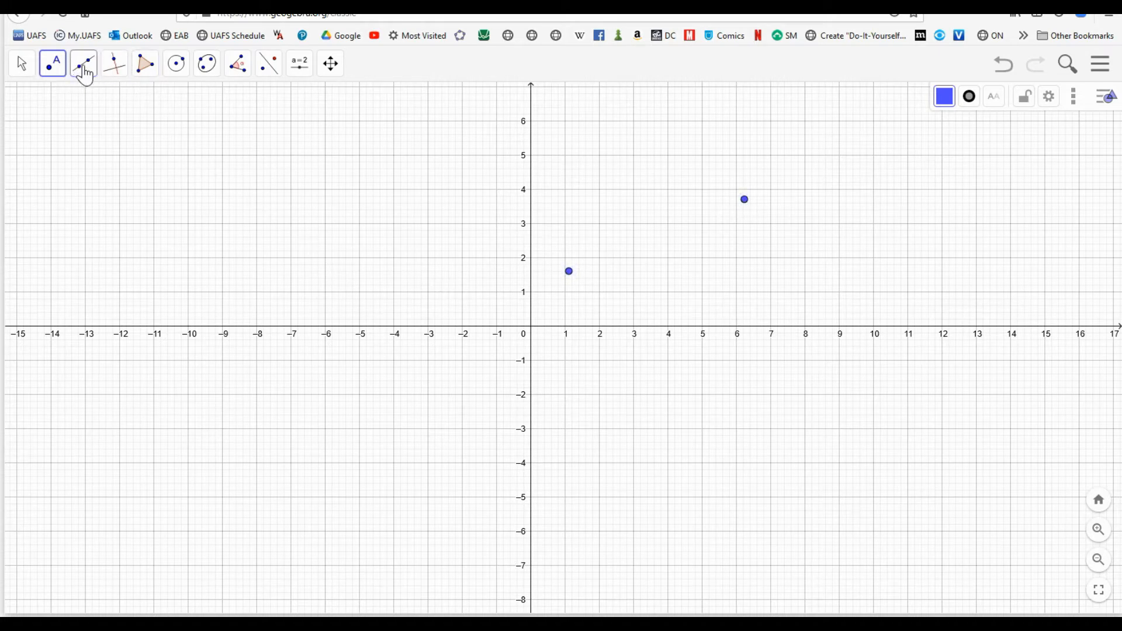
click(83, 64)
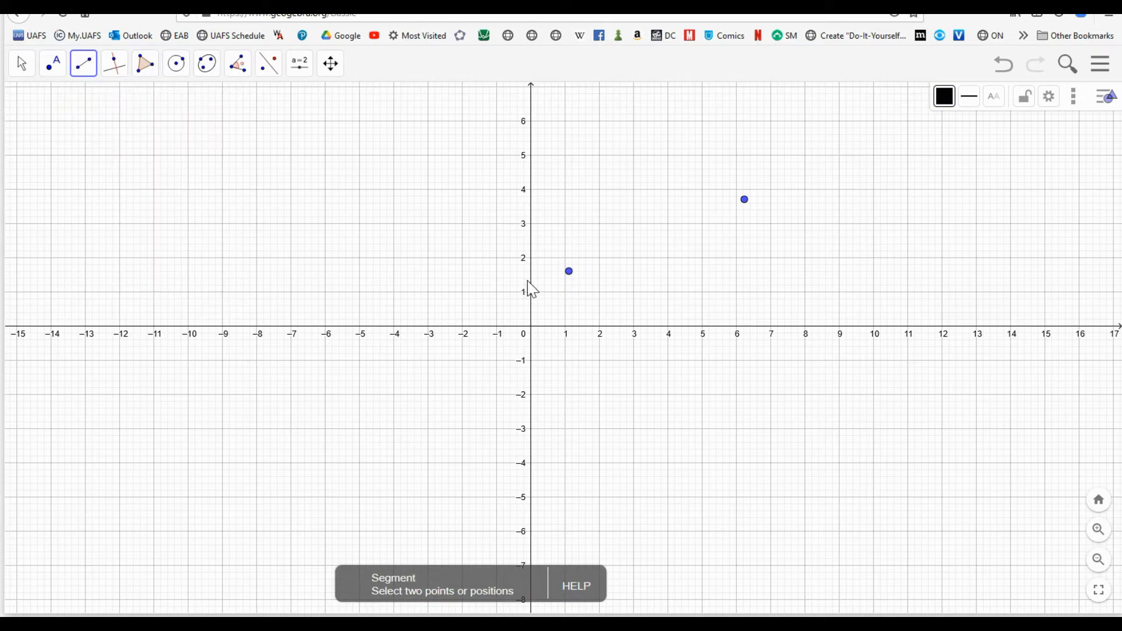
click(742, 199)
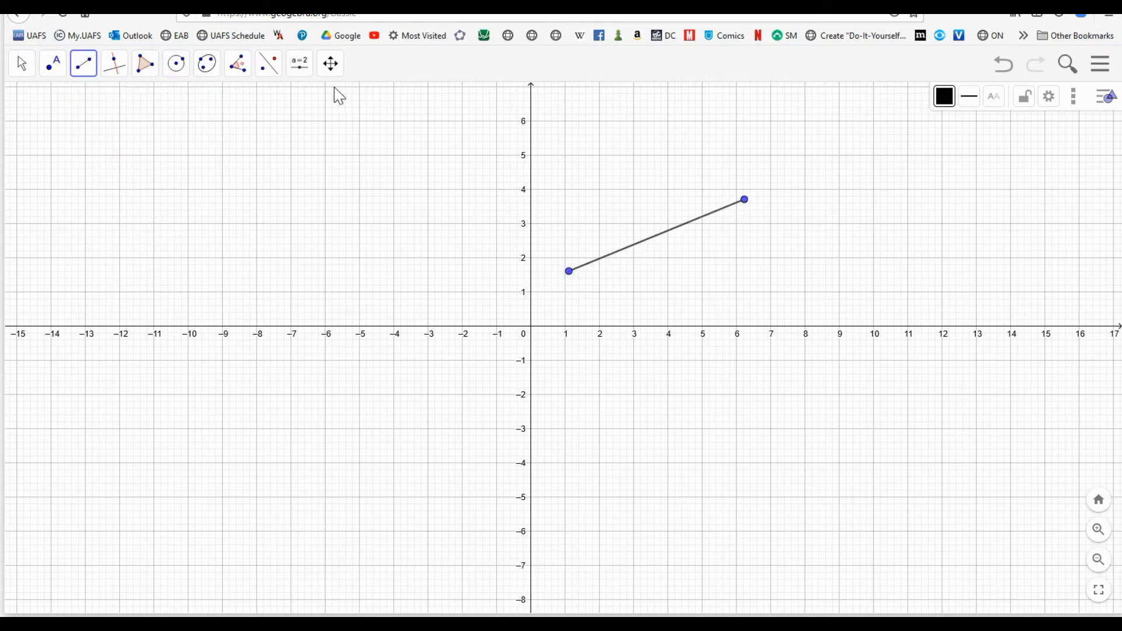
Measure segment AB with the Distance or Length tool, labeling AB = 5.53.
click(238, 64)
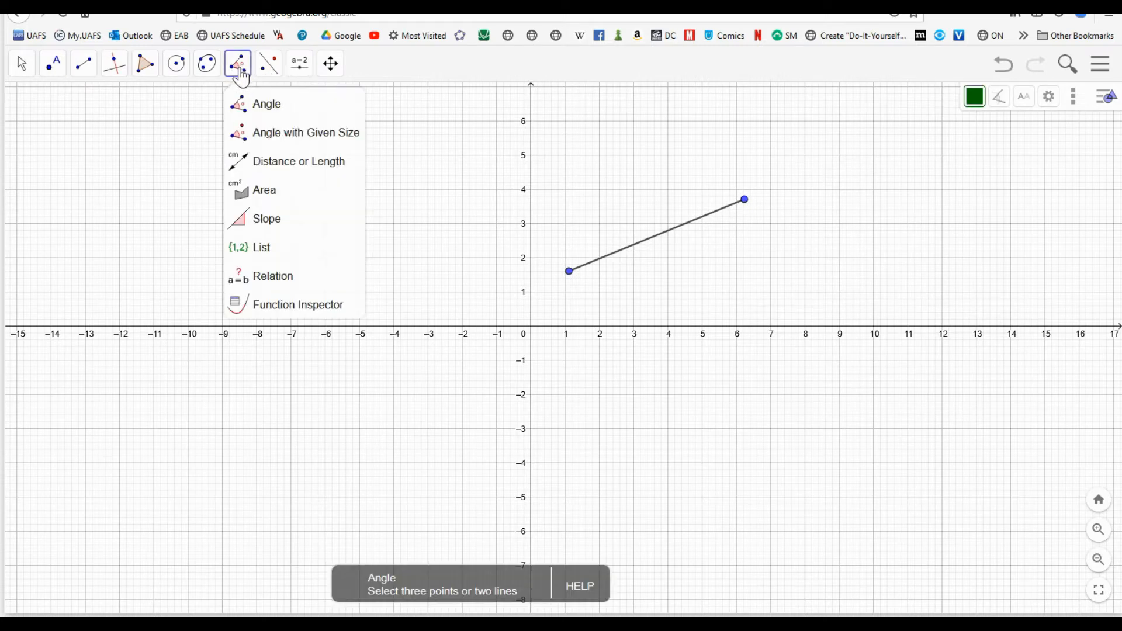
click(298, 160)
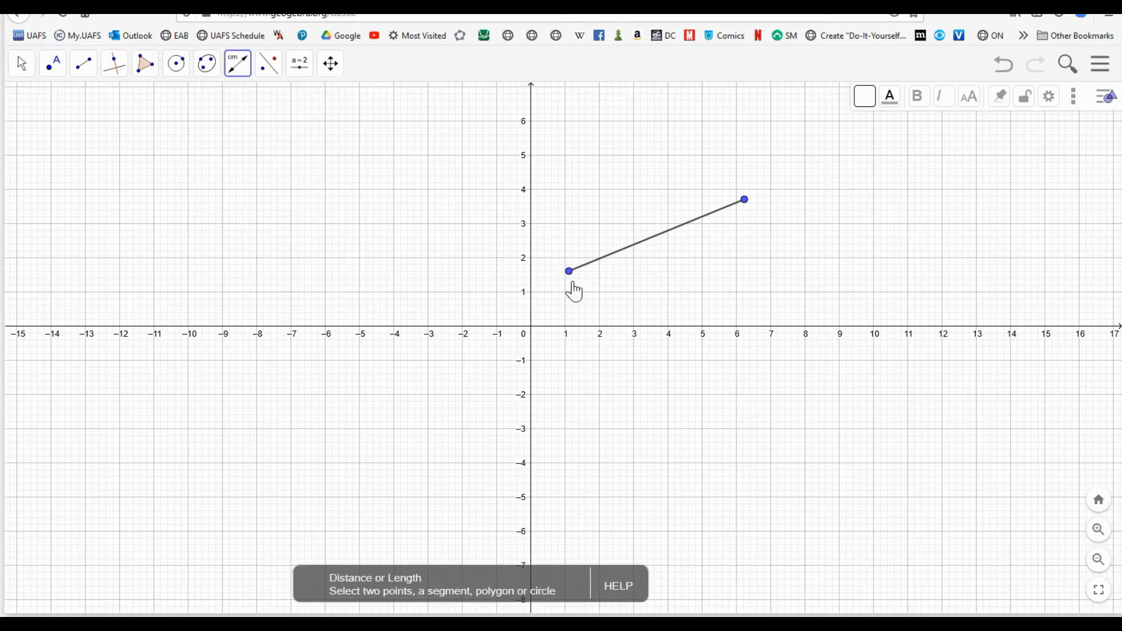
click(568, 271)
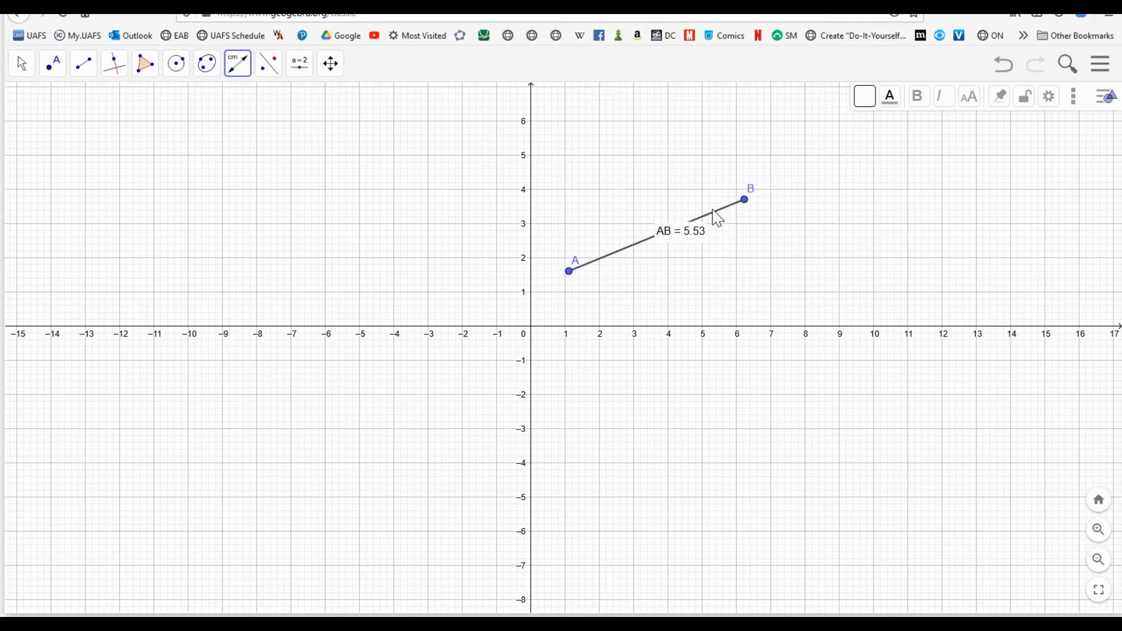
mouse_move(286, 131)
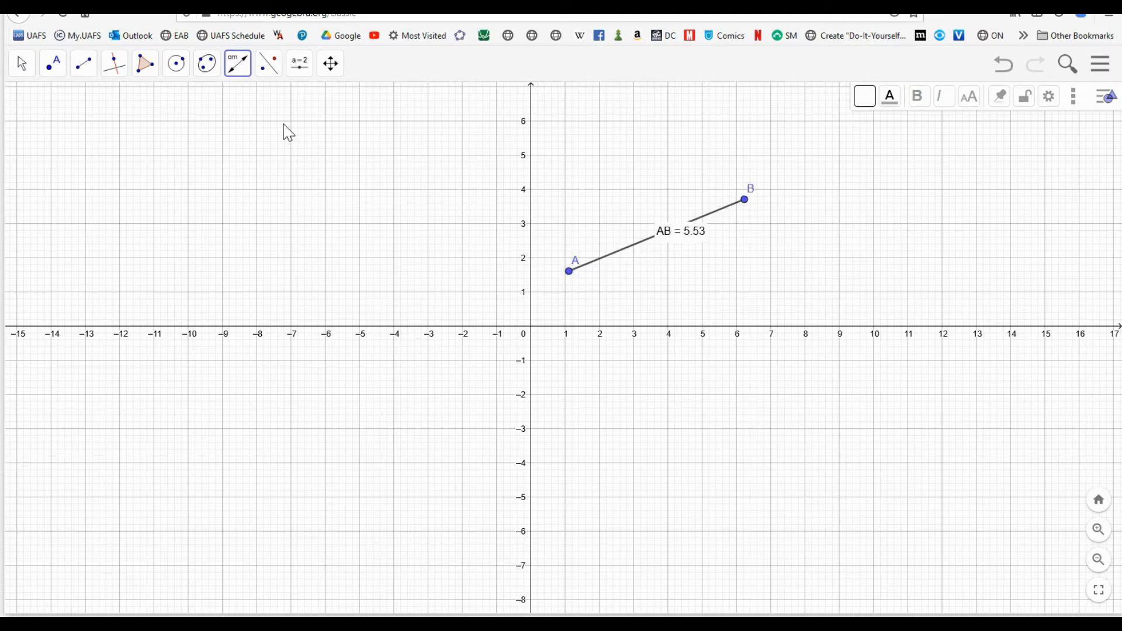
click(21, 63)
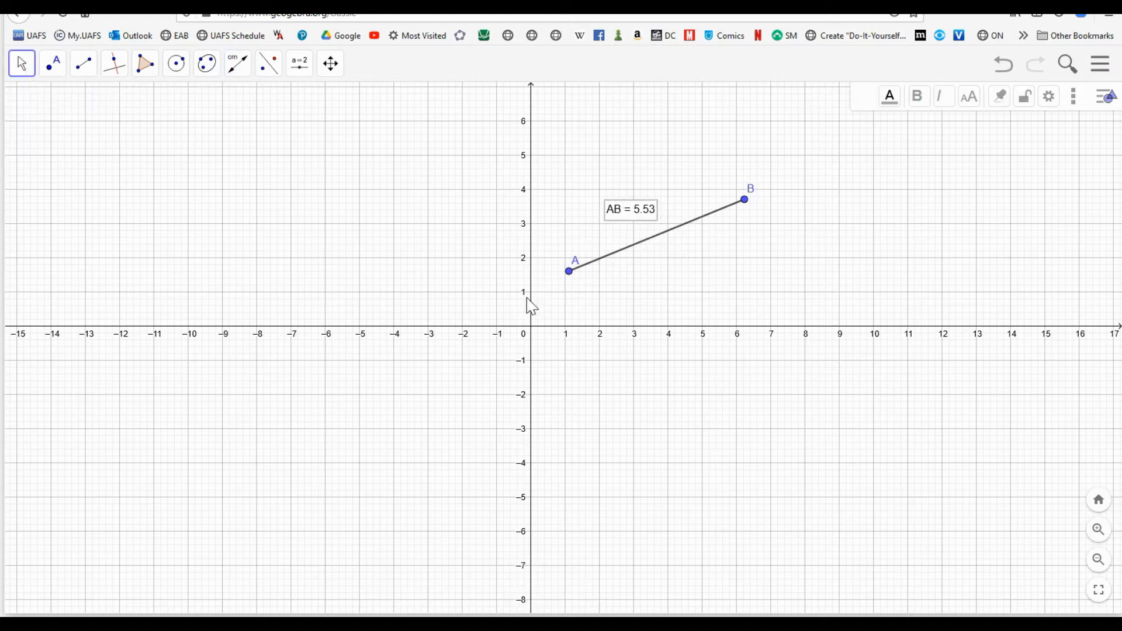
mouse_move(569, 222)
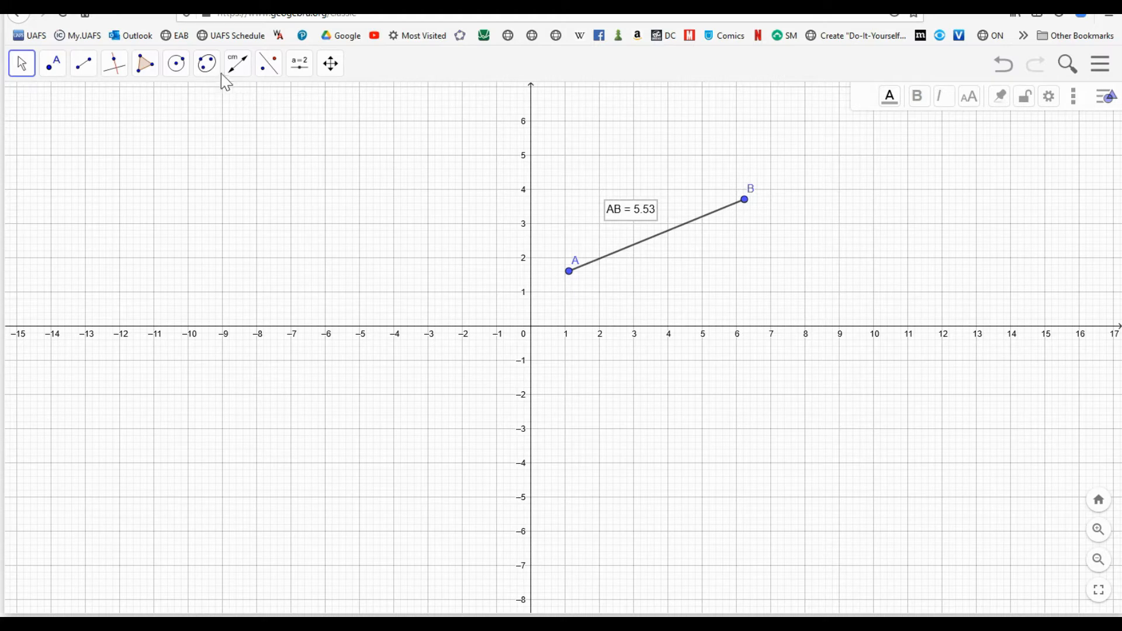
Draw a horizontal line through A and a vertical line through B, marking their crossing.
click(114, 63)
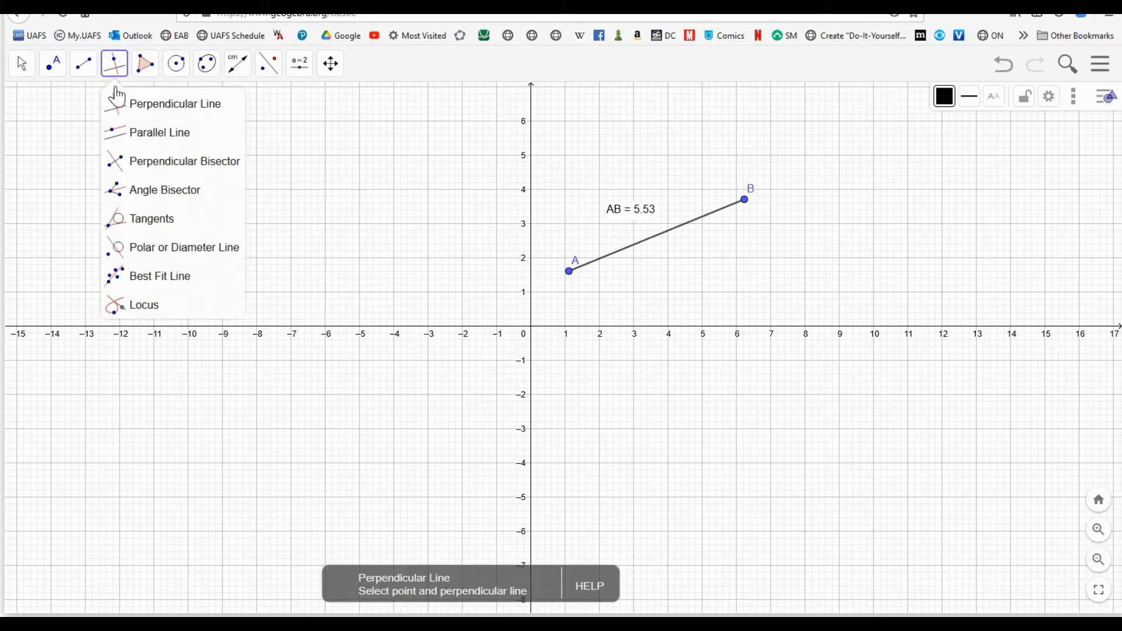
click(160, 132)
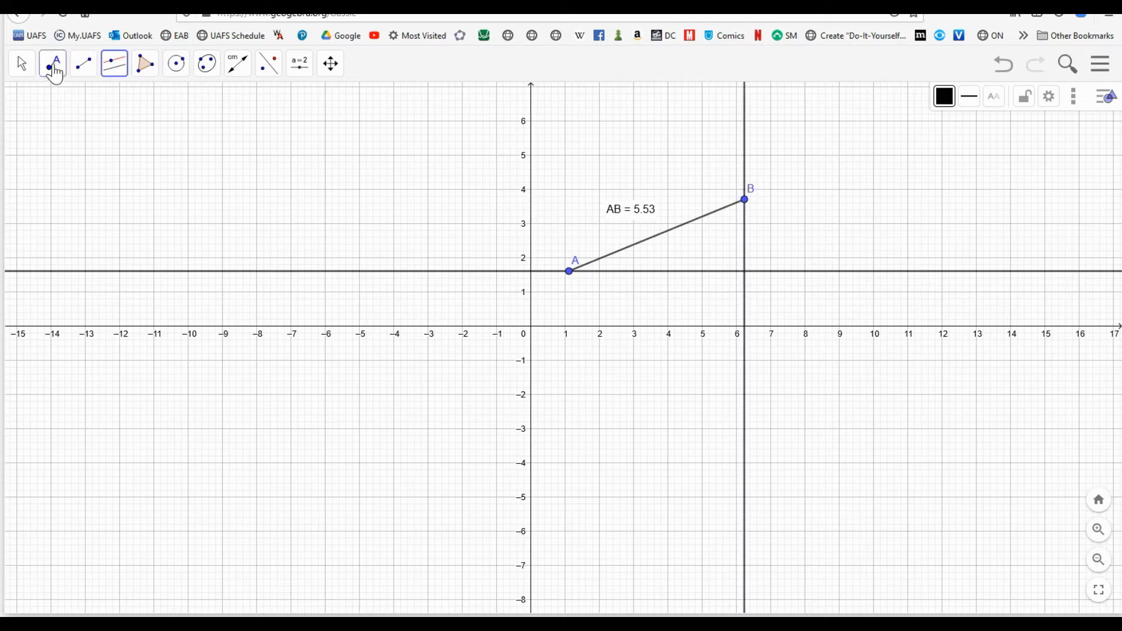
click(52, 63)
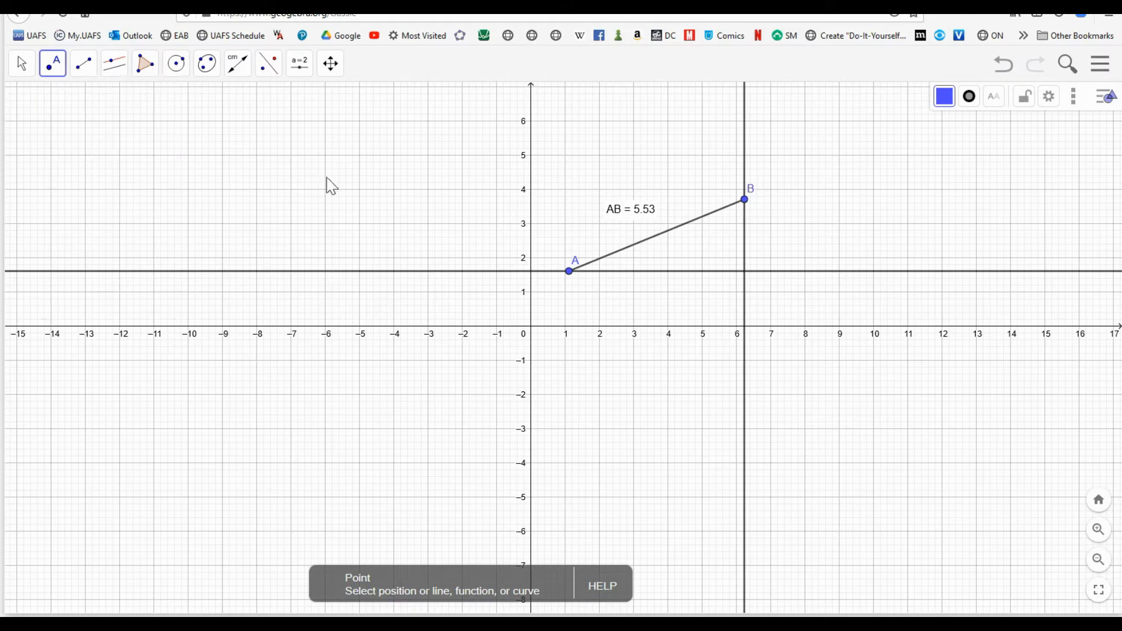
mouse_move(744, 278)
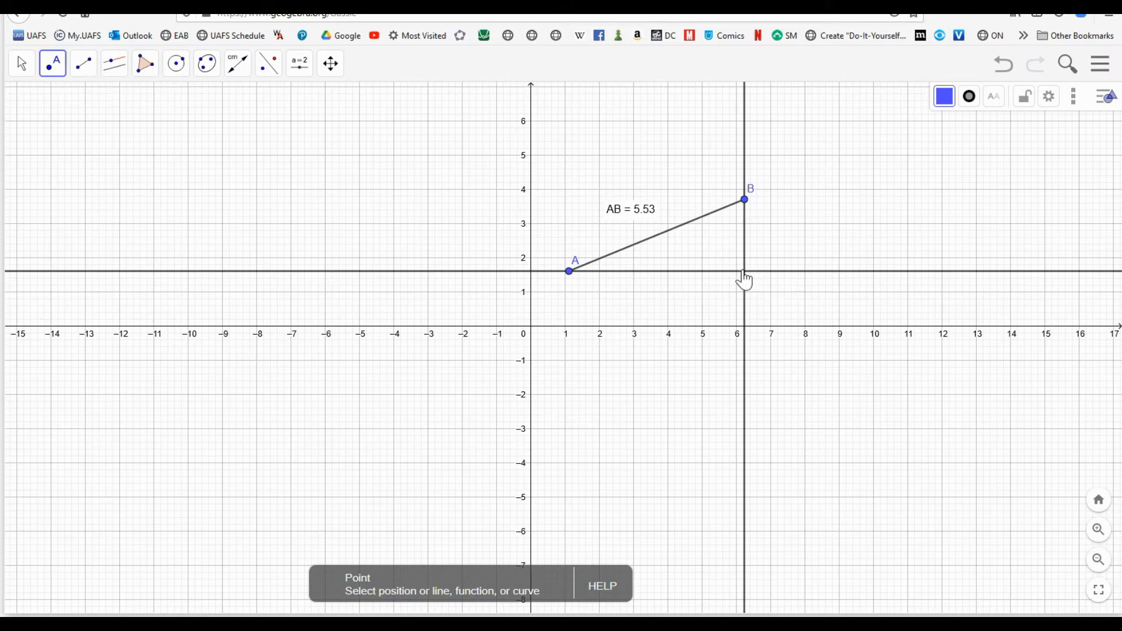
click(742, 271)
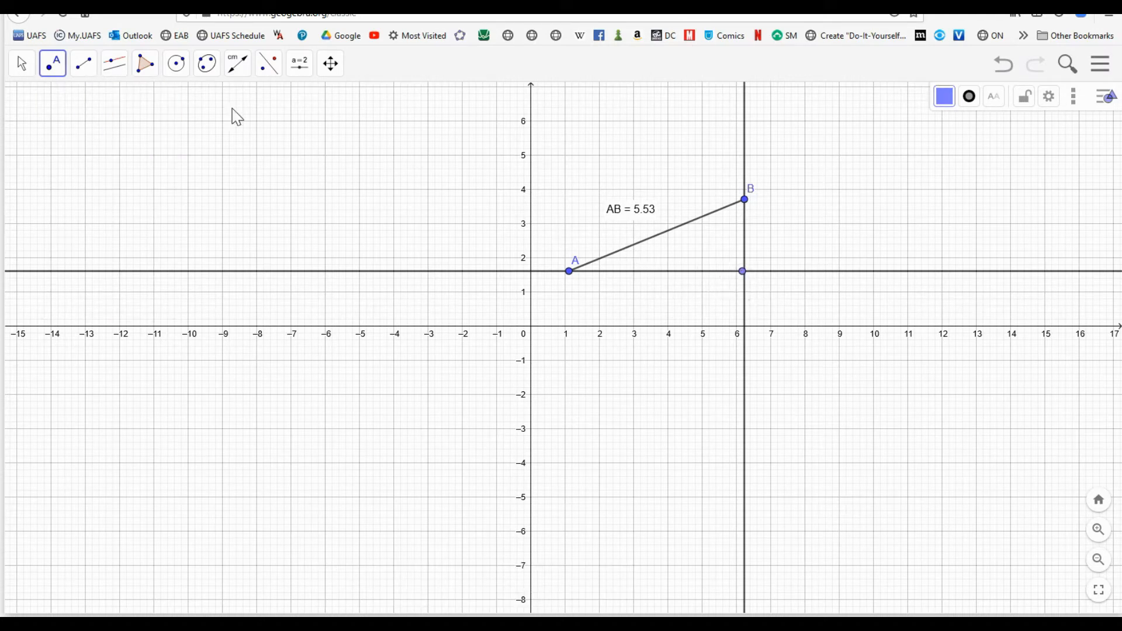
click(21, 63)
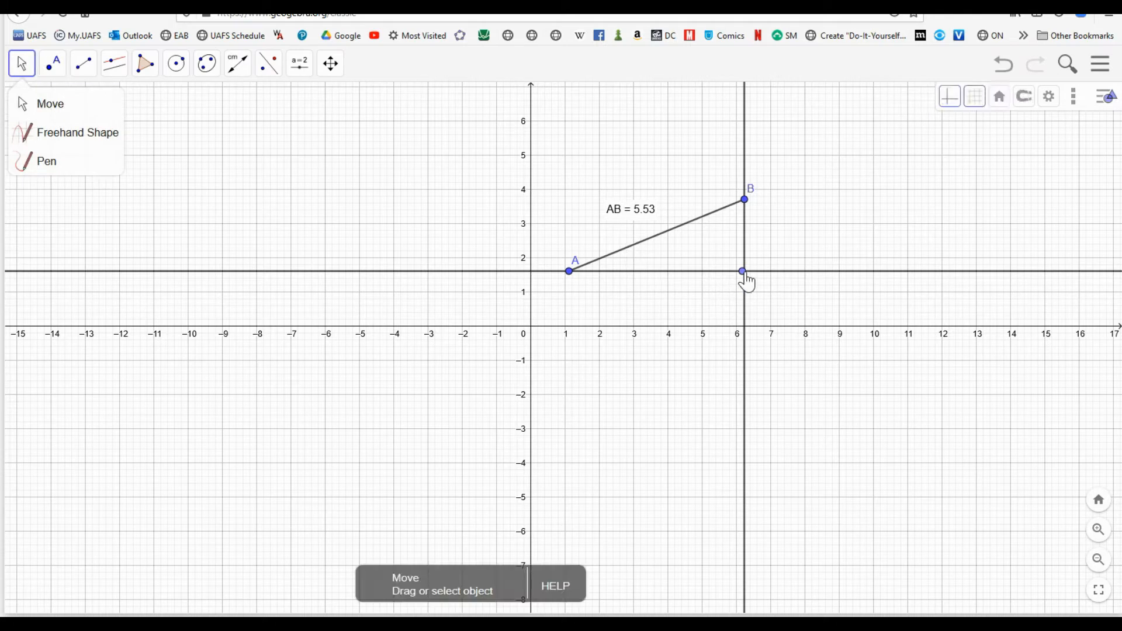
drag(743, 271, 669, 270)
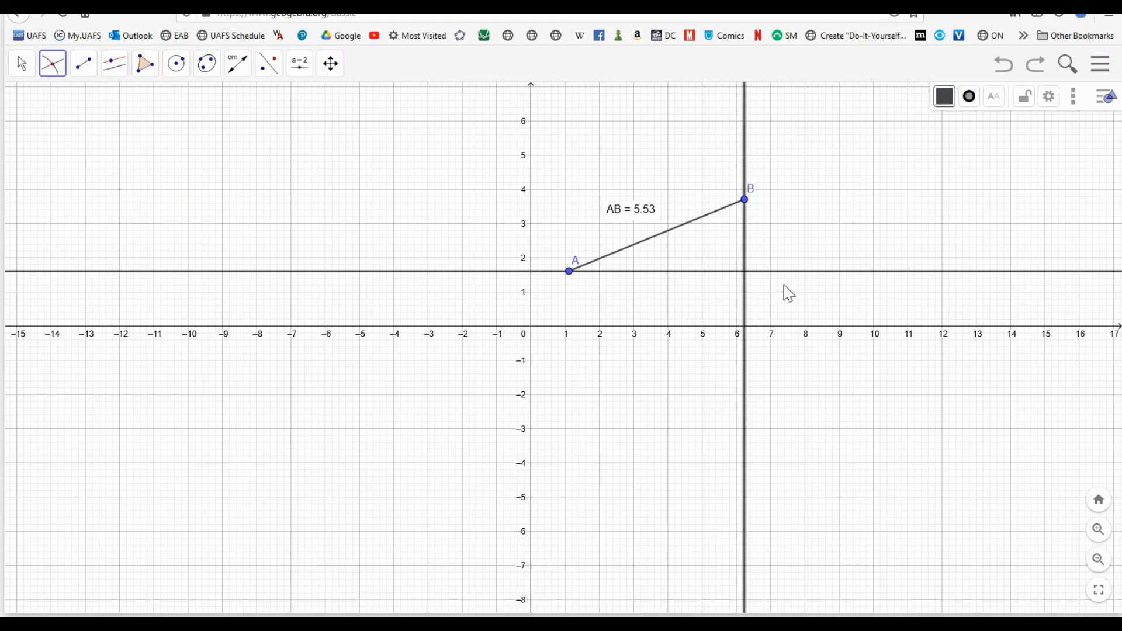
mouse_move(800, 277)
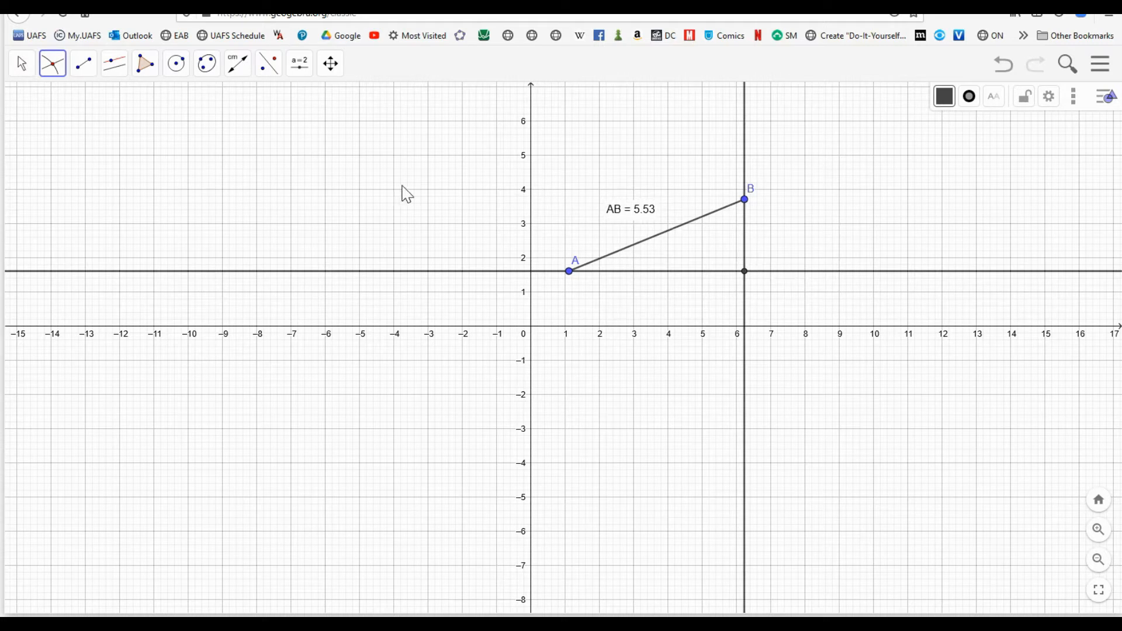
mouse_move(460, 278)
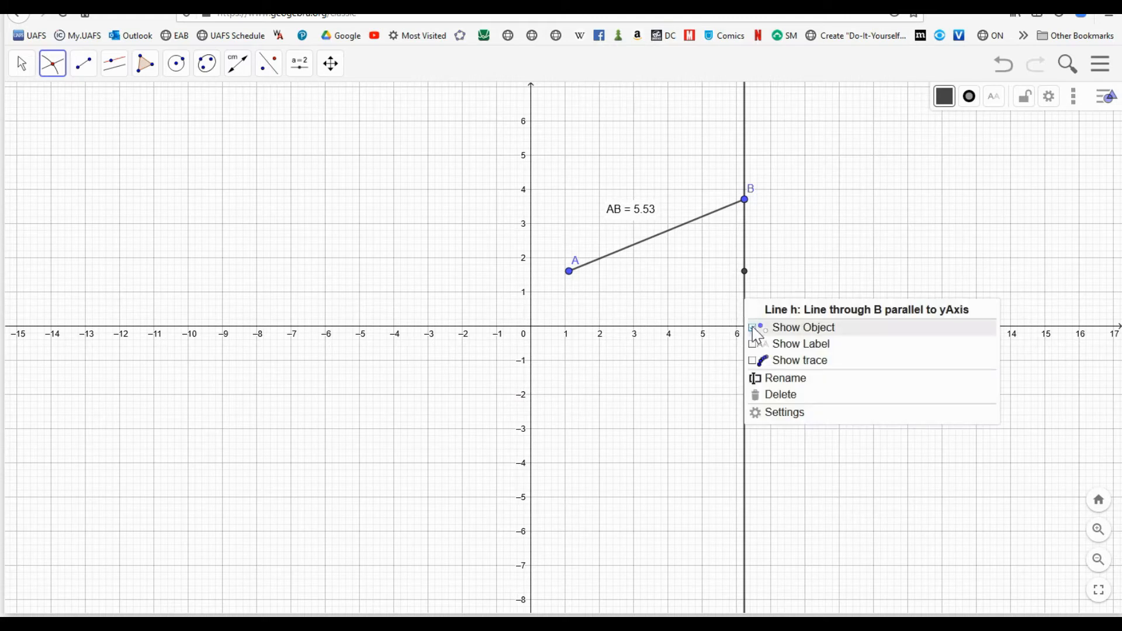
Draw the triangle legs from A to corner C and from C up to B.
click(83, 63)
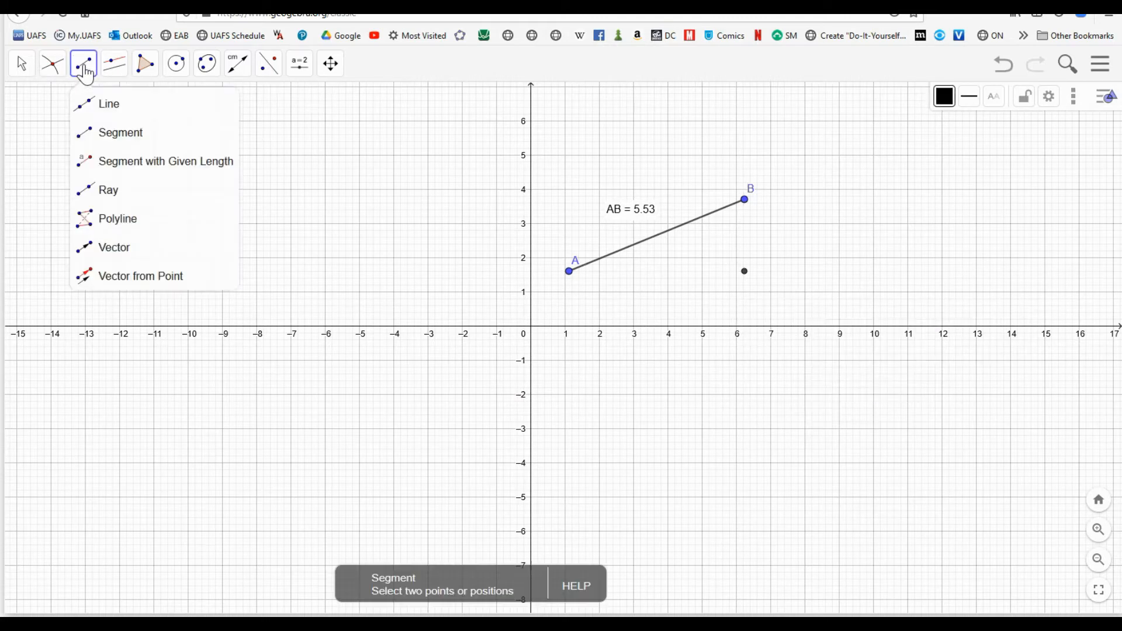
click(121, 133)
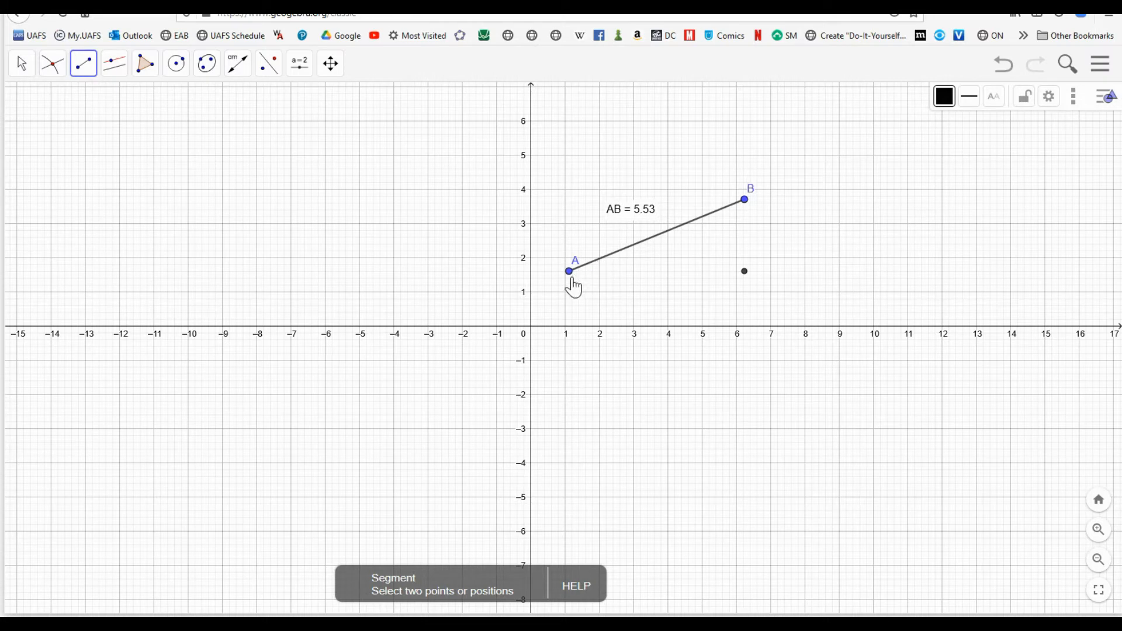
click(744, 271)
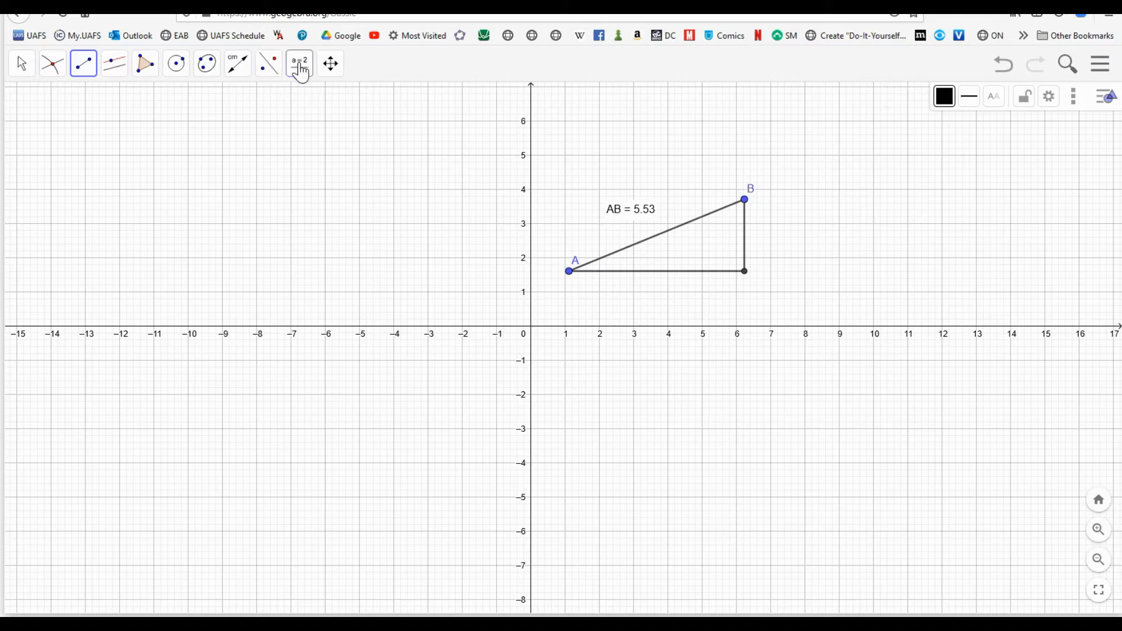
click(268, 64)
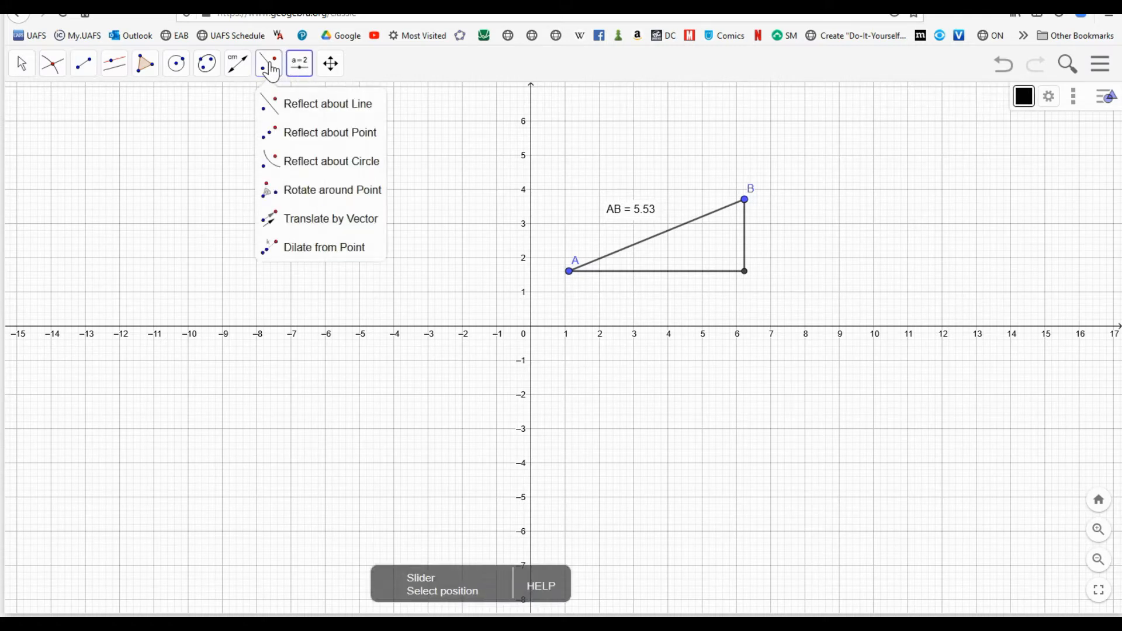
Label the legs with their lengths AC = 5.12 and CB = 2.1.
click(236, 64)
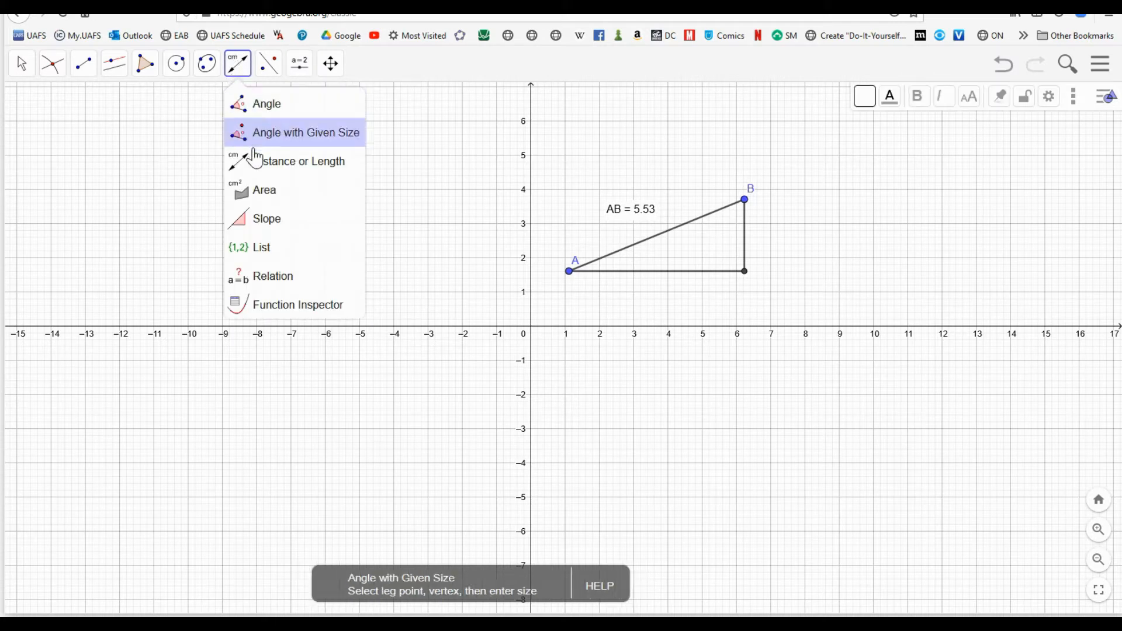
click(302, 161)
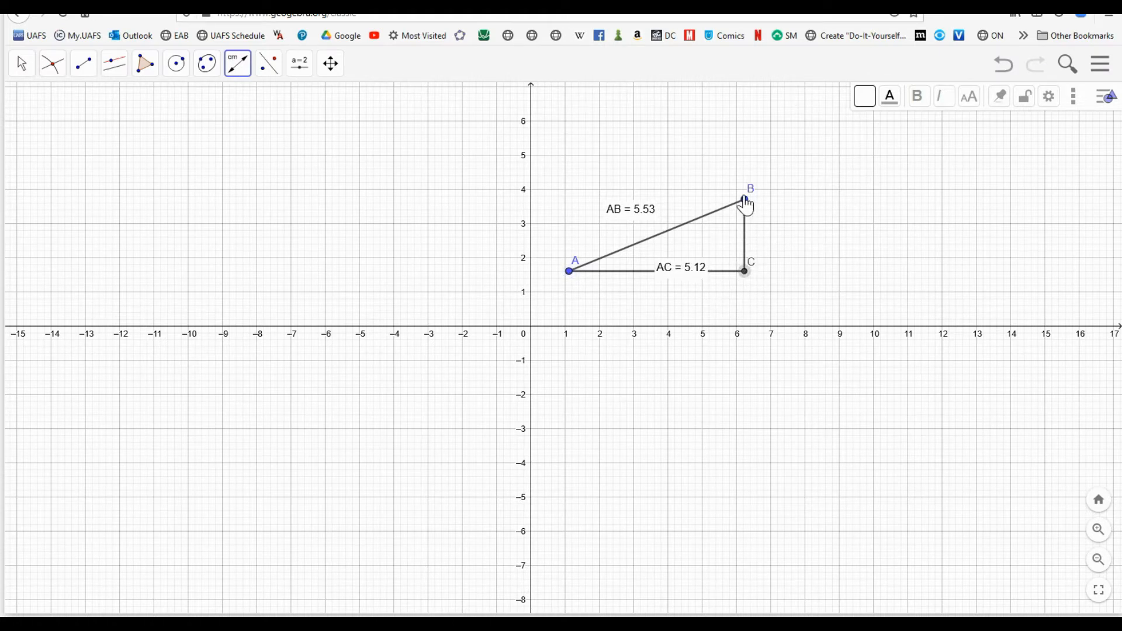
click(51, 63)
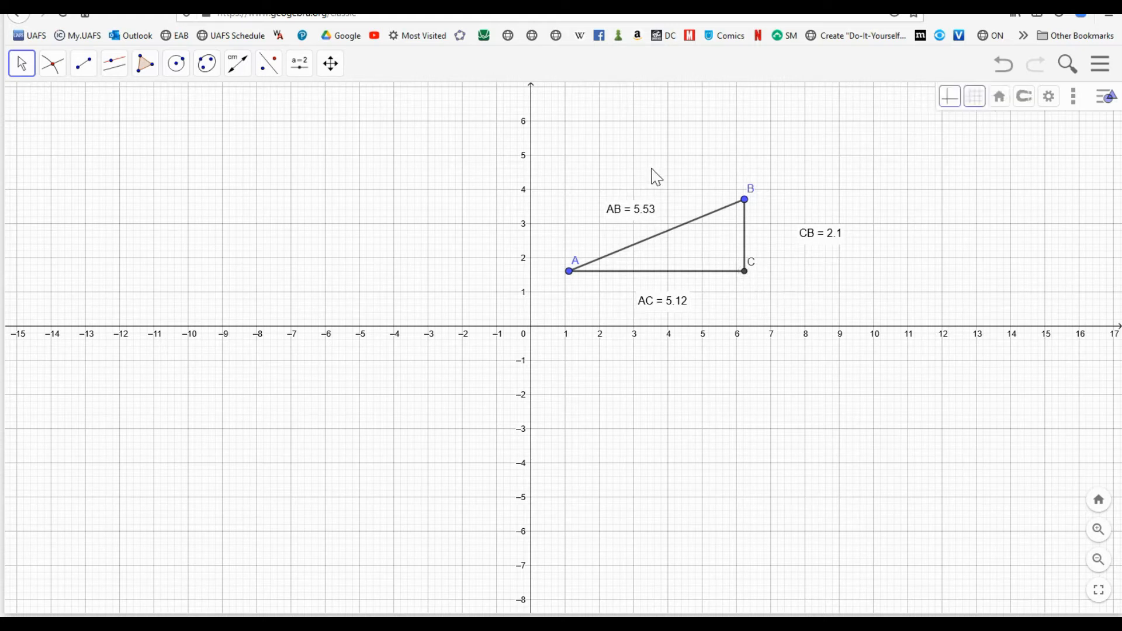
Drag vertex A so the sides become AB = 4.95, AC = 4.28 and CB = 2.48.
click(21, 63)
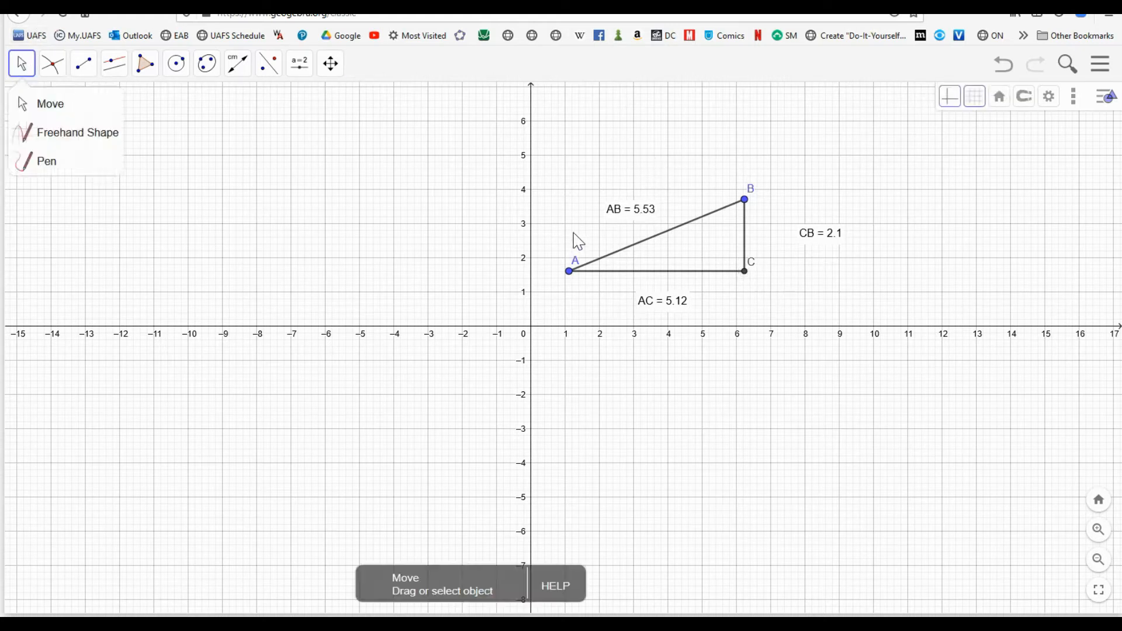
drag(569, 271, 561, 277)
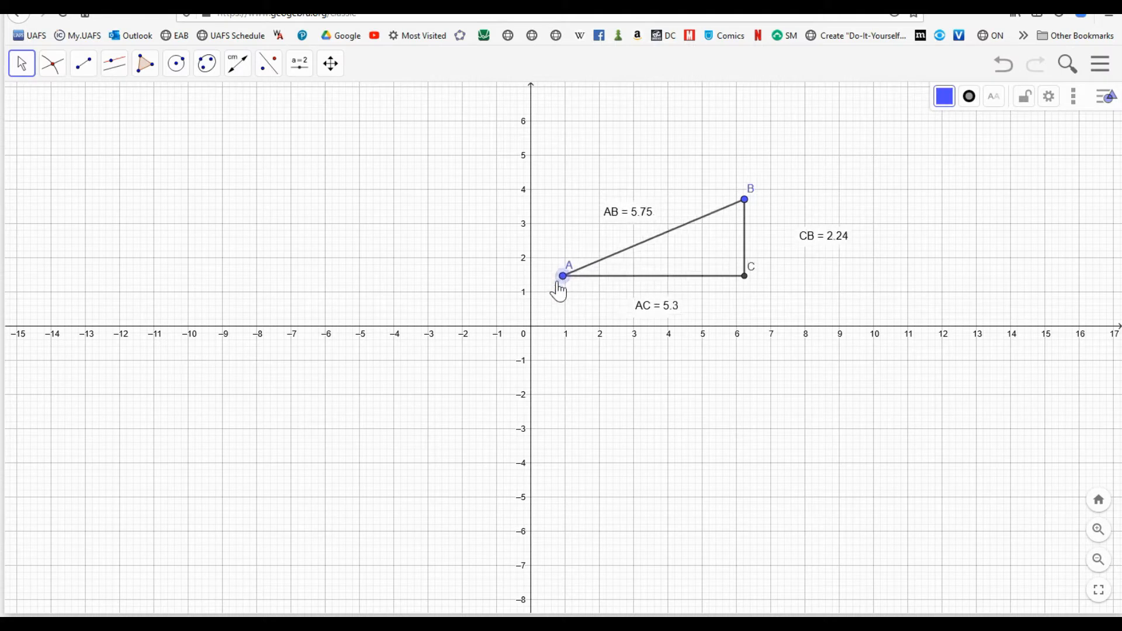
drag(562, 277, 599, 283)
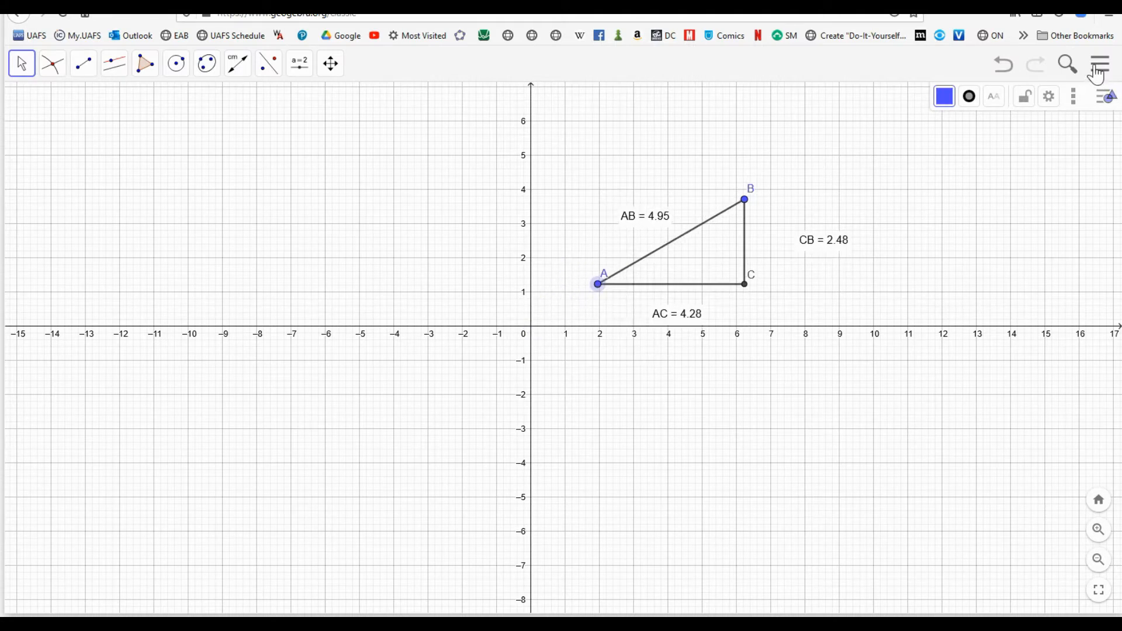
Turn on the Algebra view from the menu's View options and scroll its list.
click(1100, 64)
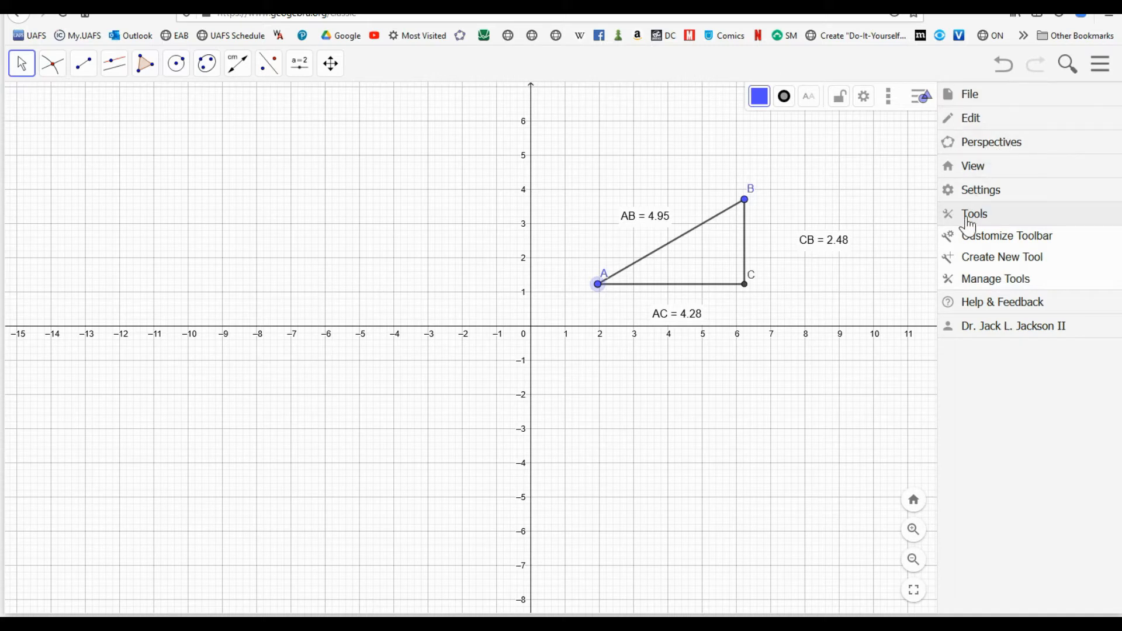
mouse_move(972, 166)
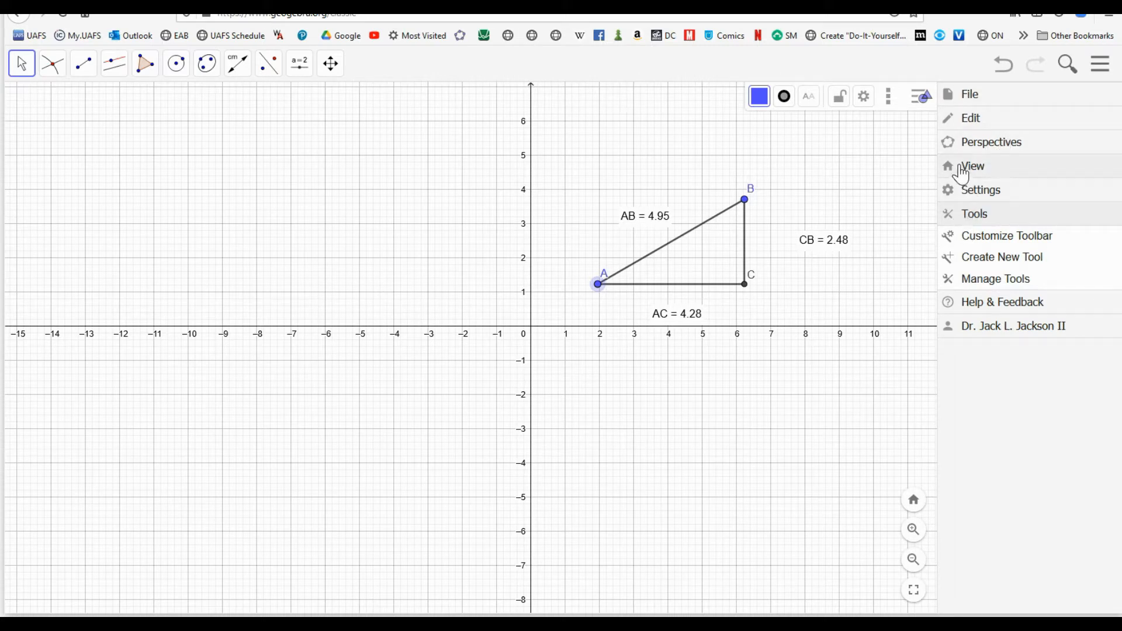
click(972, 166)
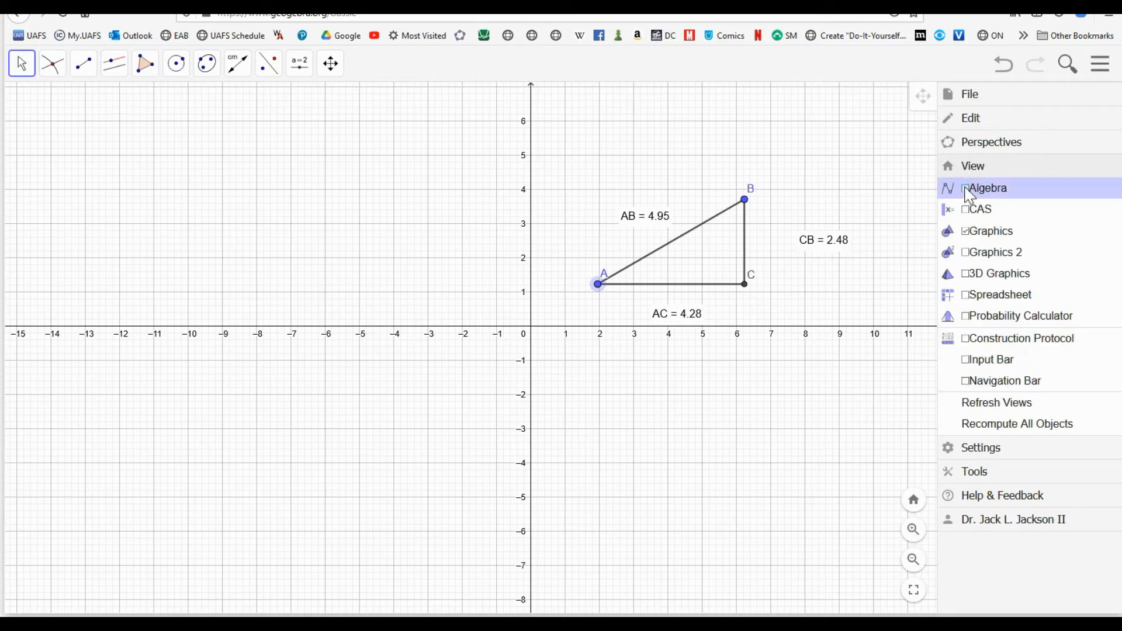
click(986, 188)
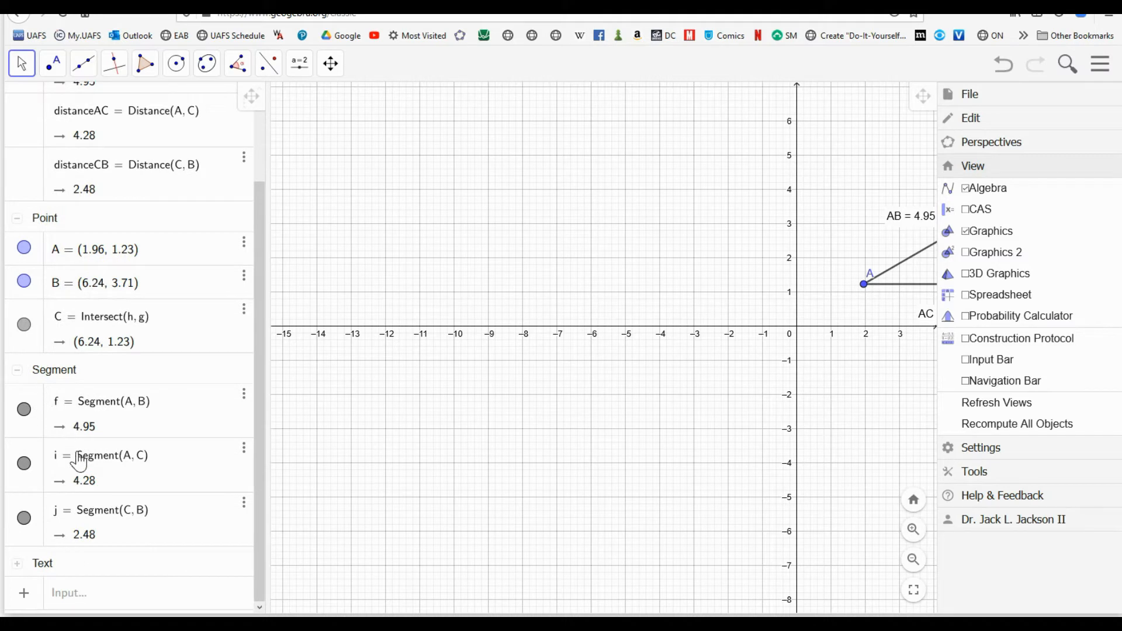
scroll(down, 3)
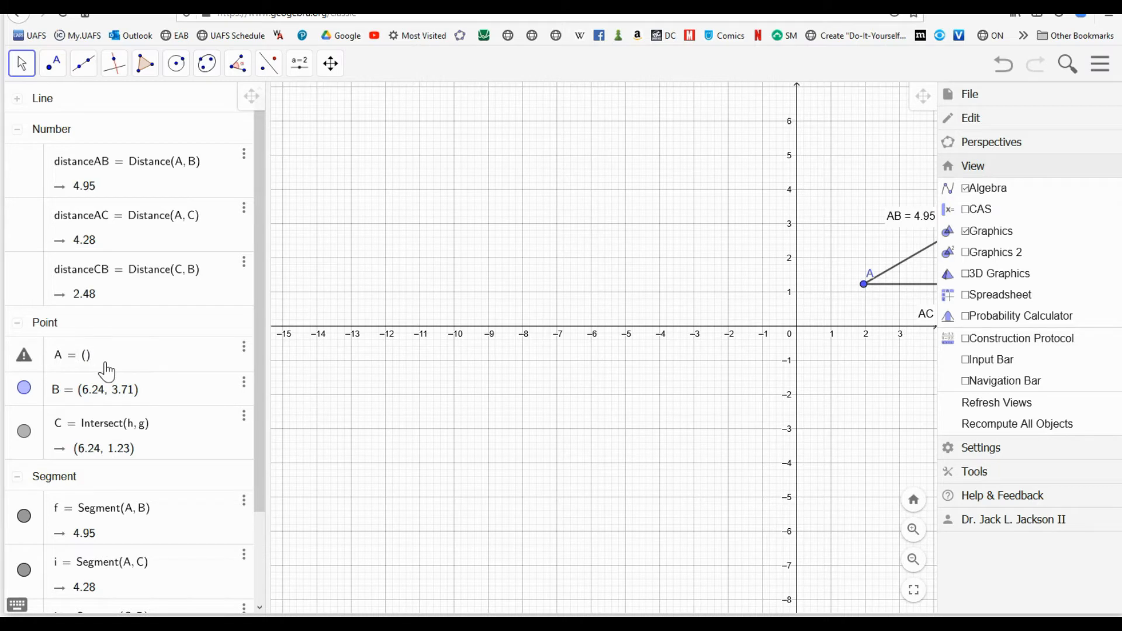
Redefine point A in the Algebra view as (0,0).
click(74, 355)
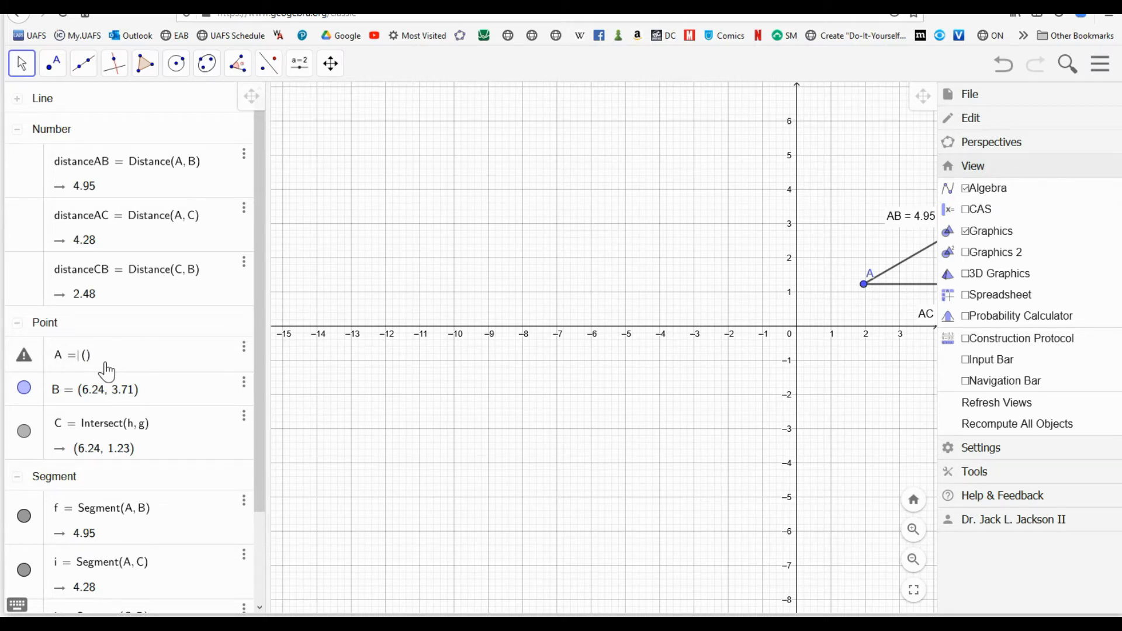
text((0,0)
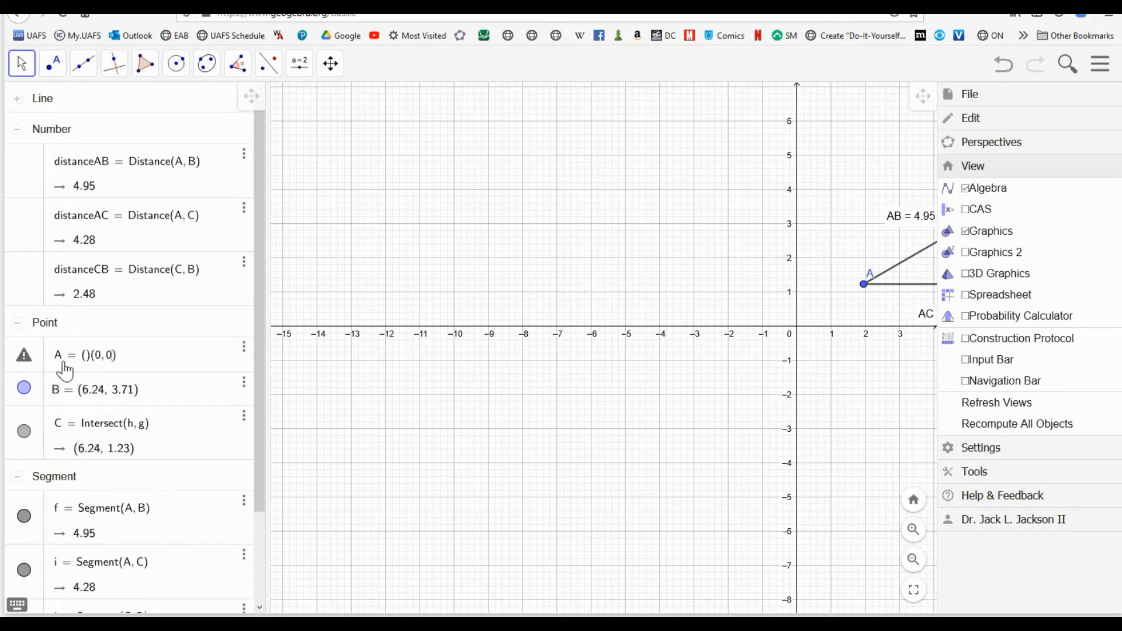
mouse_move(68, 375)
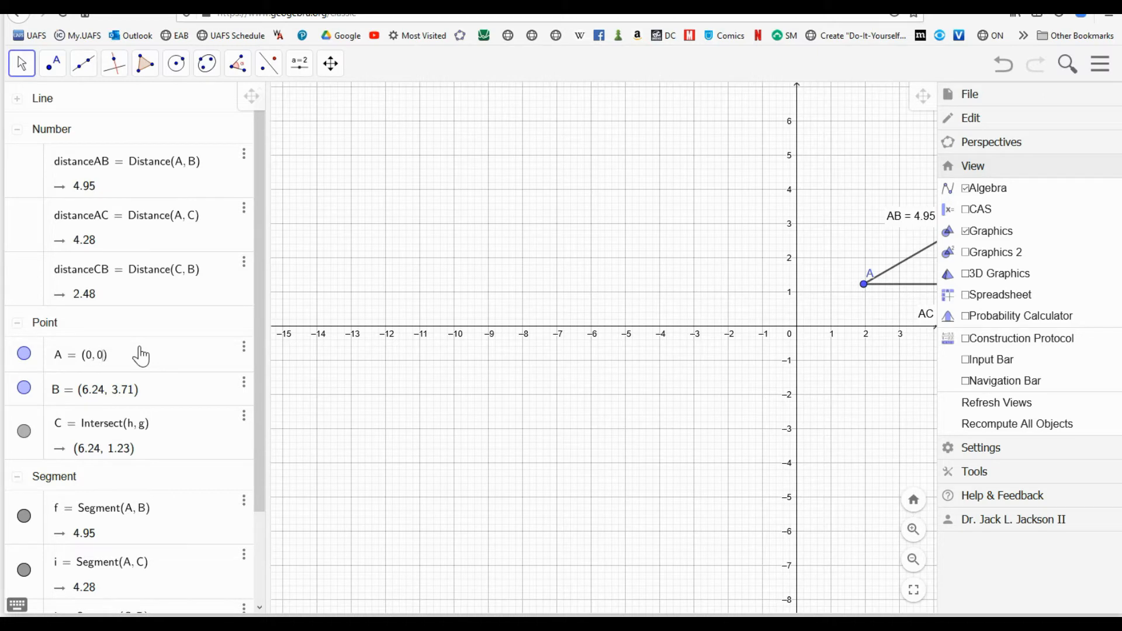
Pan the graph and drag vertex B to (4, 3), giving sides 4, 3 and 5.
drag(863, 283, 797, 327)
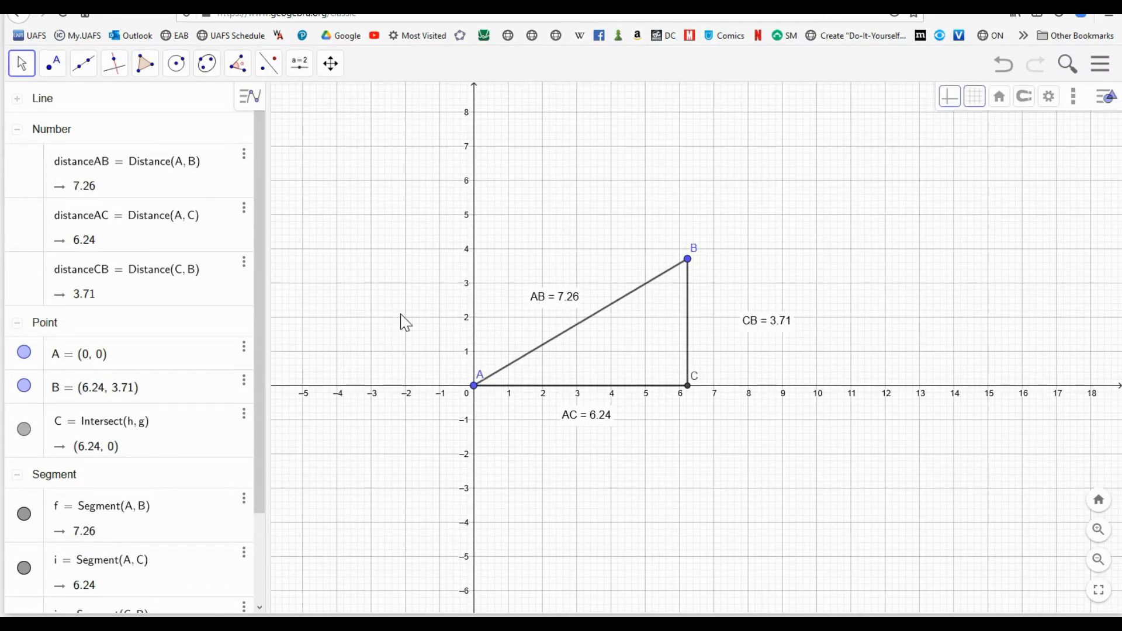
mouse_move(687, 275)
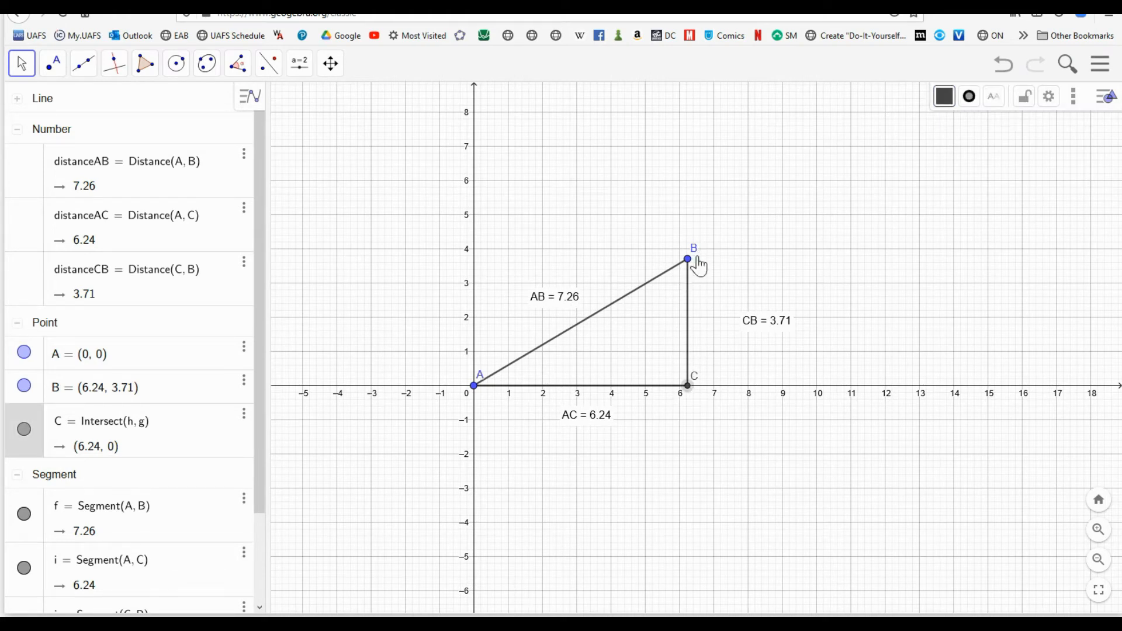
drag(687, 258, 605, 268)
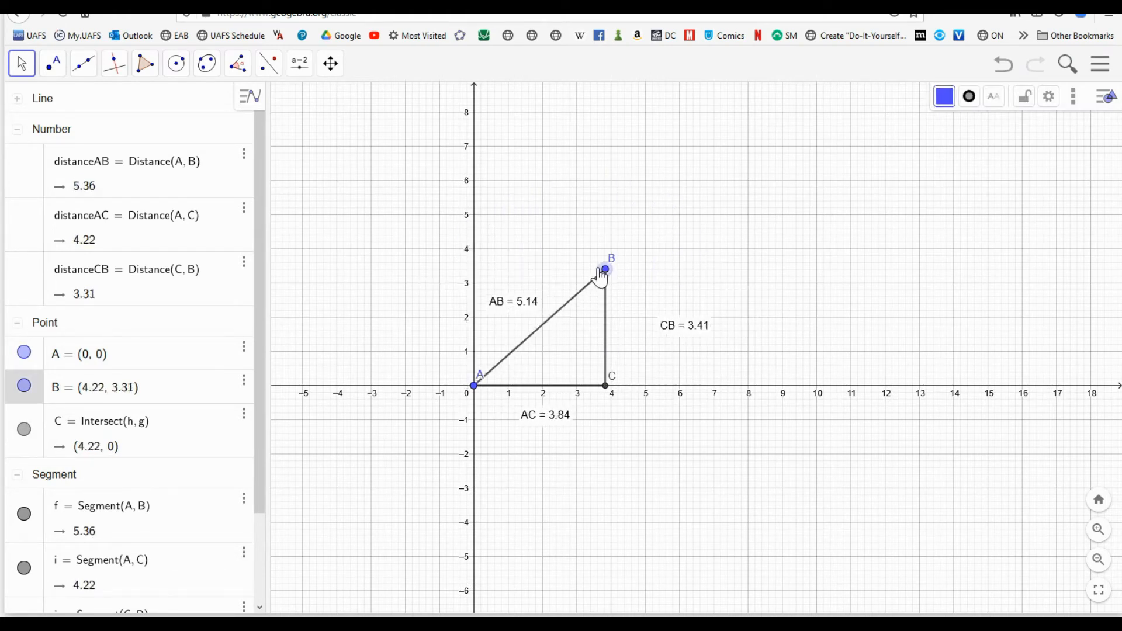
drag(606, 269, 582, 273)
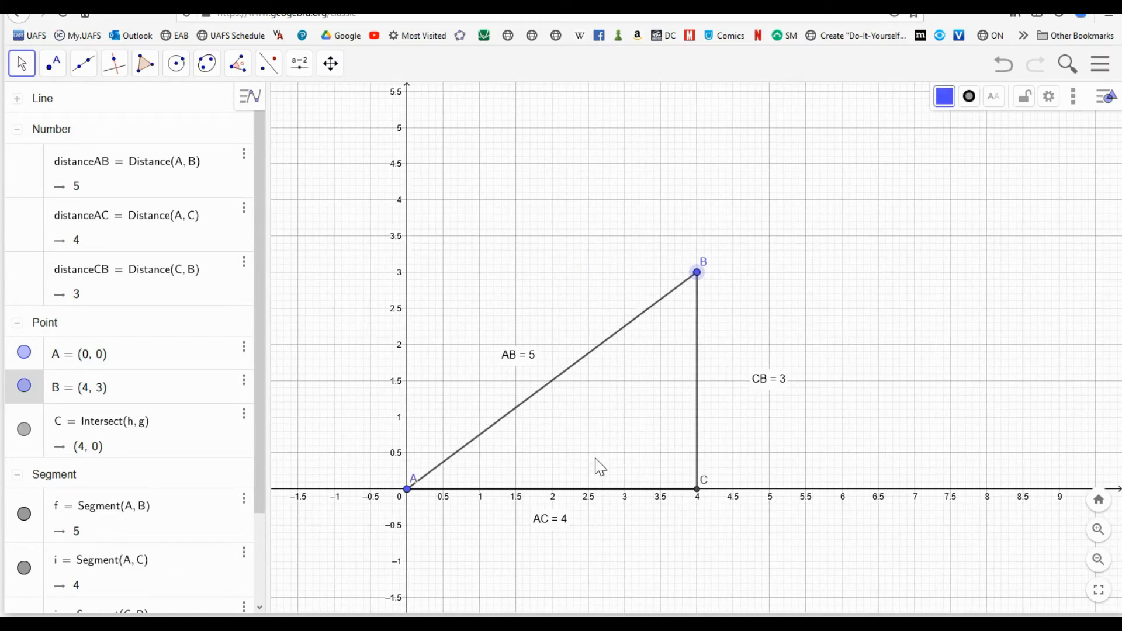
mouse_move(755, 387)
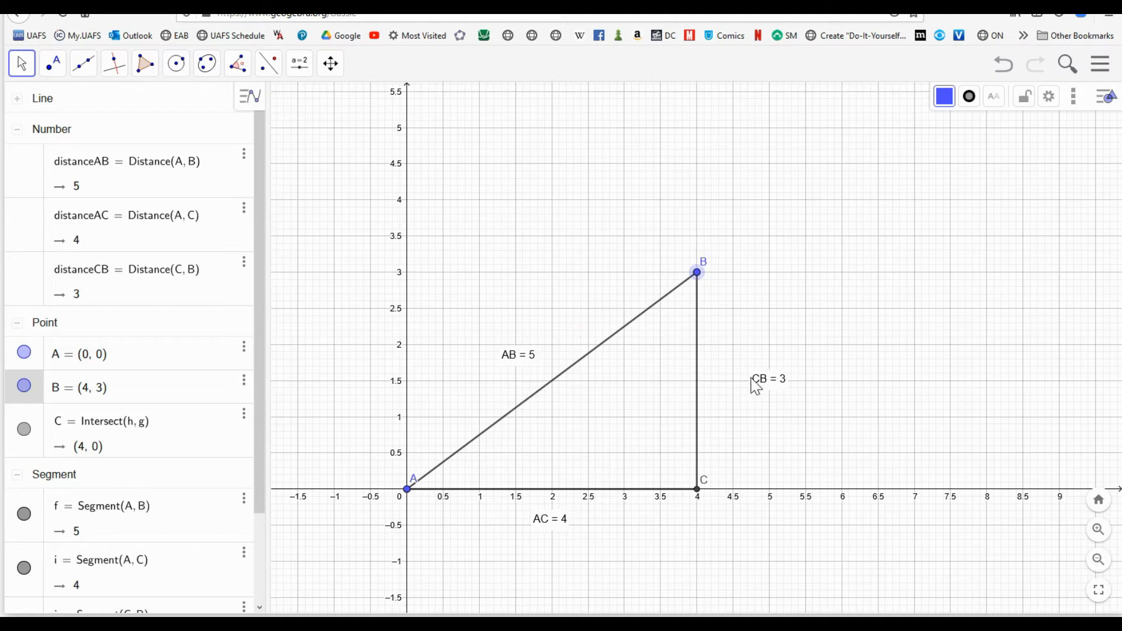
mouse_move(775, 387)
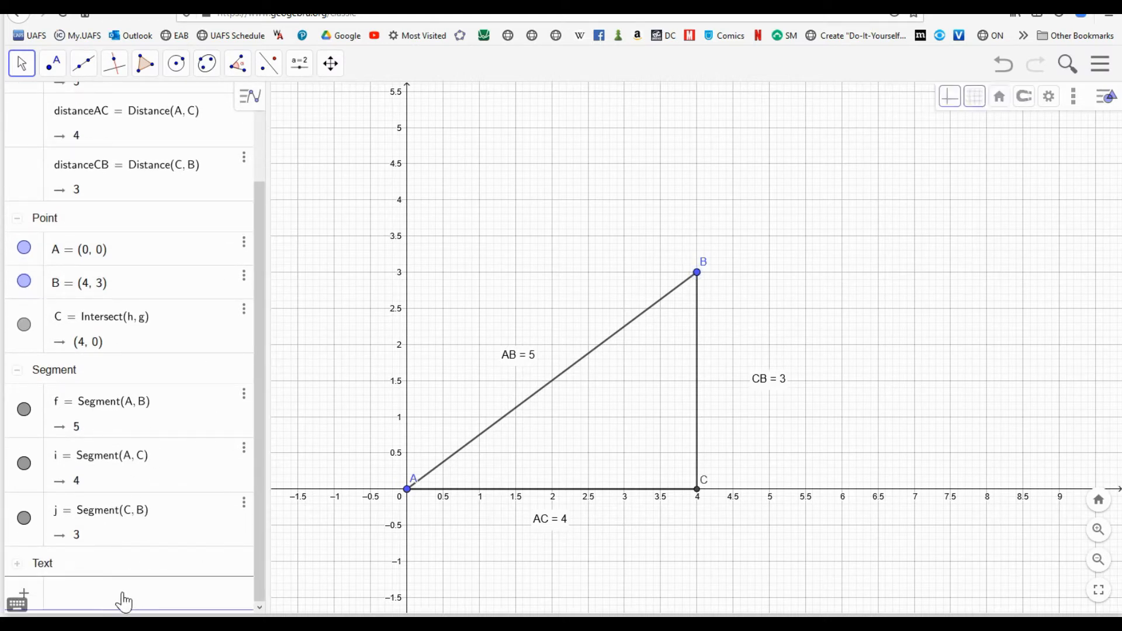
mouse_move(131, 592)
text(())
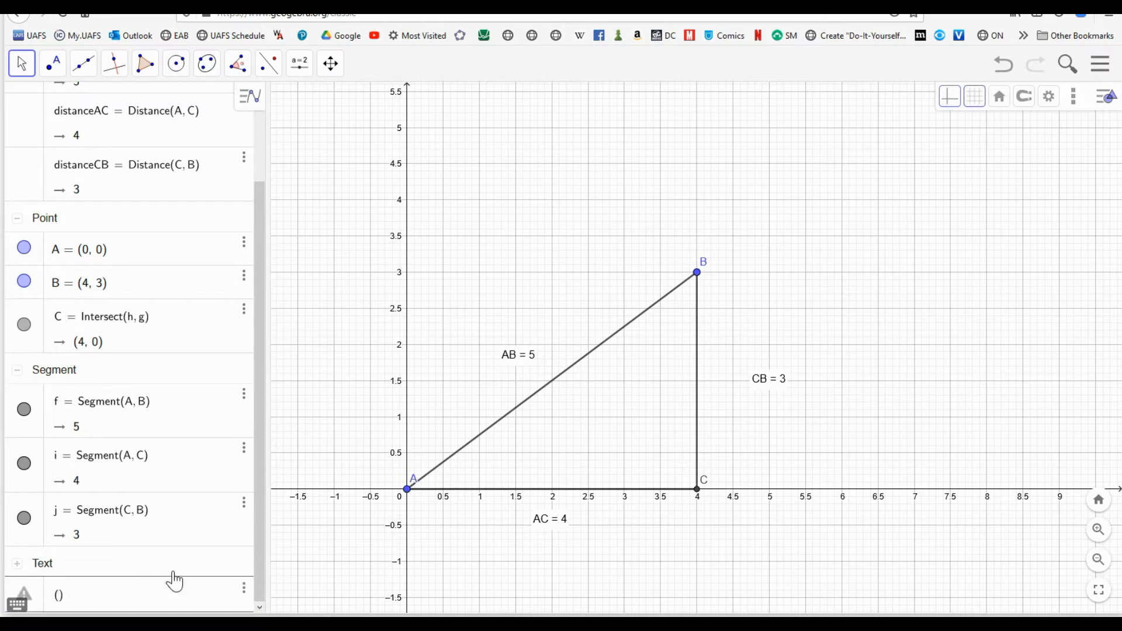
mouse_move(259, 224)
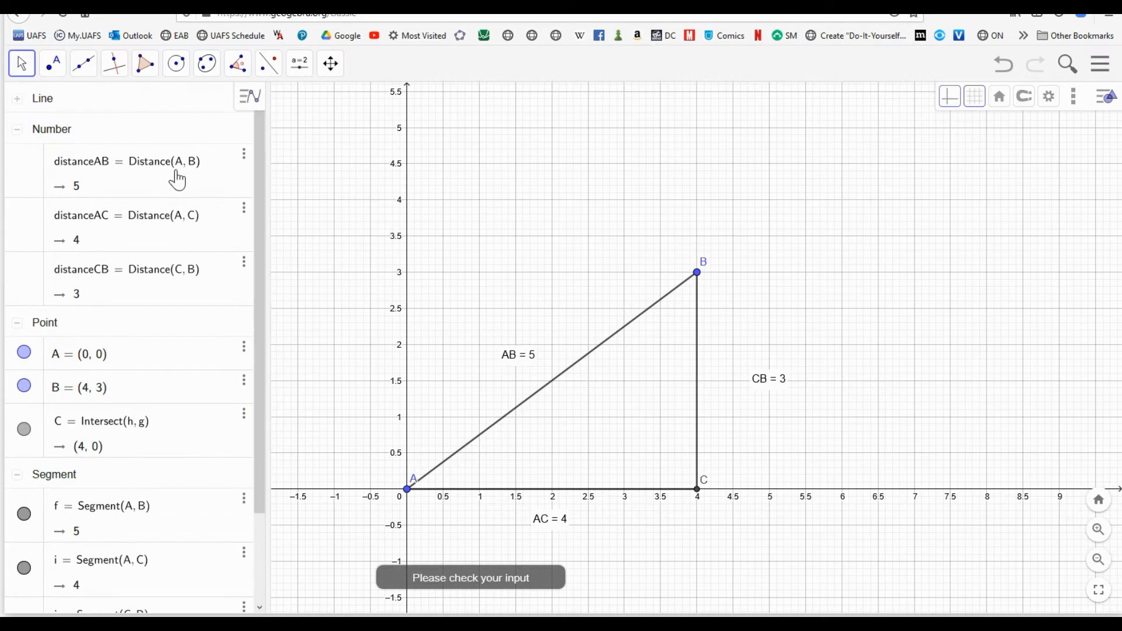
mouse_move(234, 314)
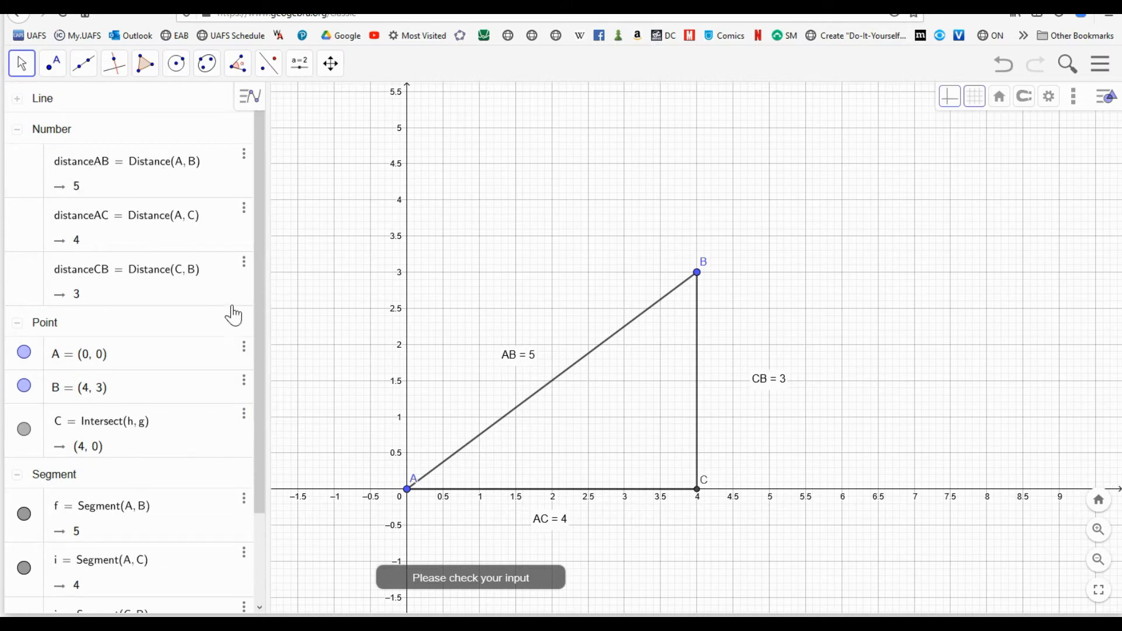
Enter sqrt(Distance(A,C)^2 + Distance(B,C)^2) in the input bar, creating a = 5.
scroll(down, 3)
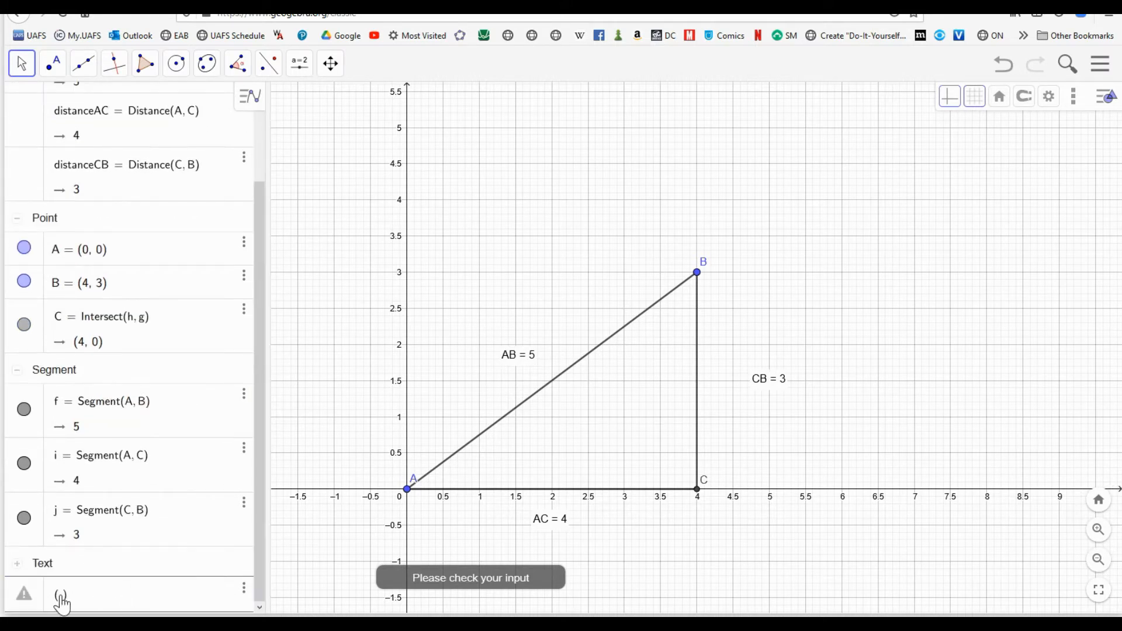
text(distance)
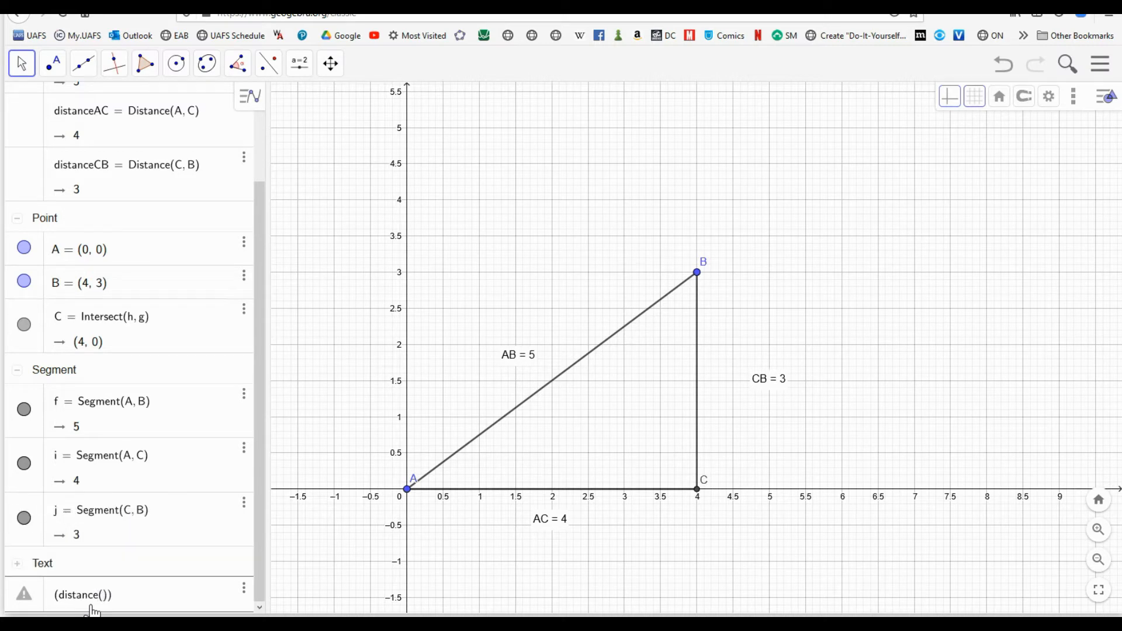
text(A,)
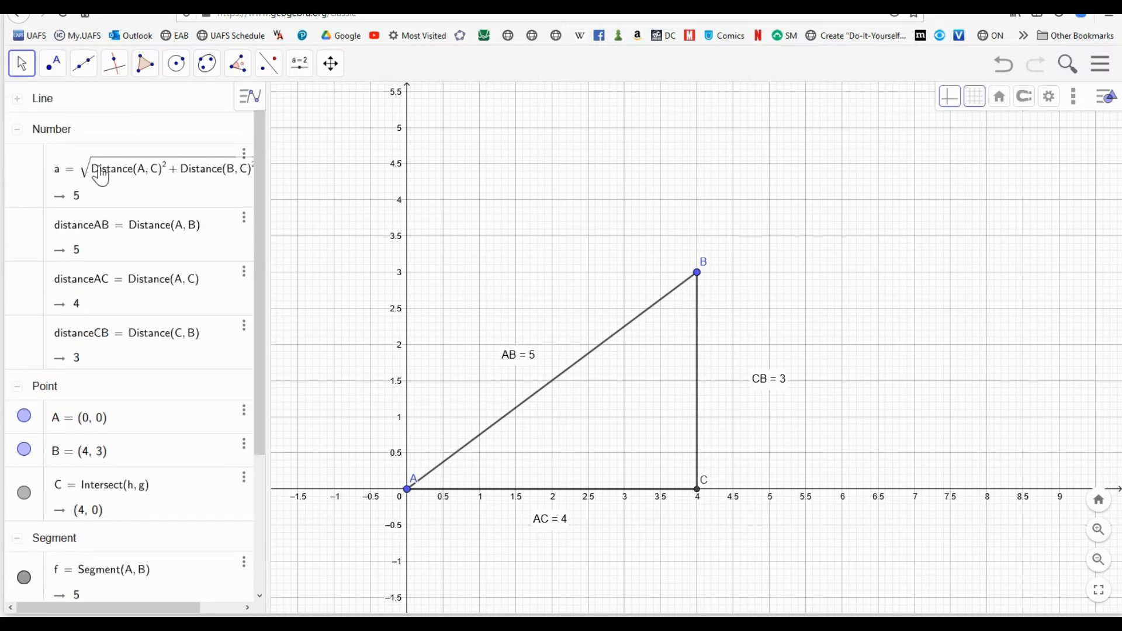
mouse_move(110, 248)
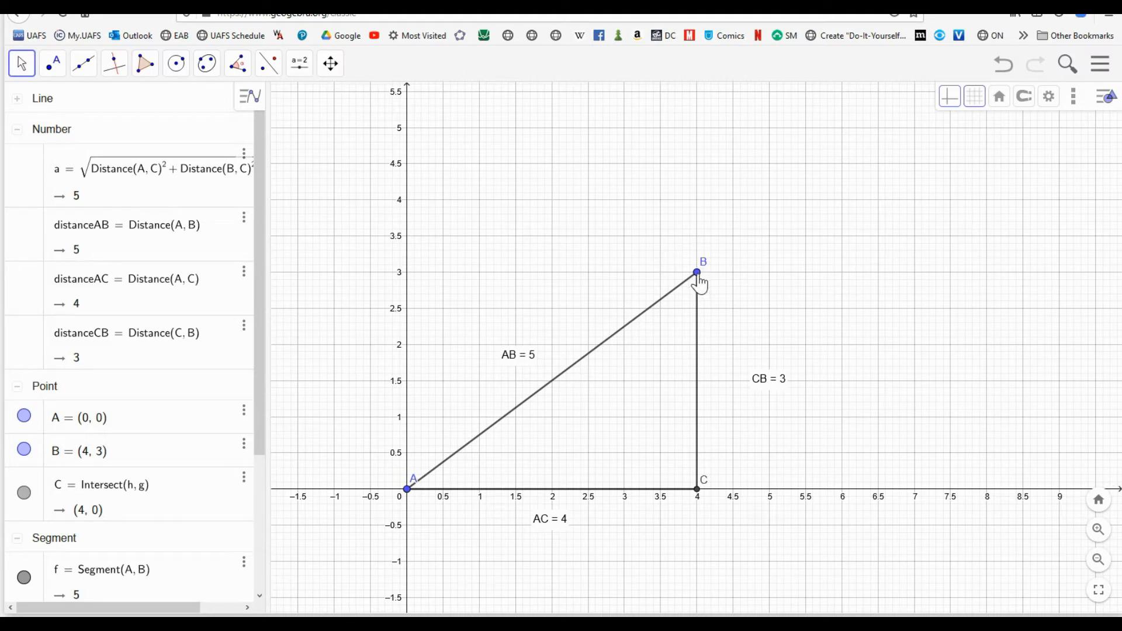
Drag vertex B through several positions, watching a stay equal to AB.
drag(698, 271, 622, 297)
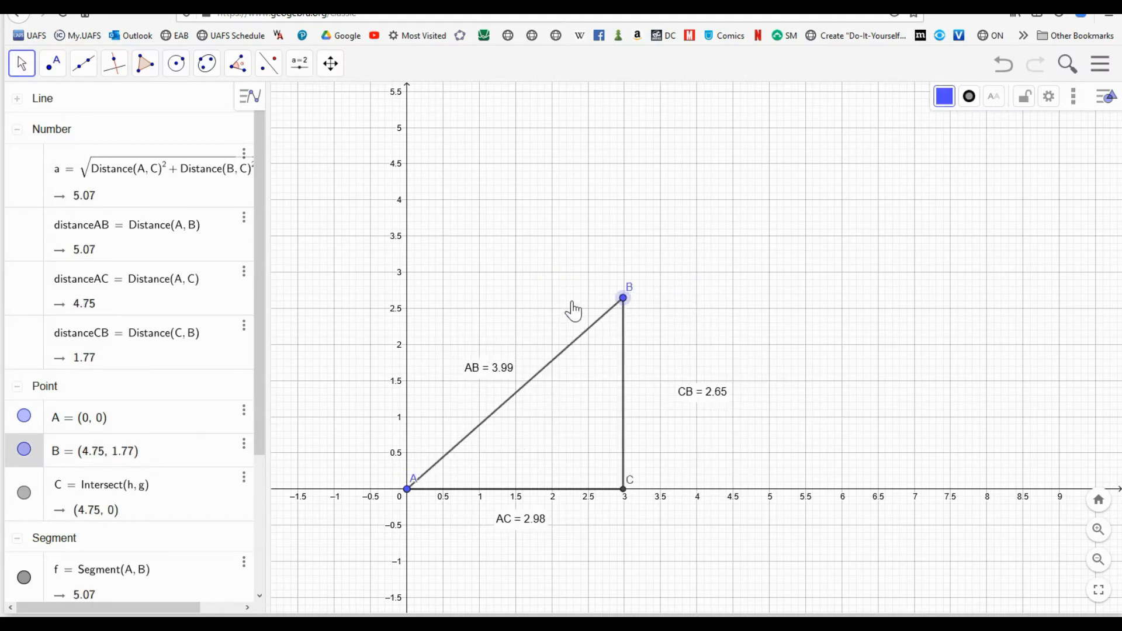
drag(623, 297, 608, 351)
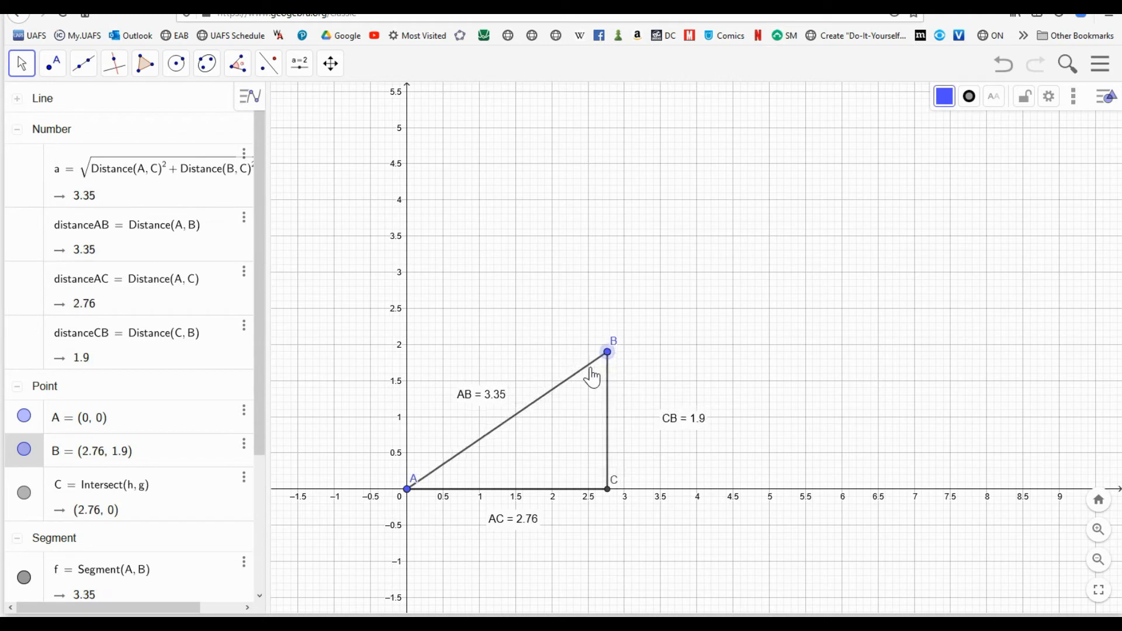
drag(608, 352, 618, 365)
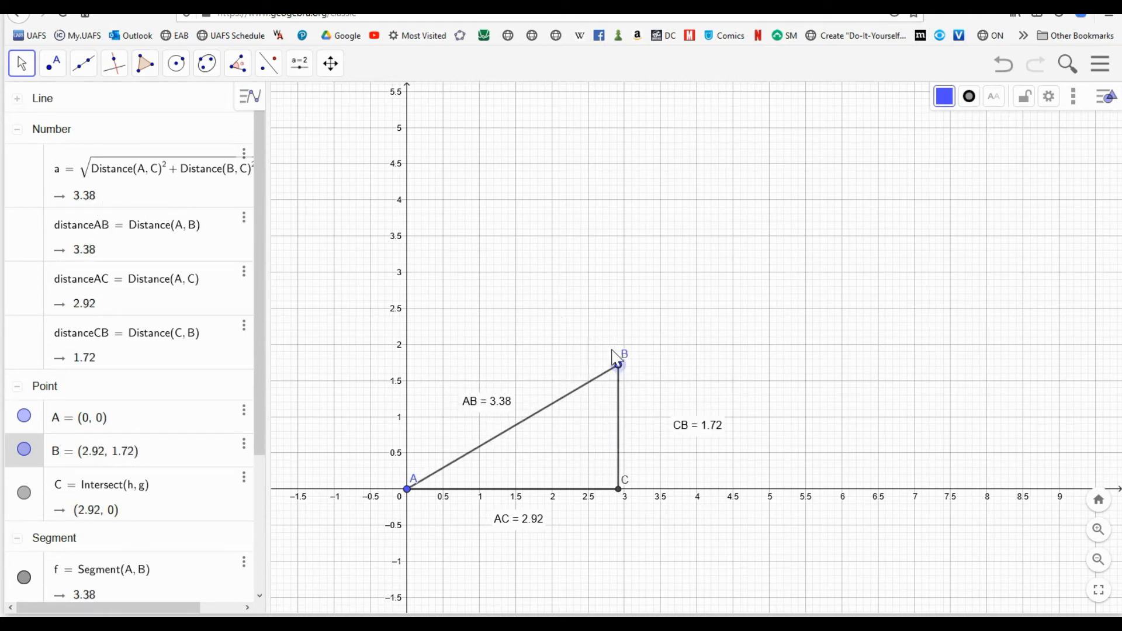
drag(618, 367, 617, 347)
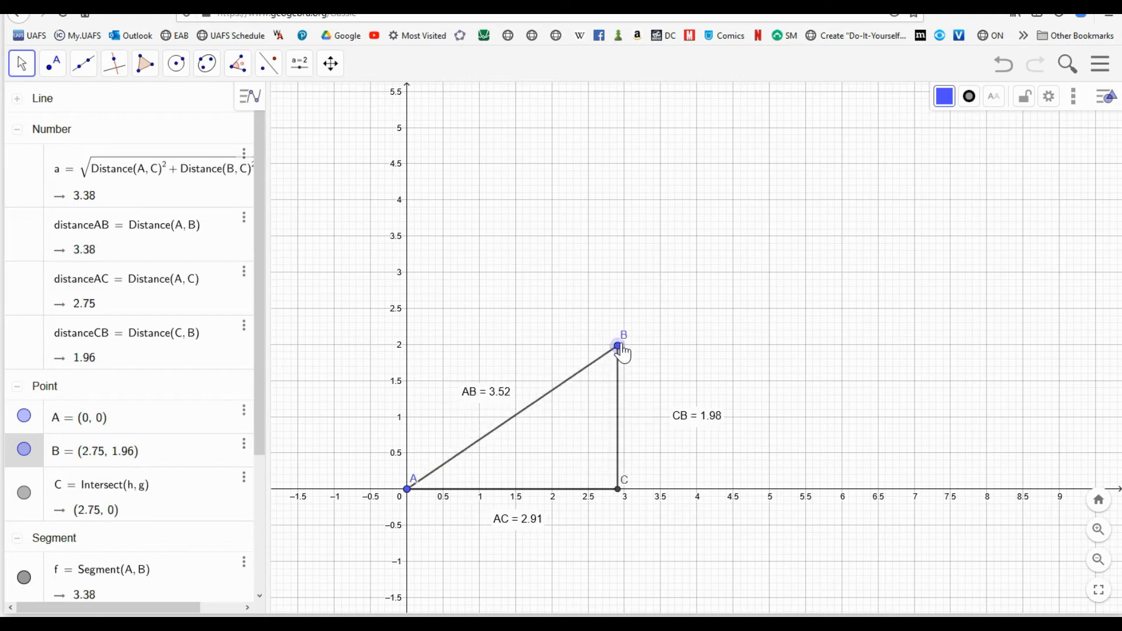
drag(618, 346, 624, 308)
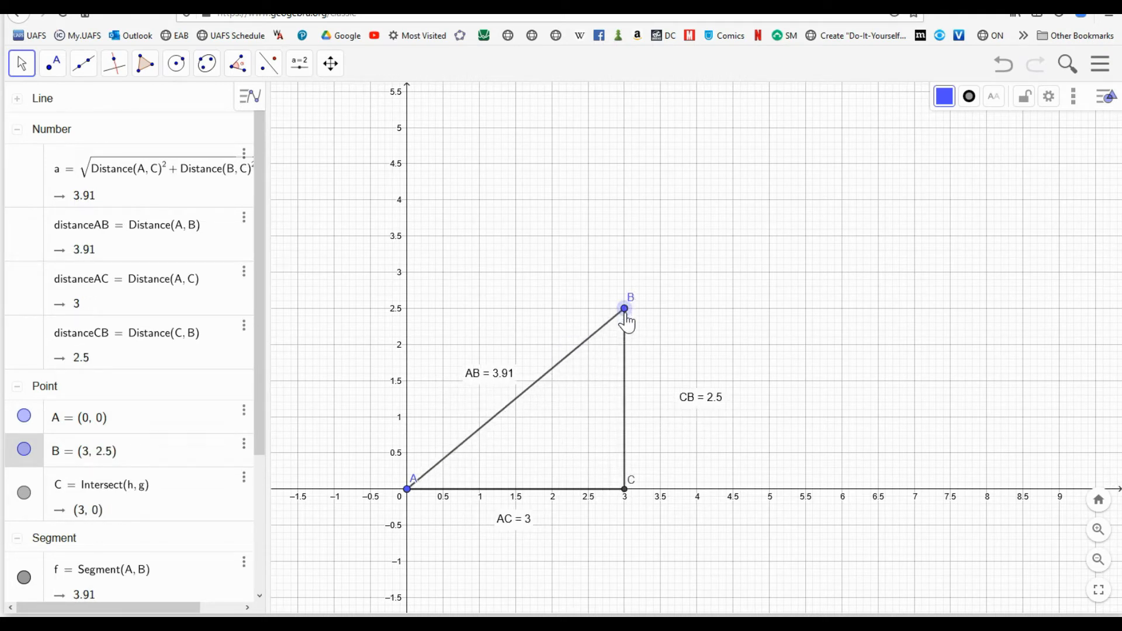
drag(624, 308, 624, 272)
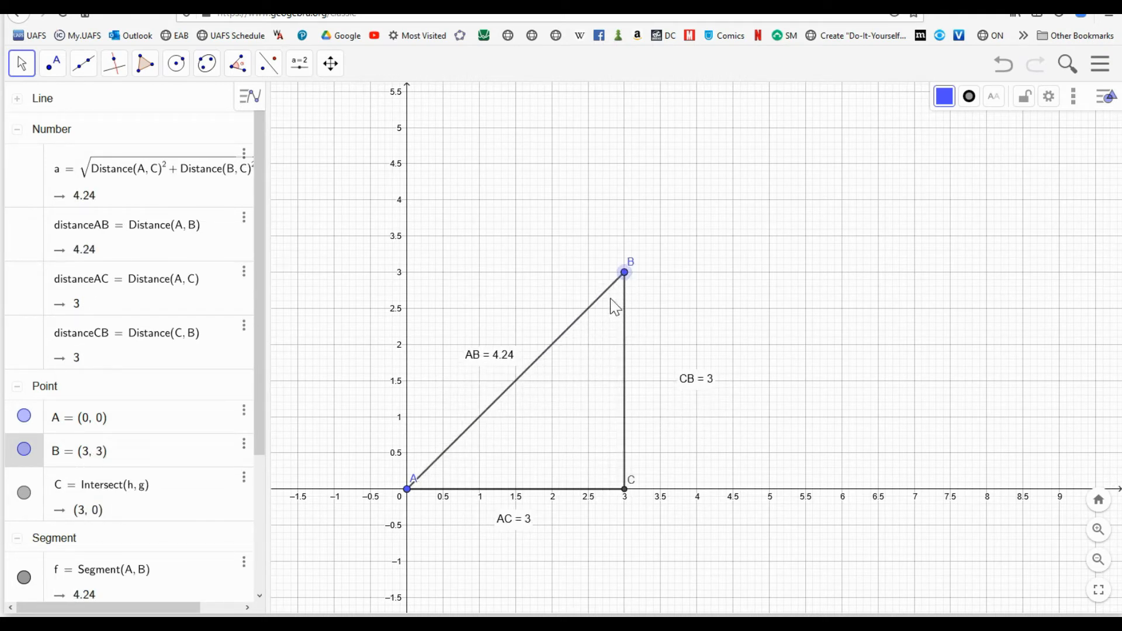
drag(624, 272, 703, 274)
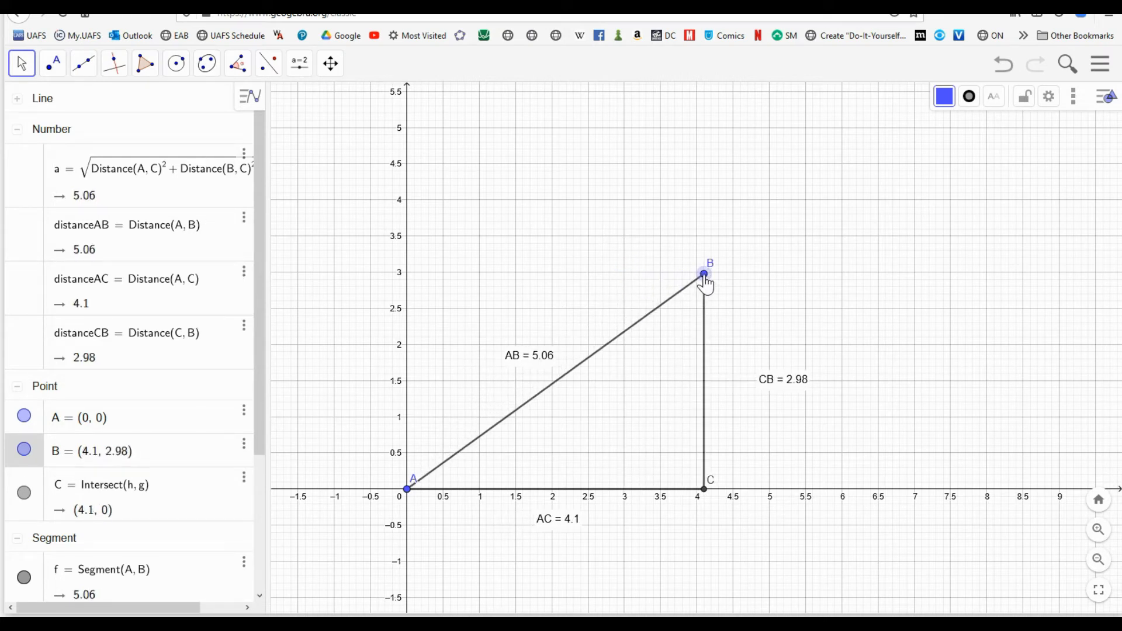
drag(704, 274, 696, 271)
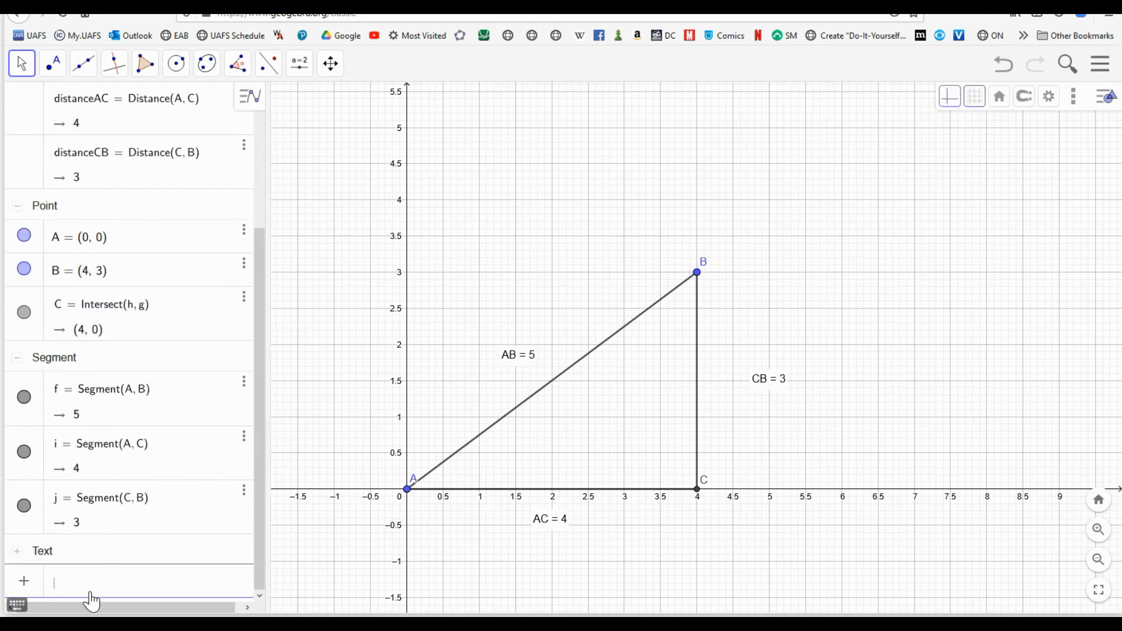
Type the taxicab expression |x(B) − x(A)| + |y(B) − y(A)| into the Input Bar.
text(a)
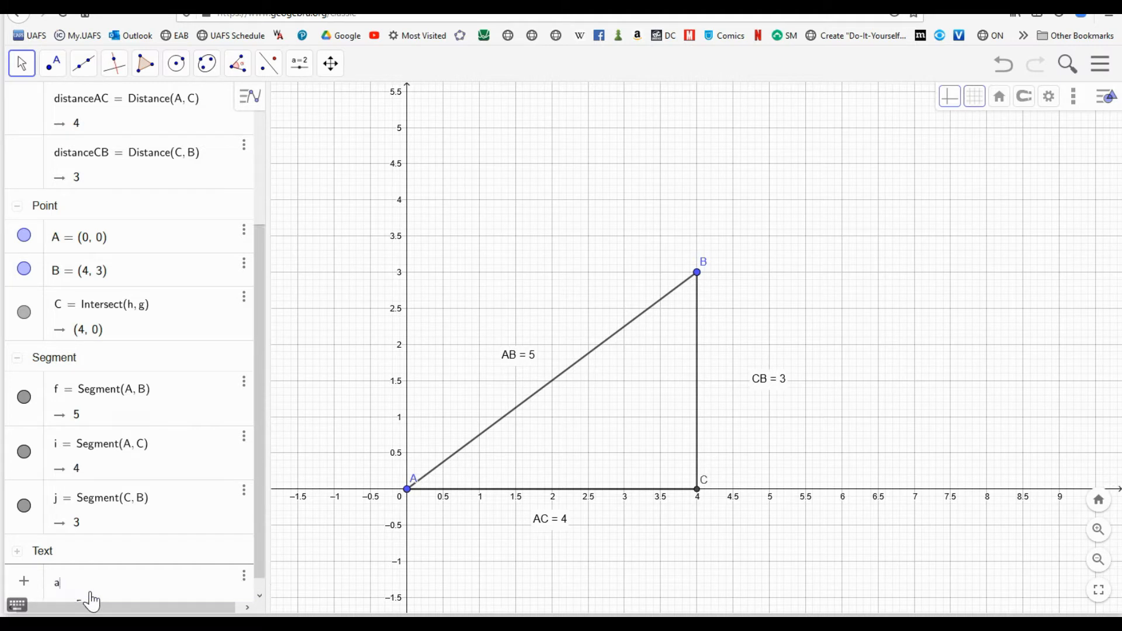
text(bs)
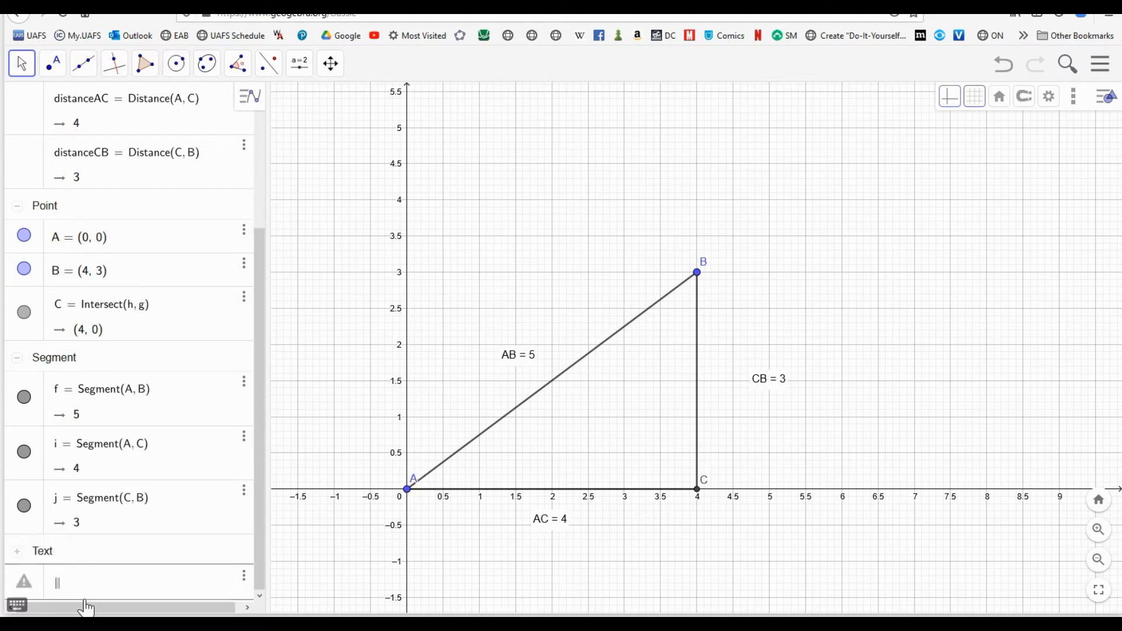
text(distance)
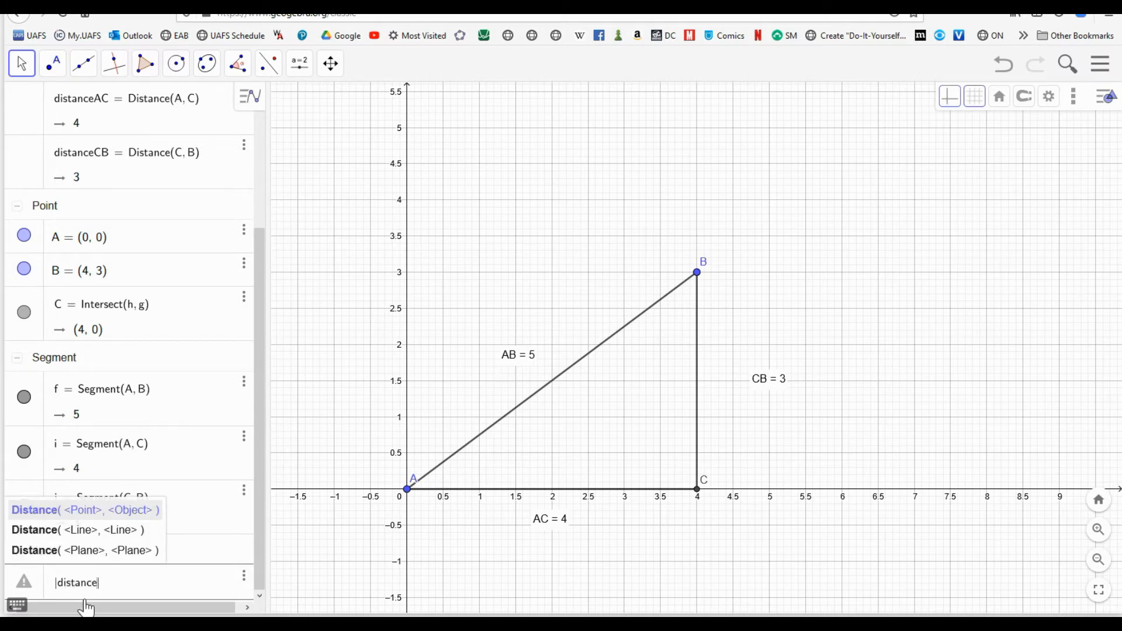
text((A,)
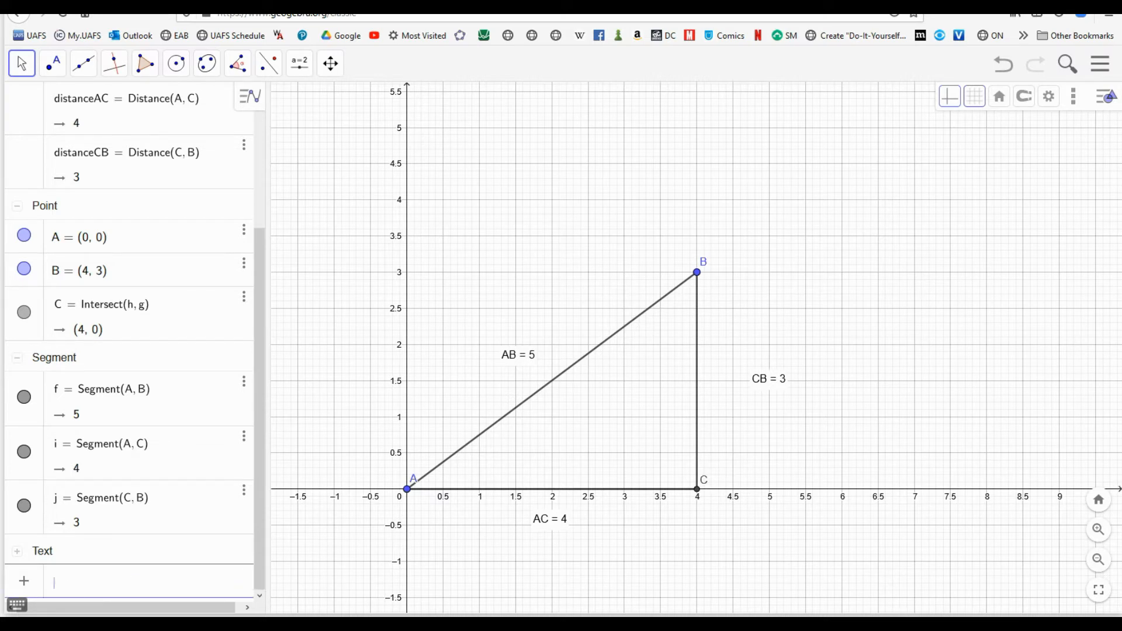
text(a)
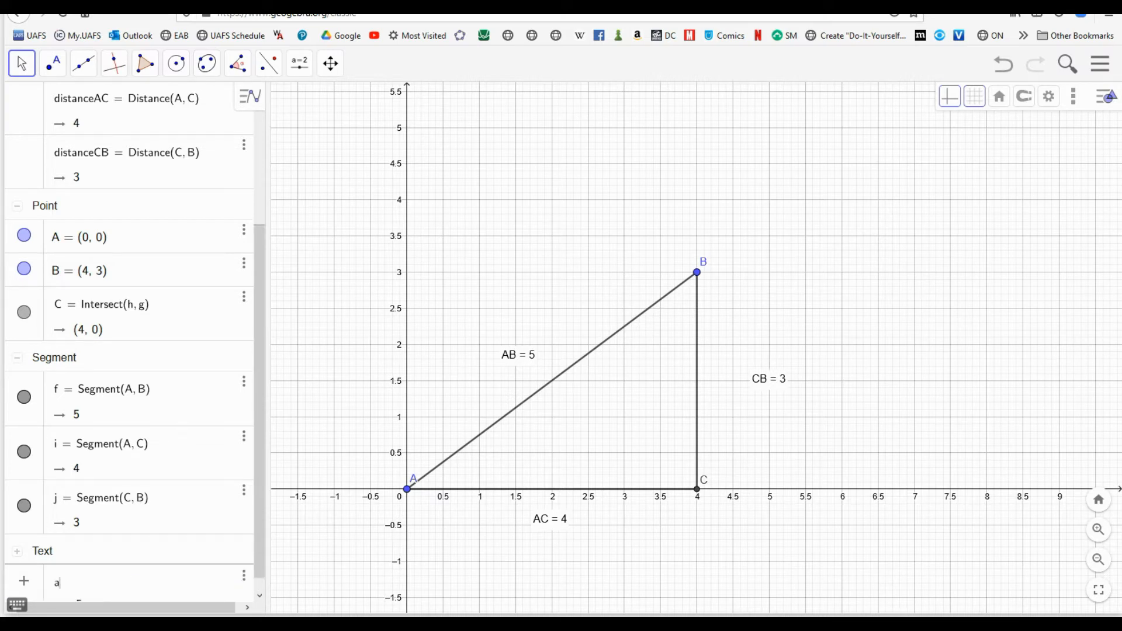
text(bs)
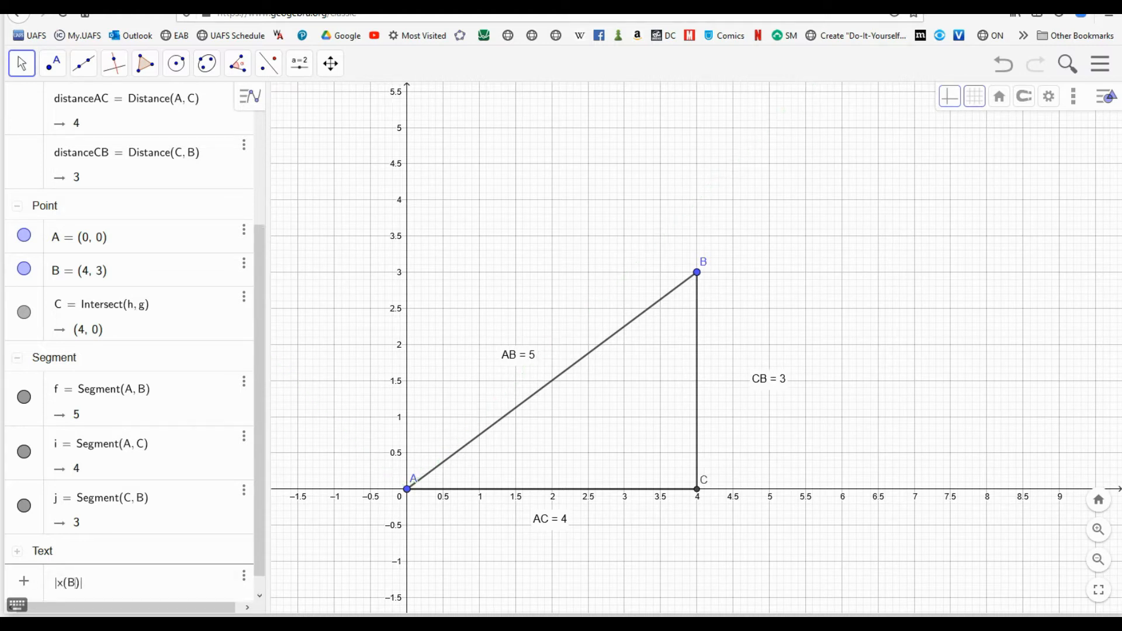
text(-)
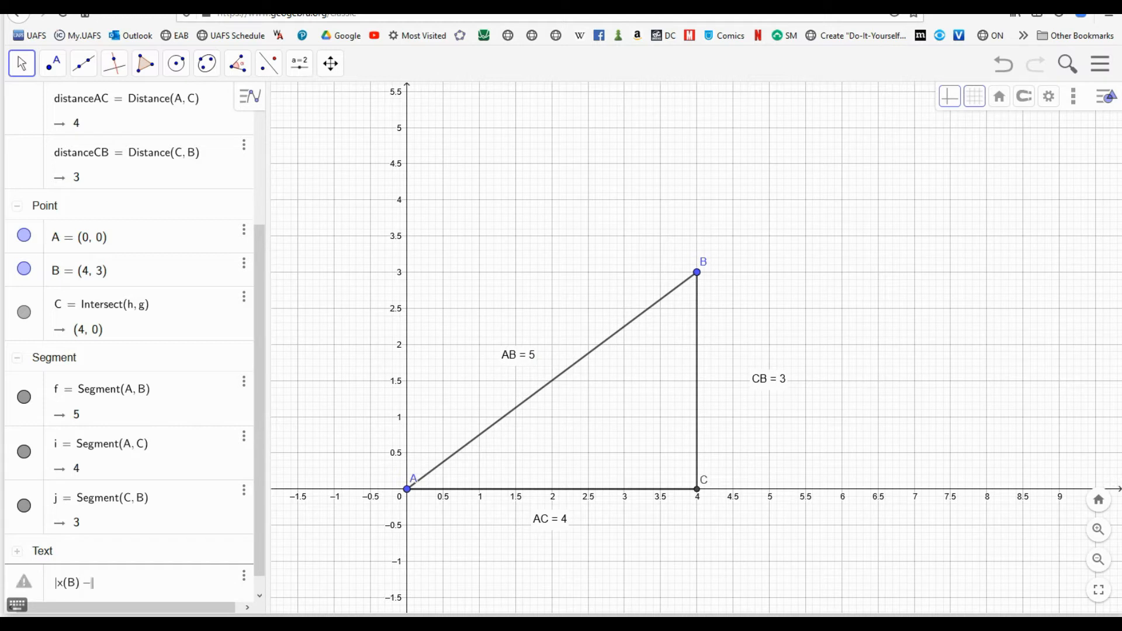
text(x(A)|)
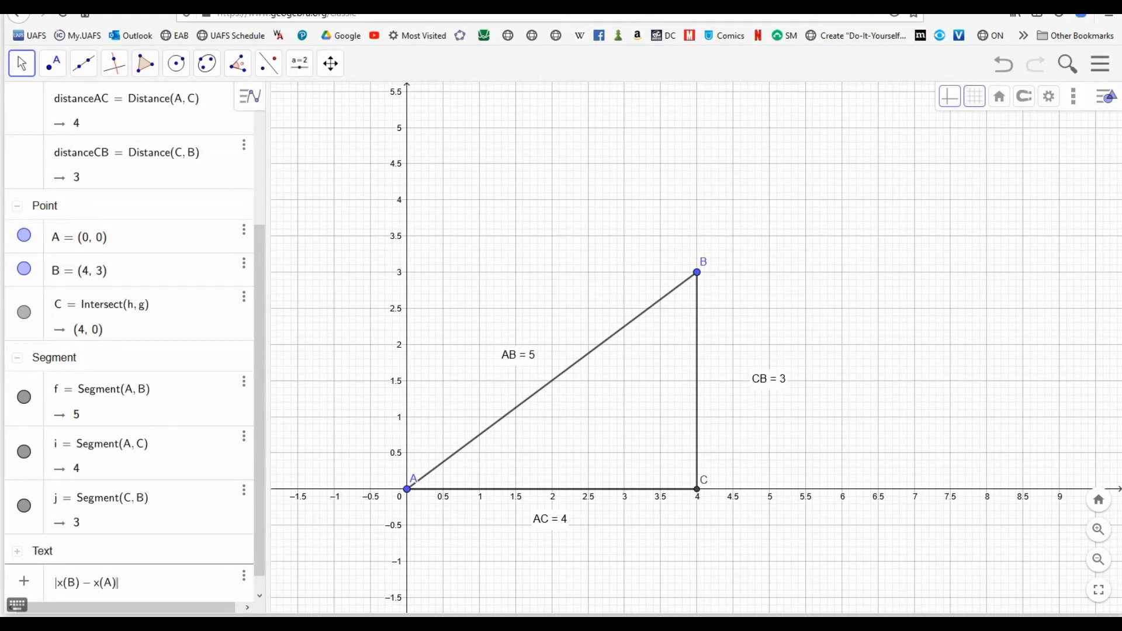
text(+)
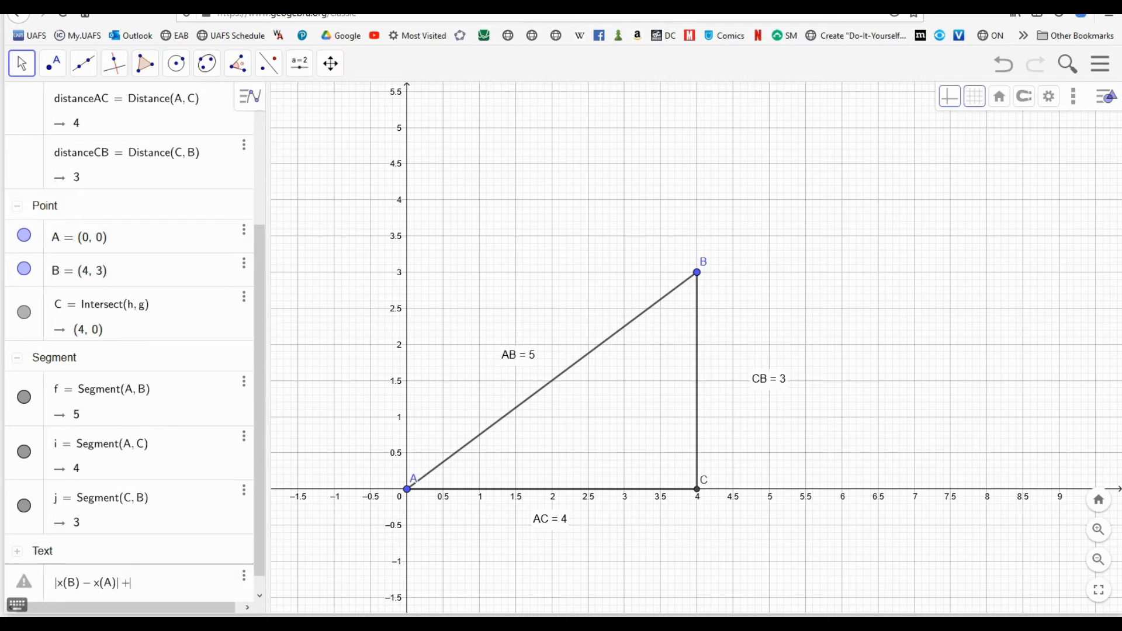
text(abs)
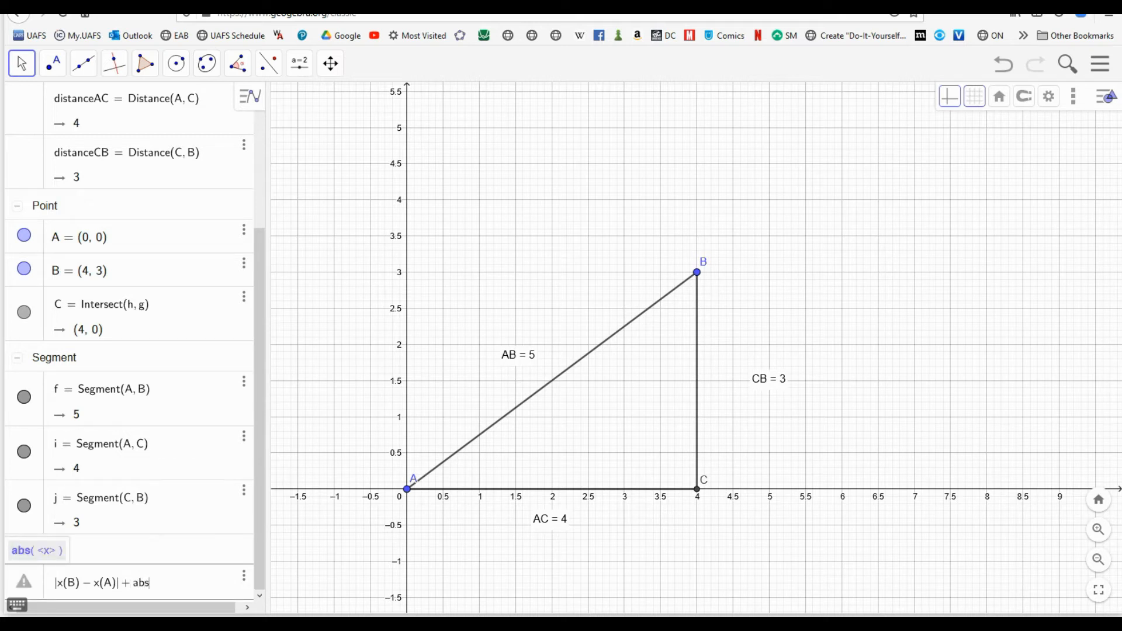
text(()
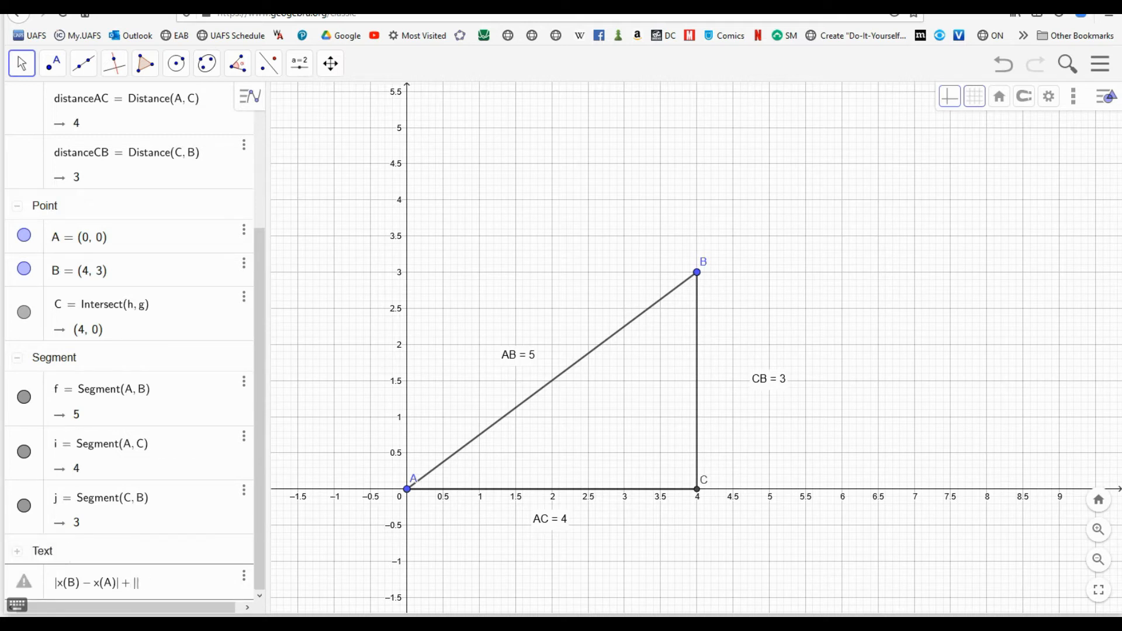
text(y())
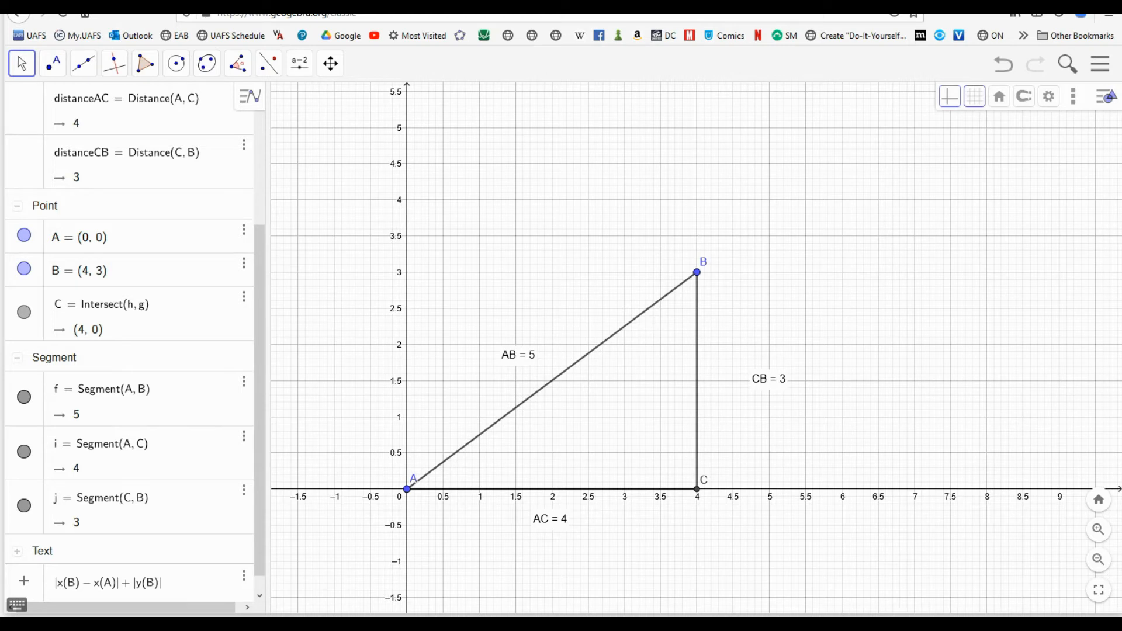
text(- y)
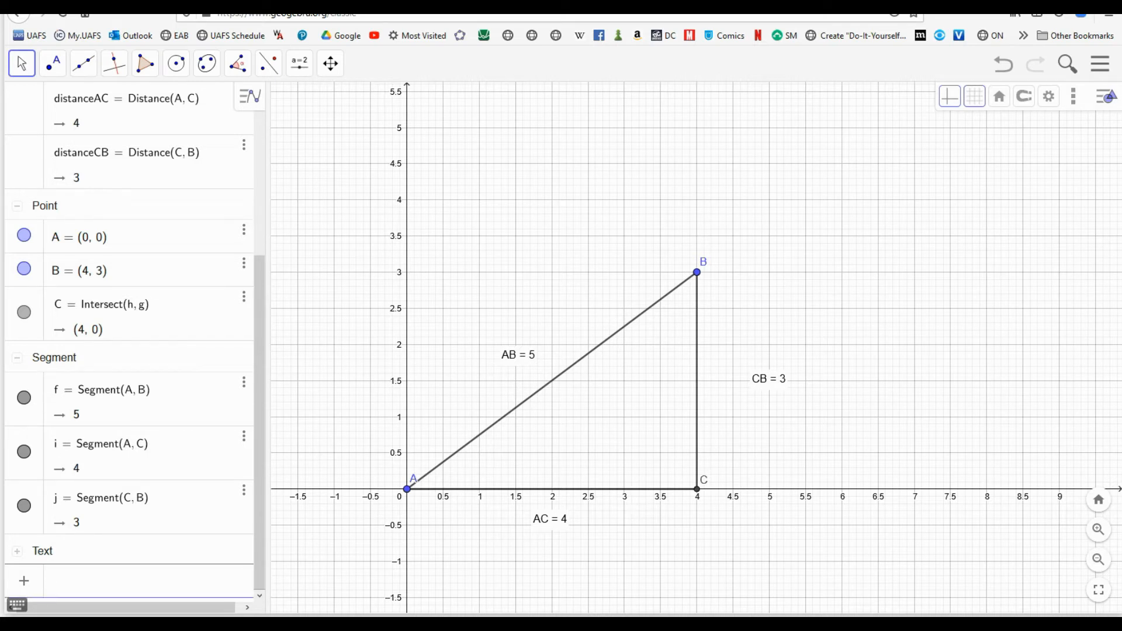
Fix number b's last term to y(A) so b evaluates to 7.
scroll(down, 3)
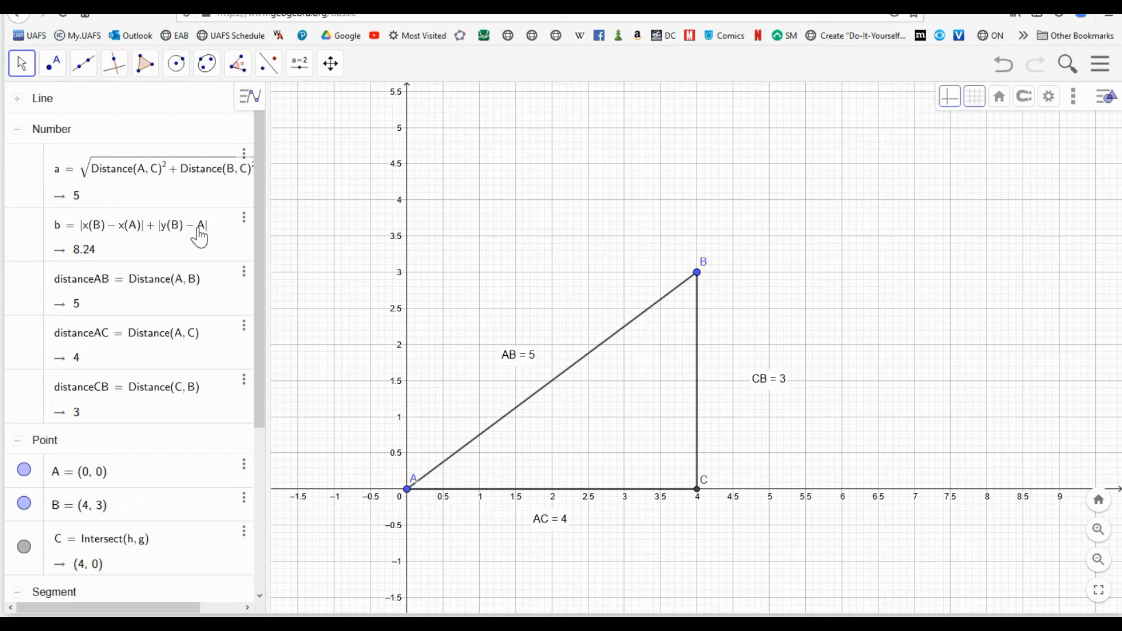
click(129, 225)
text(y(A))
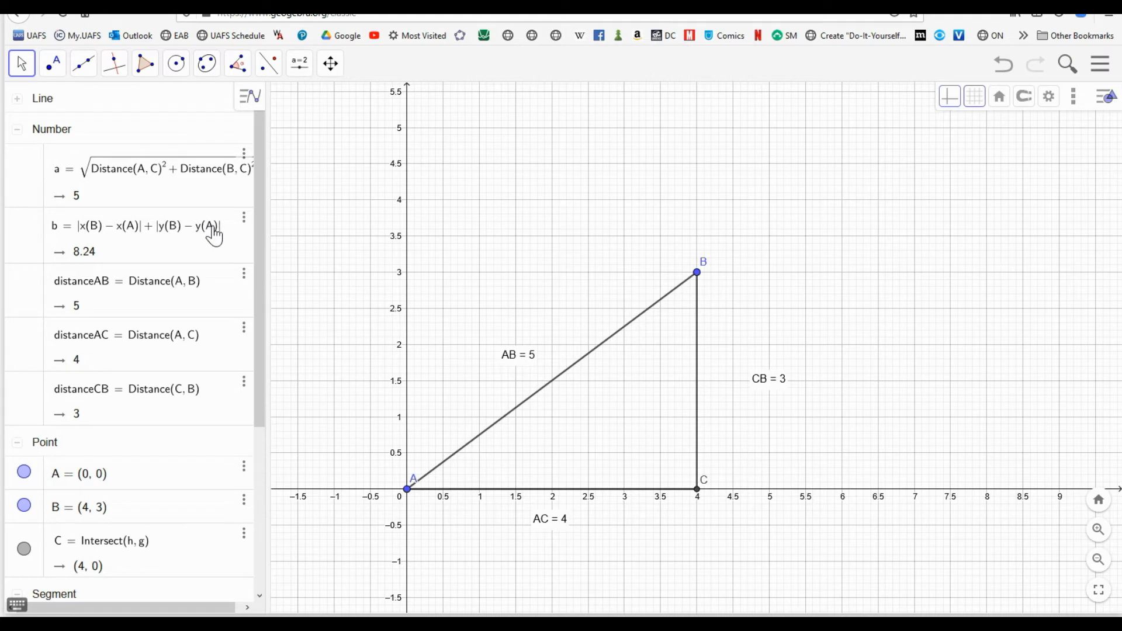
scroll(down, 3)
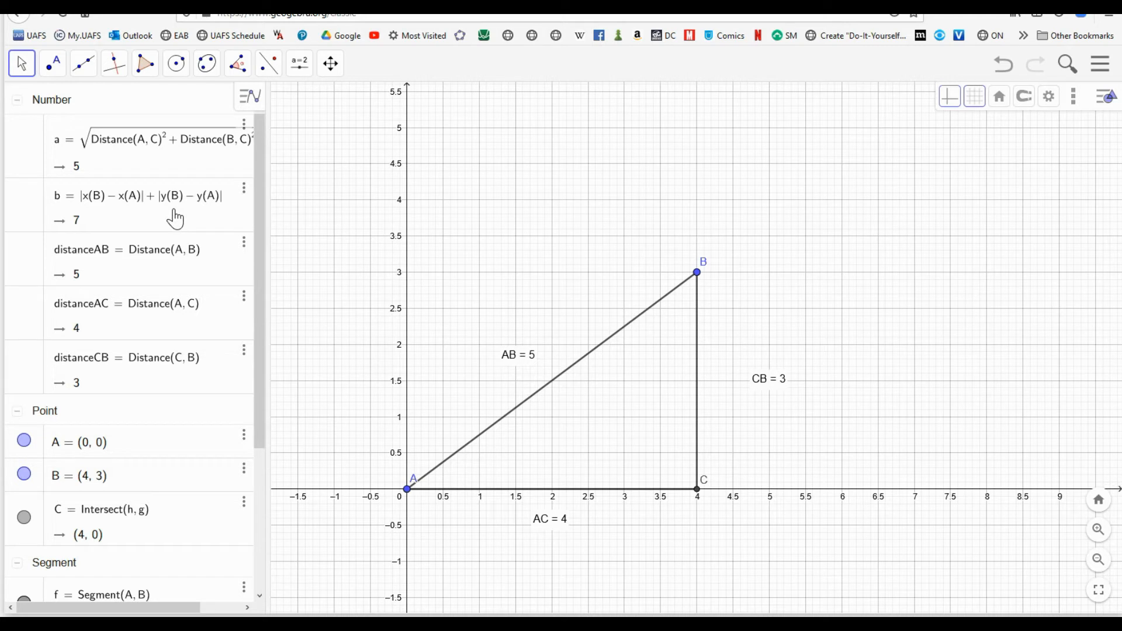
mouse_move(184, 220)
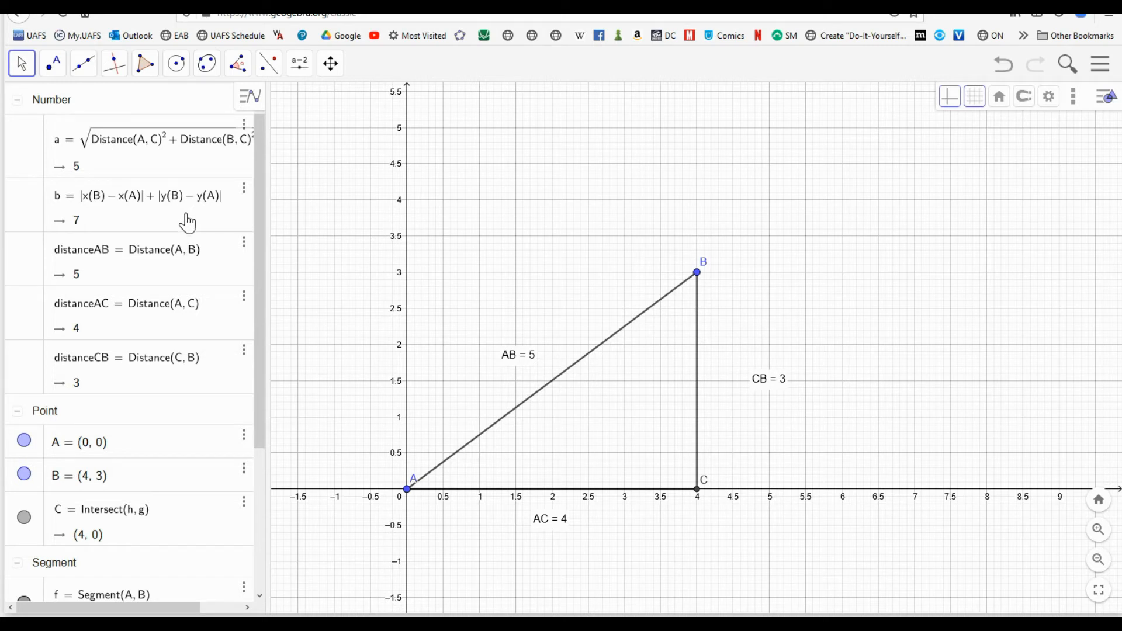
drag(696, 272, 632, 311)
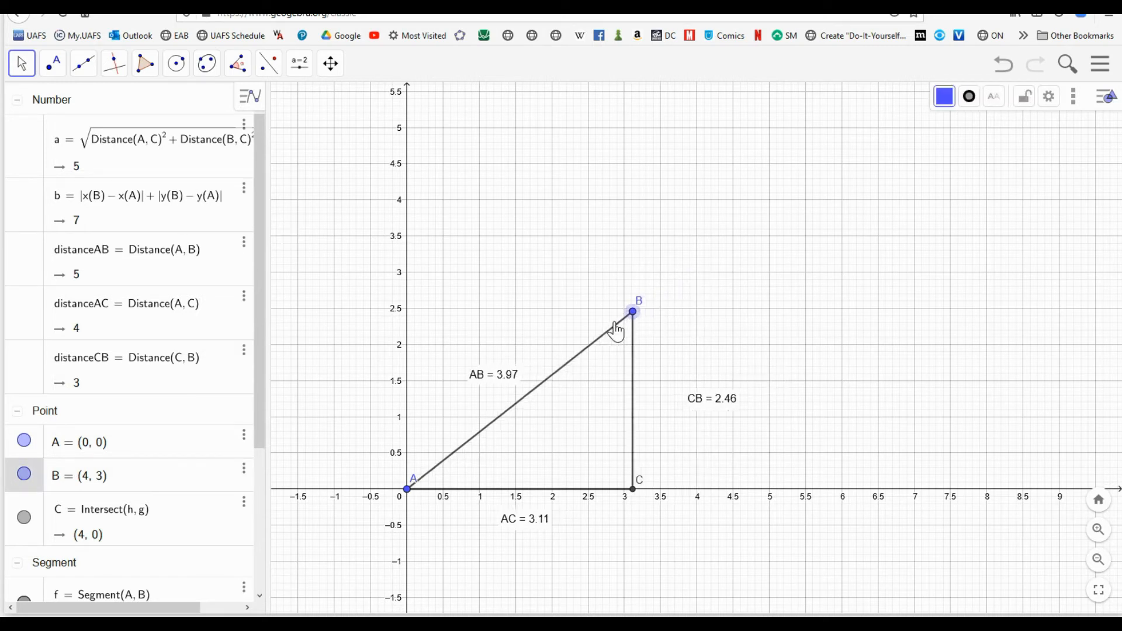
drag(632, 310, 624, 344)
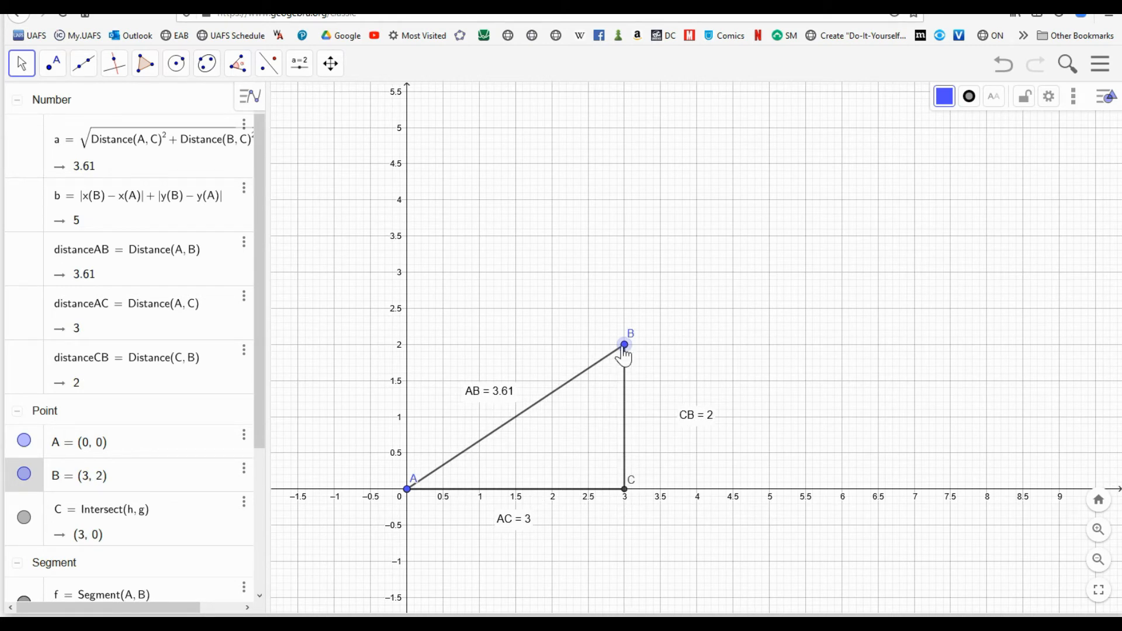
mouse_move(76, 219)
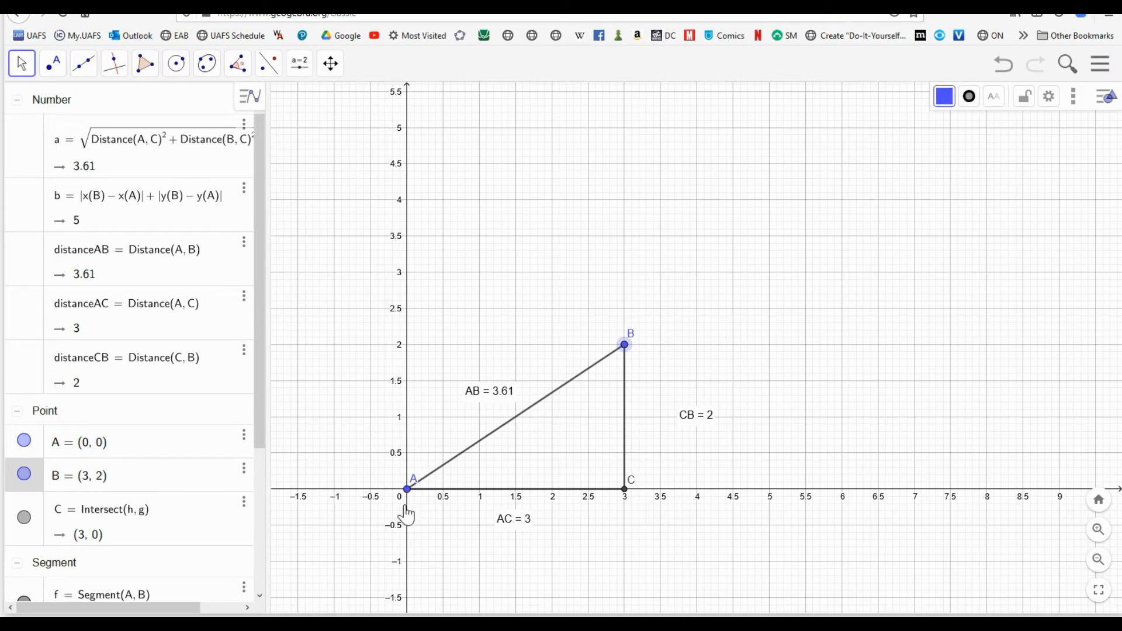
mouse_move(625, 355)
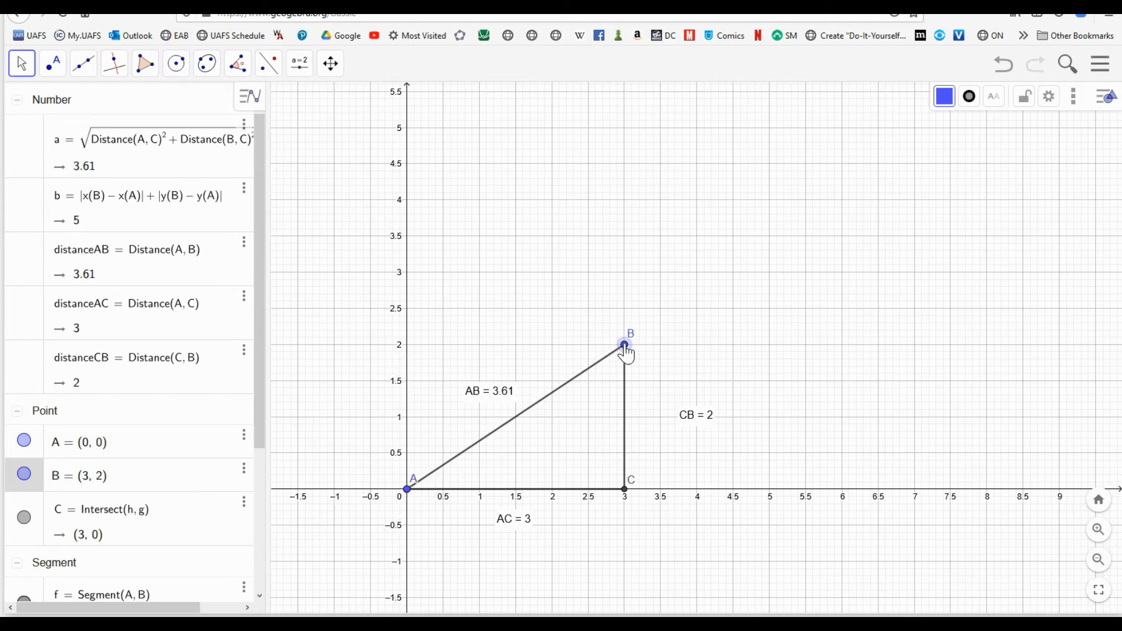
drag(624, 345, 650, 491)
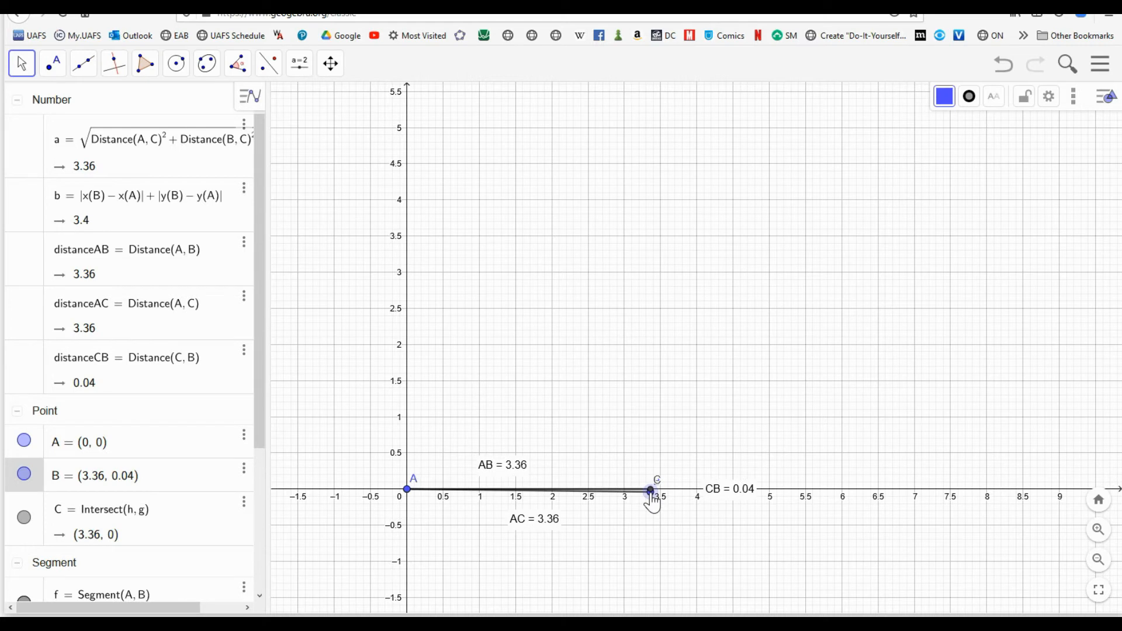
drag(651, 493, 650, 490)
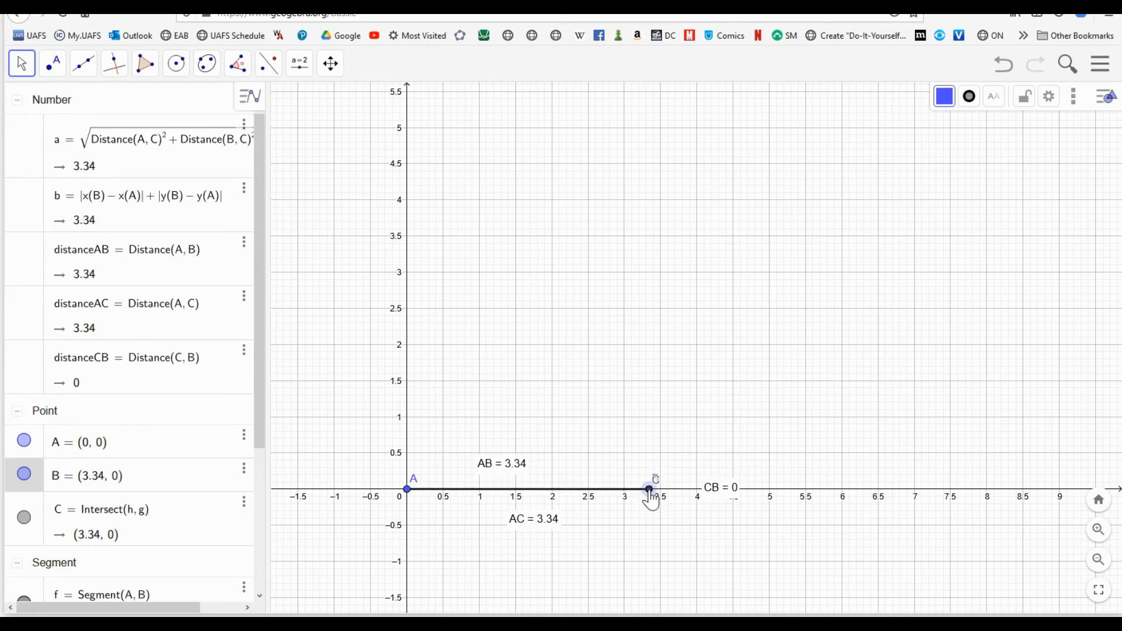
drag(650, 490, 403, 302)
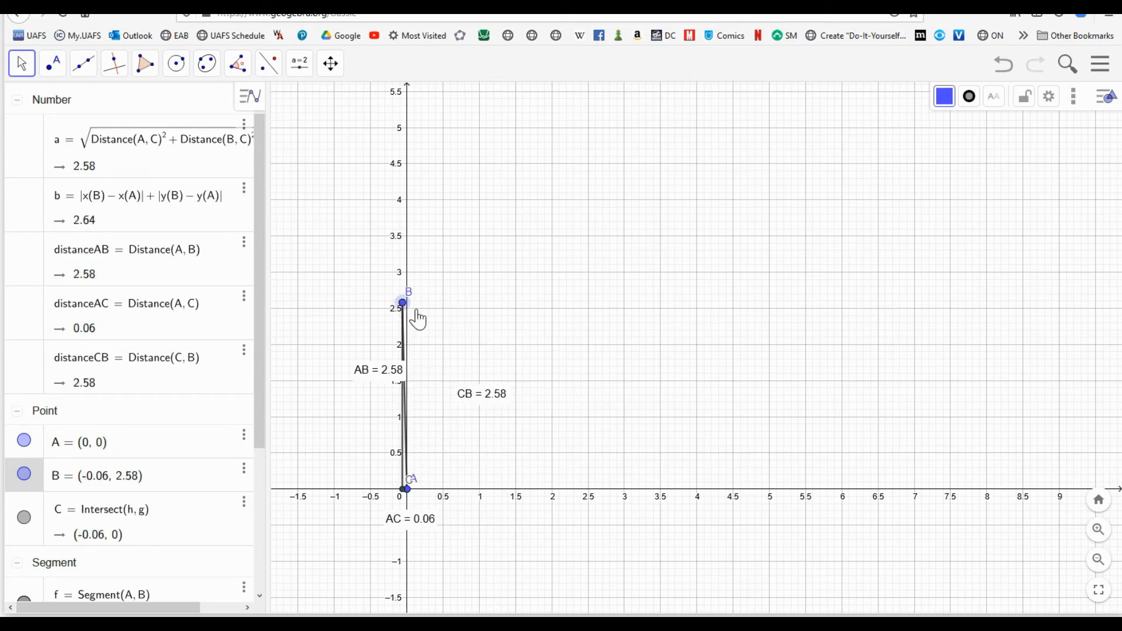
drag(403, 302, 588, 385)
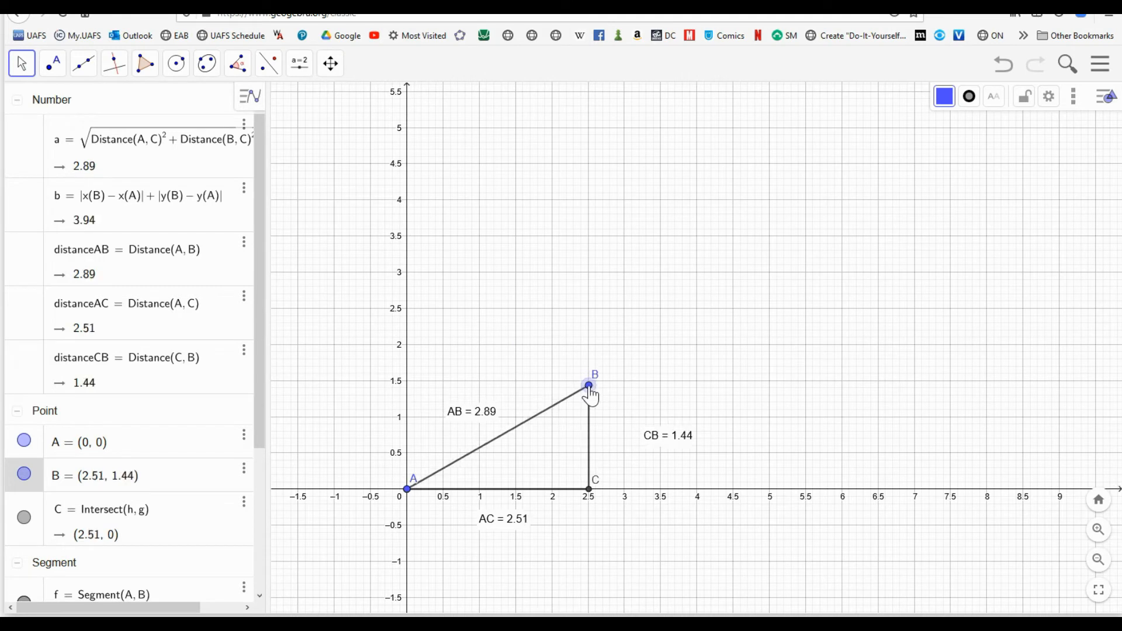
drag(589, 387, 619, 355)
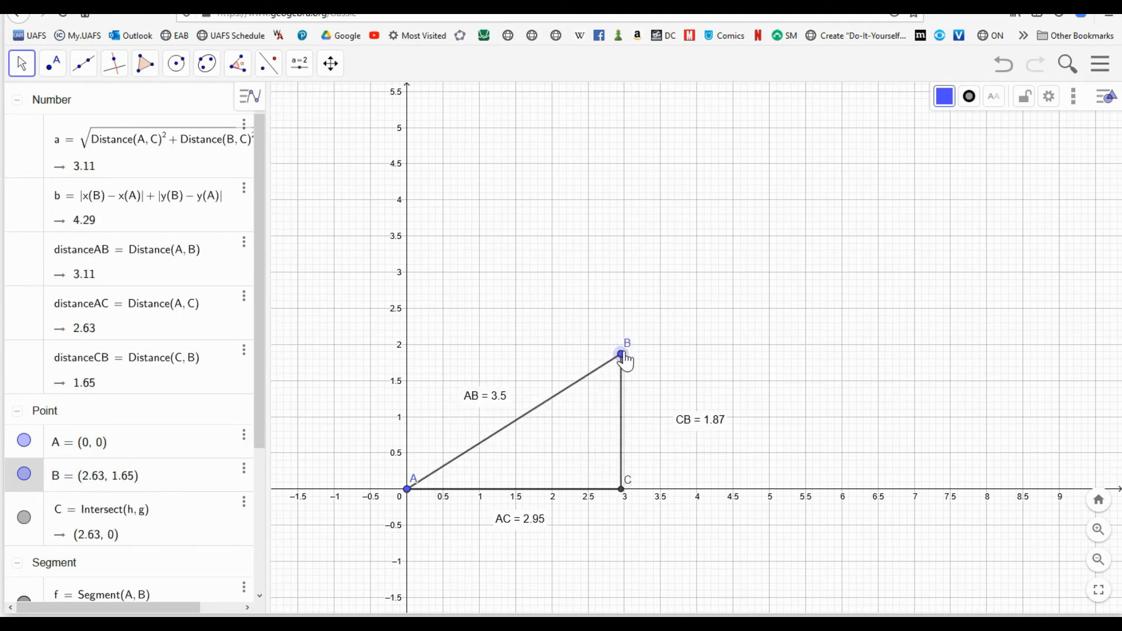
drag(620, 354, 619, 290)
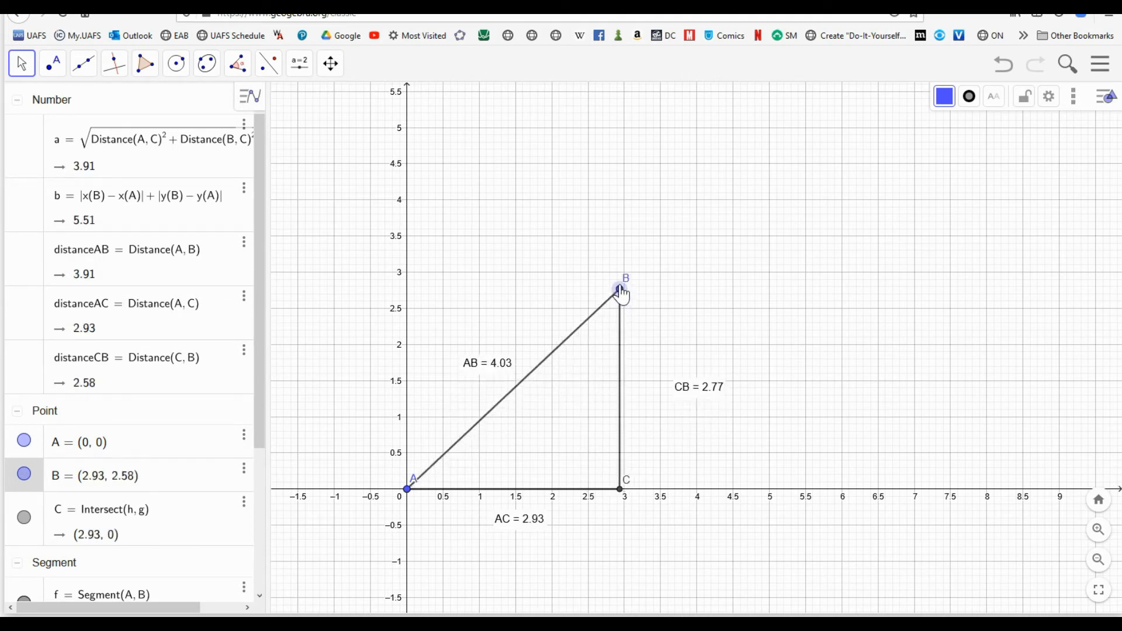
drag(619, 290, 695, 272)
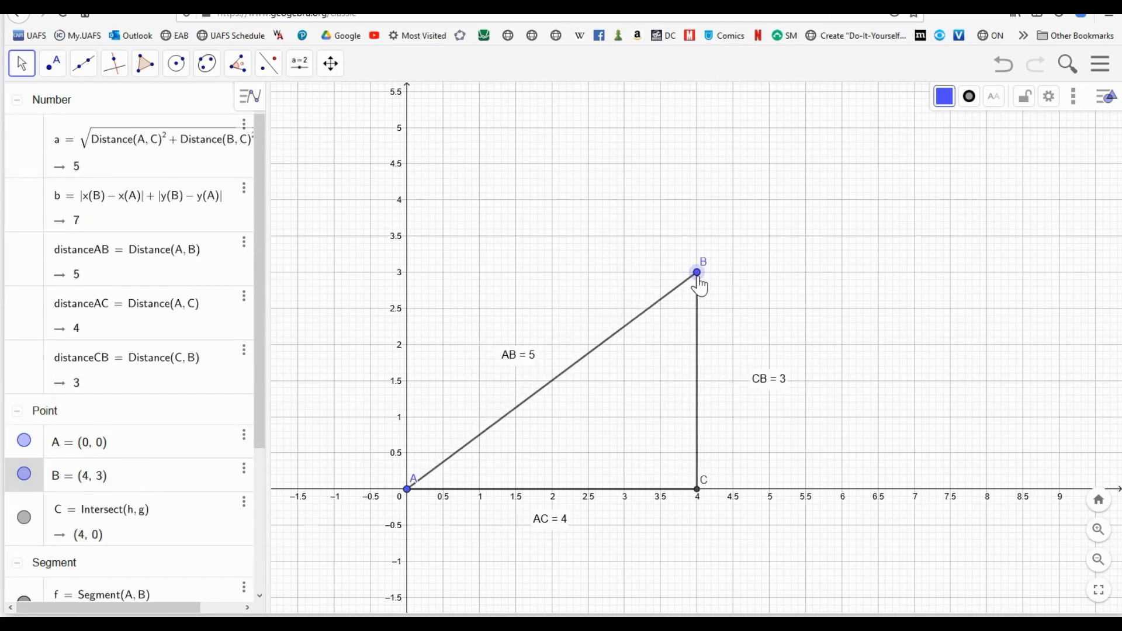
mouse_move(328, 303)
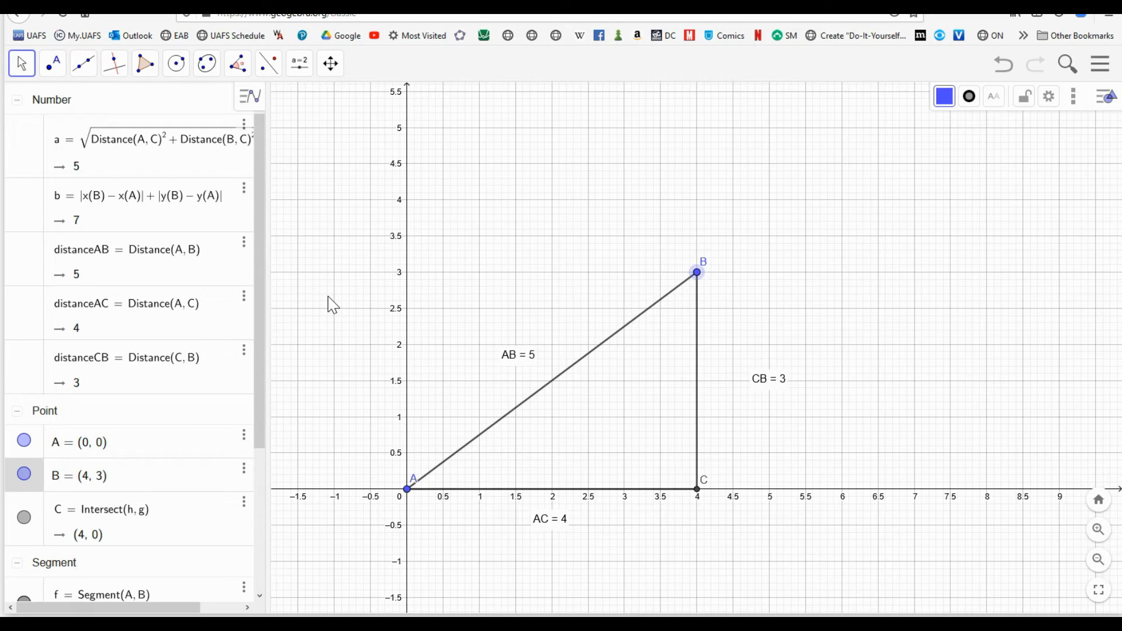
mouse_move(500, 222)
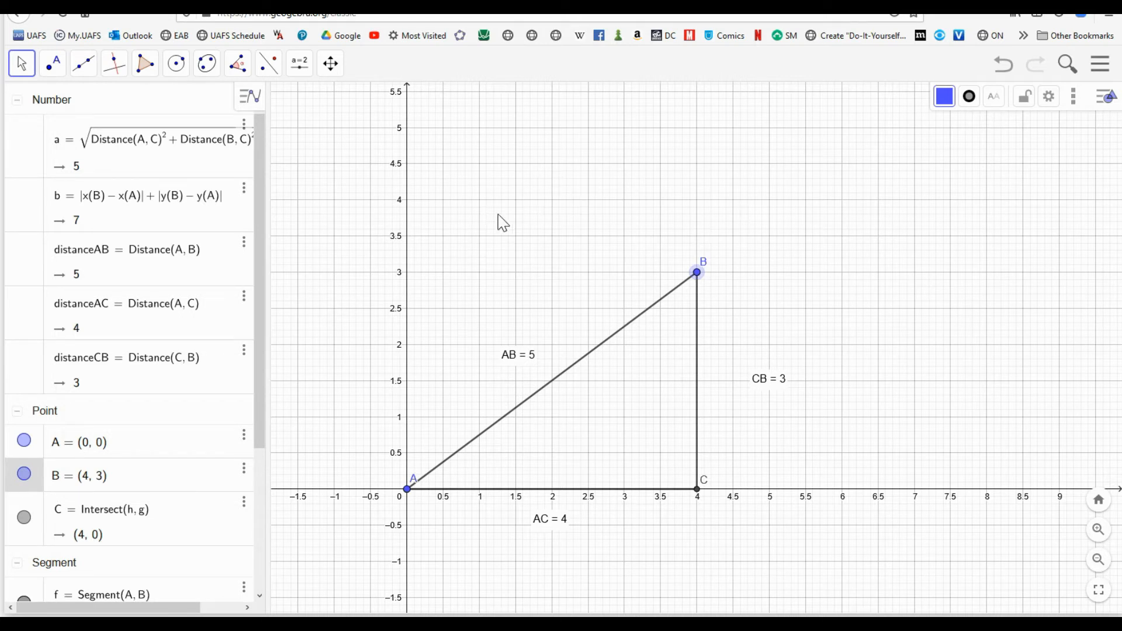
Place a text label reading 'DistT=' followed by the inserted value of b.
click(299, 63)
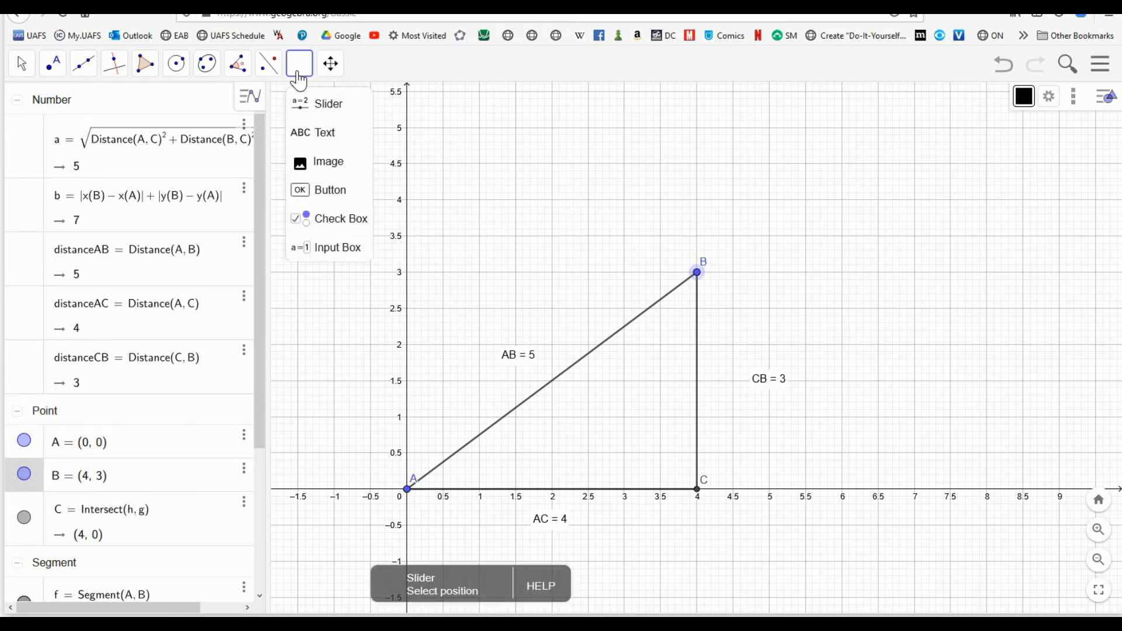
click(325, 133)
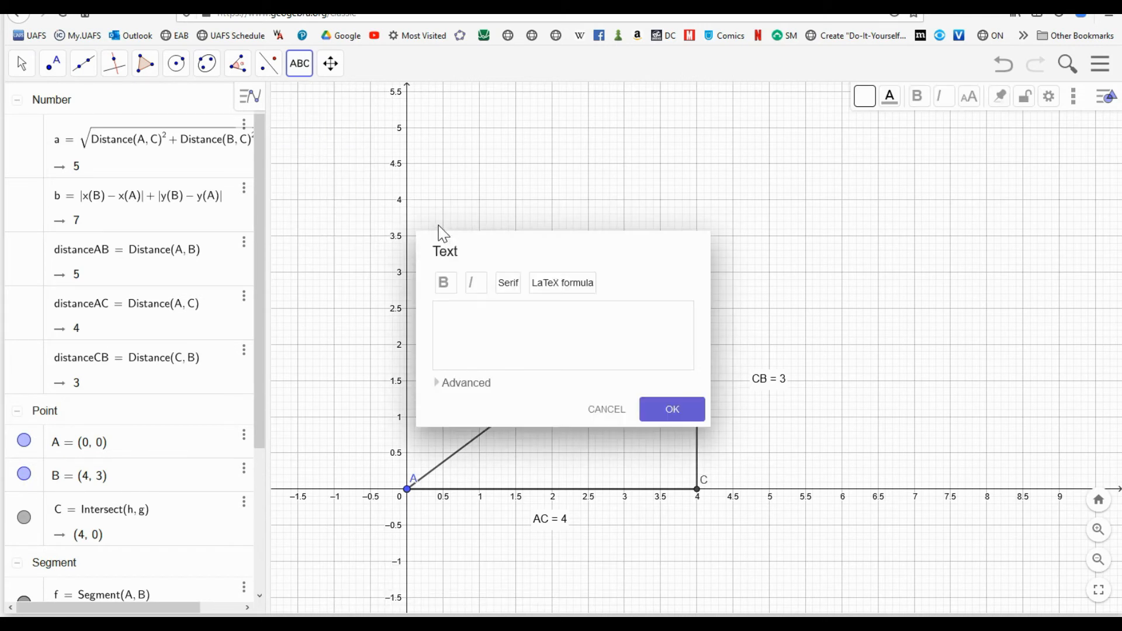
click(452, 317)
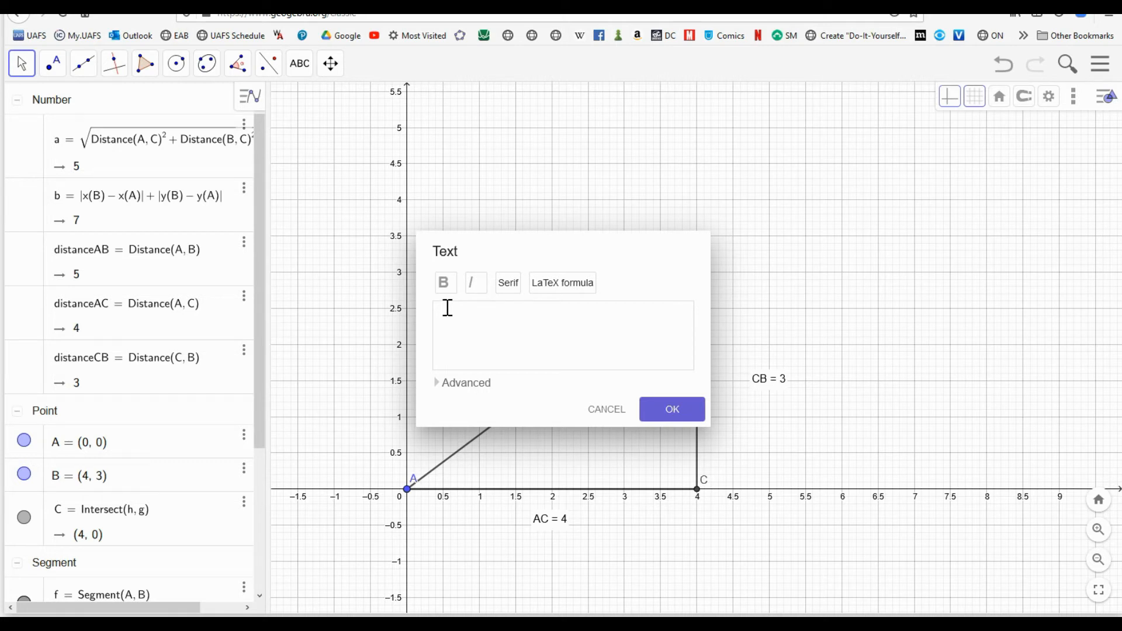
text(Dist)
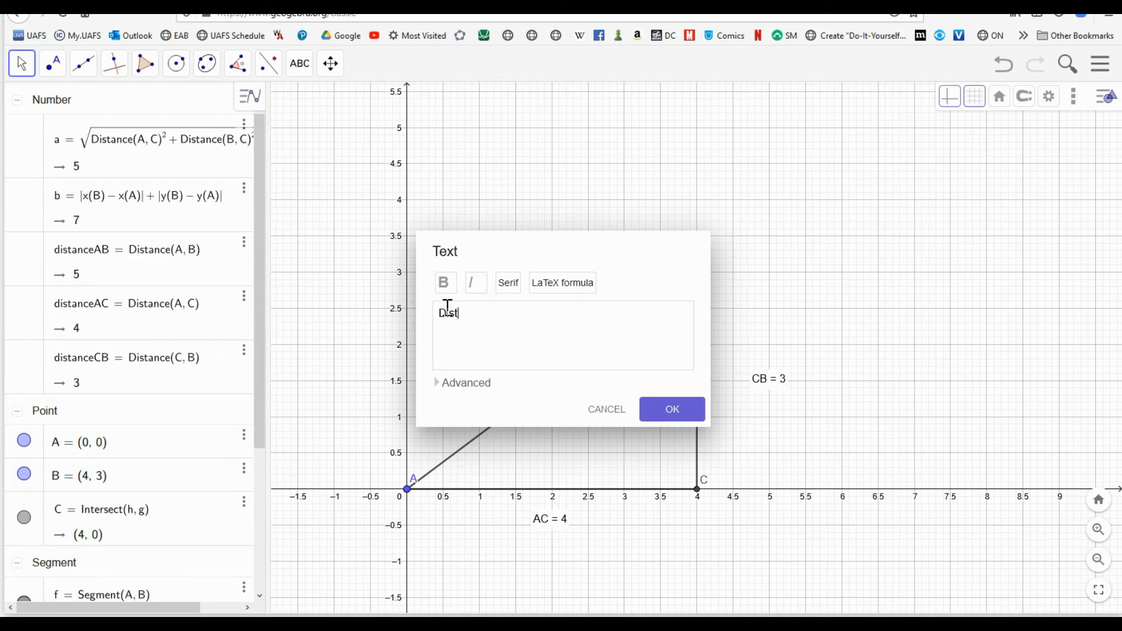
text(T)
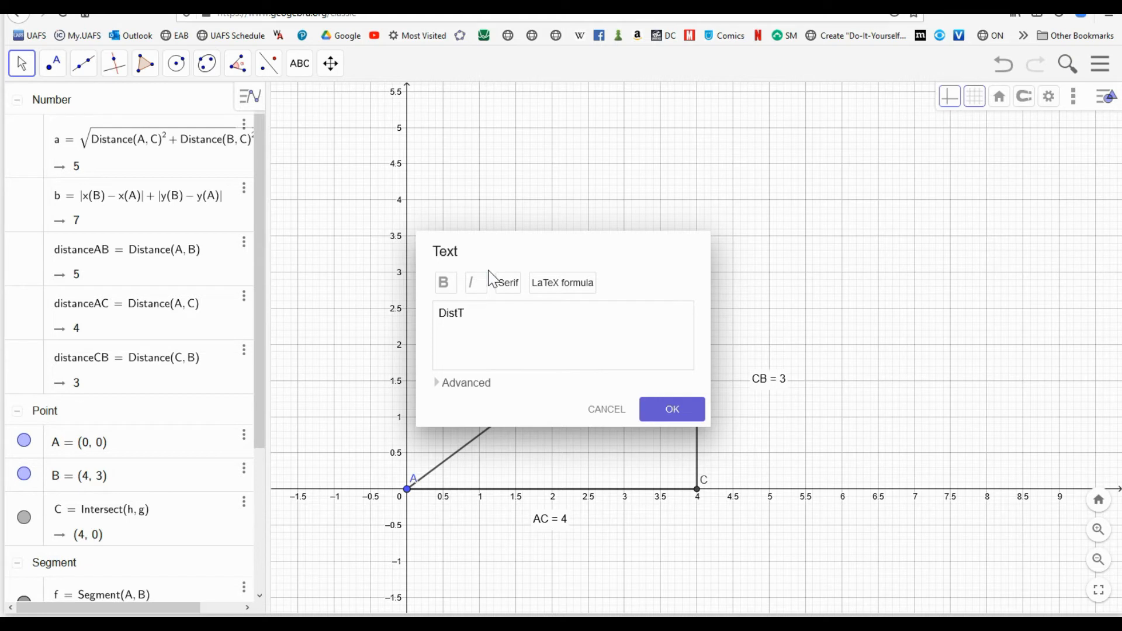
click(465, 312)
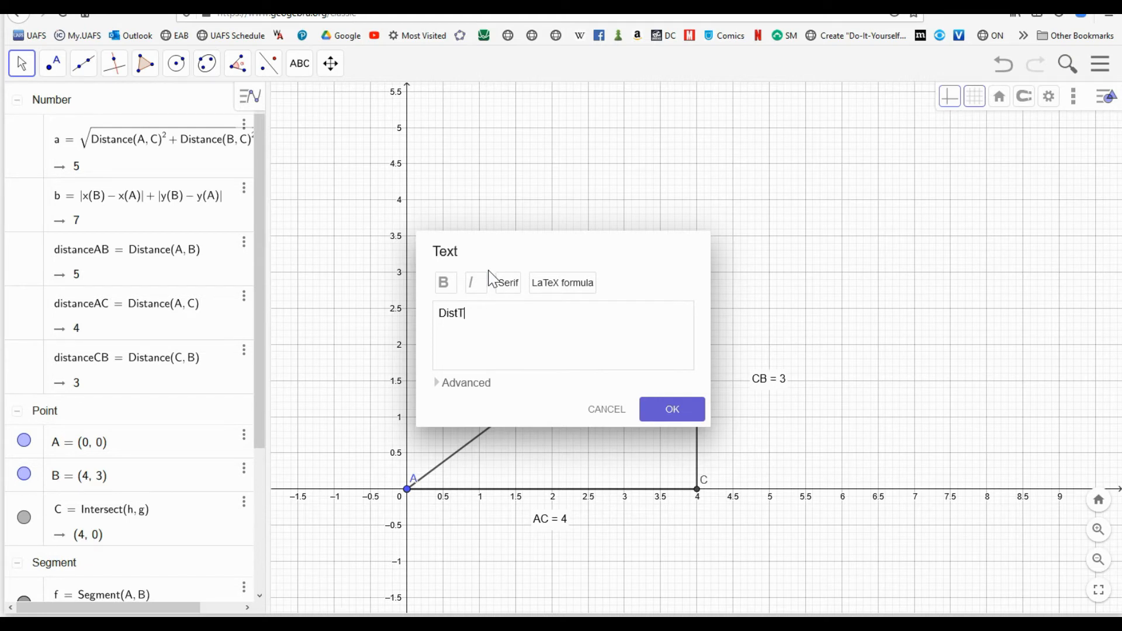
text(=)
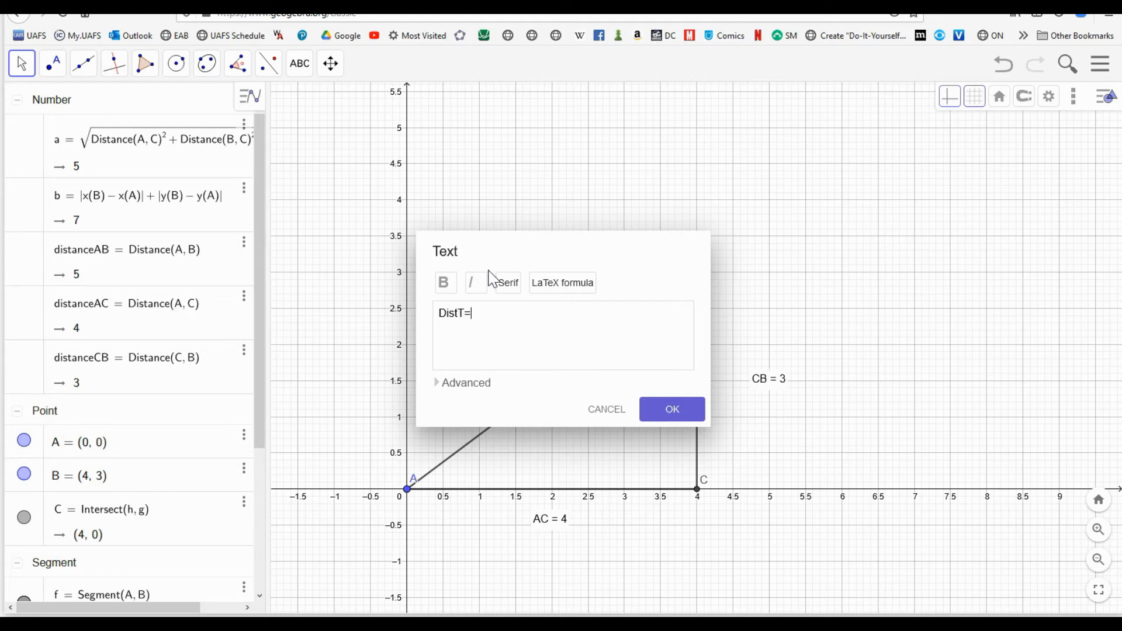
click(465, 382)
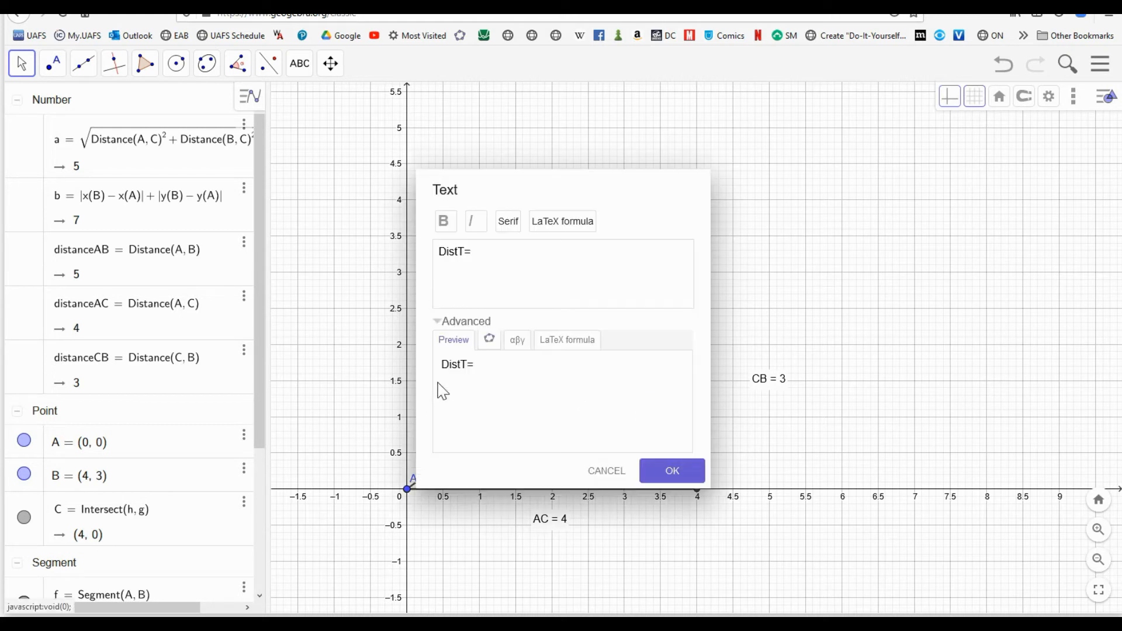
click(489, 339)
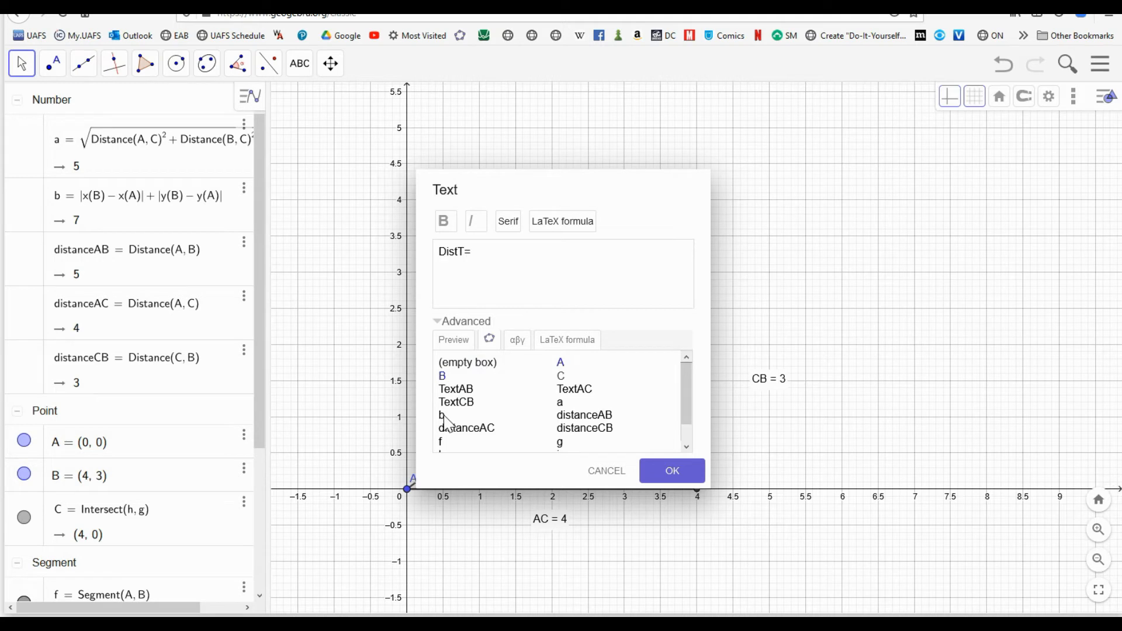
click(670, 470)
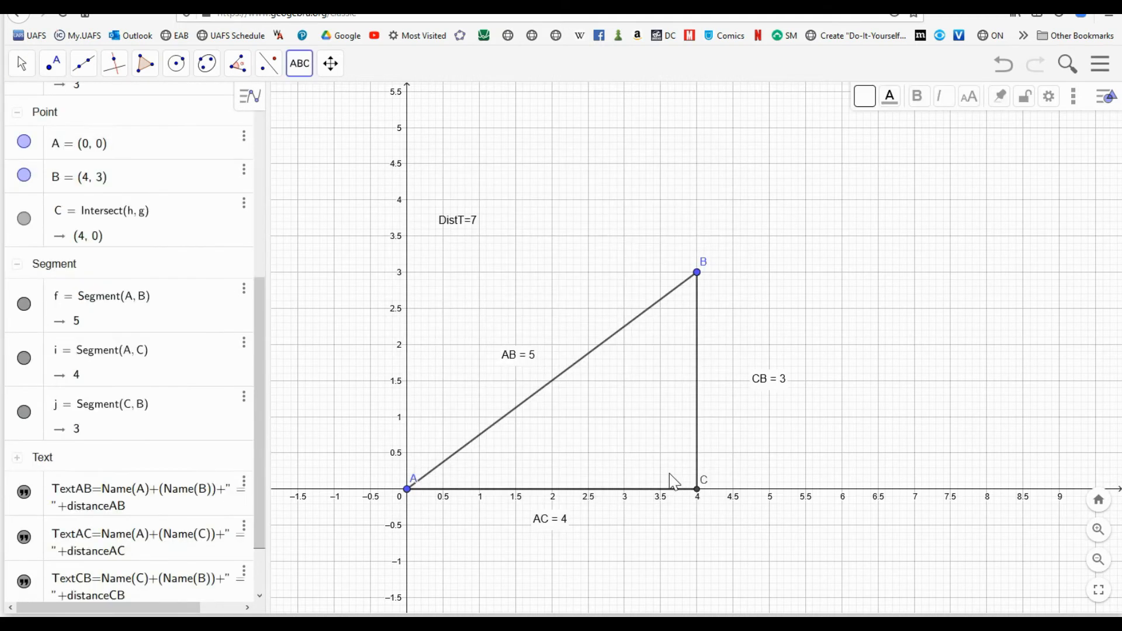
mouse_move(466, 231)
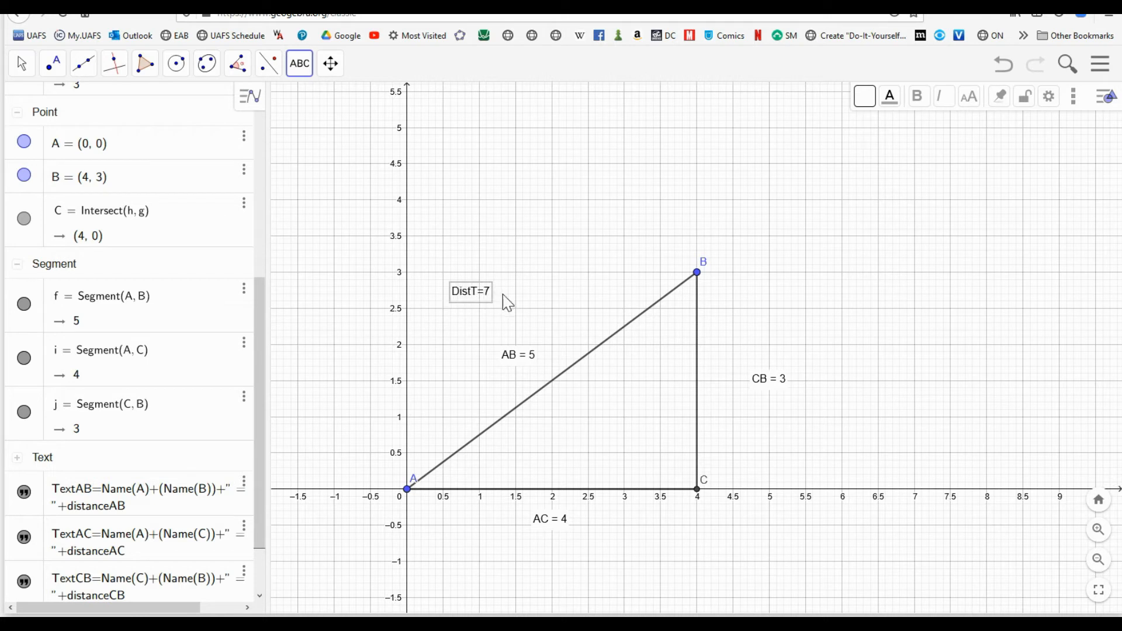
mouse_move(478, 308)
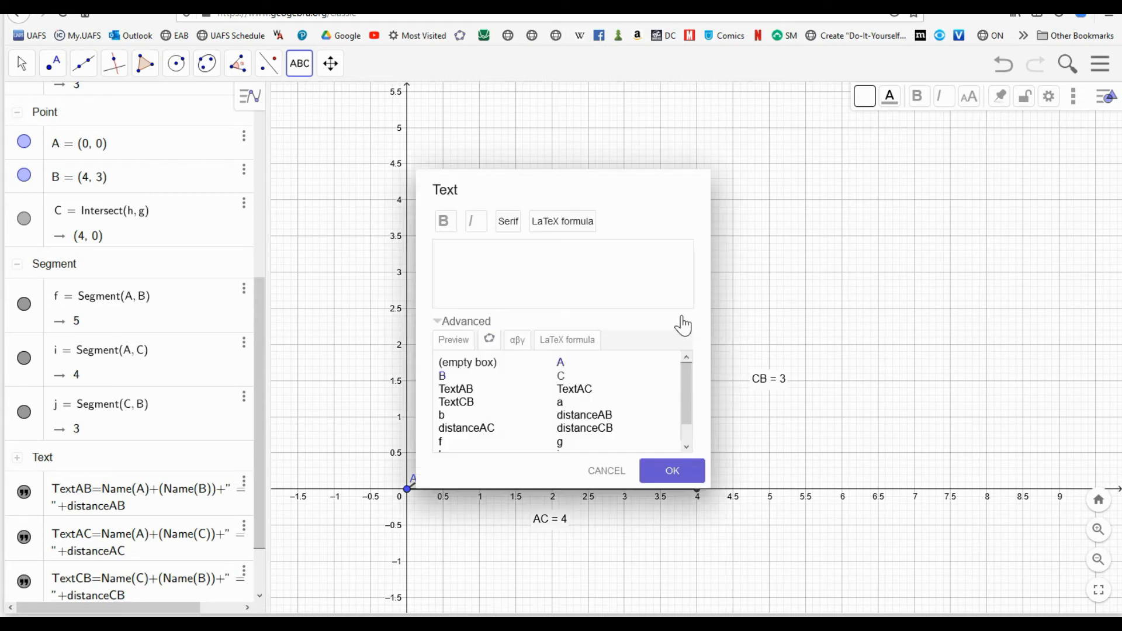
Reshape the triangle by dragging B, then settling A at (0.5, 0.5), so DistT reads 4.94.
click(672, 470)
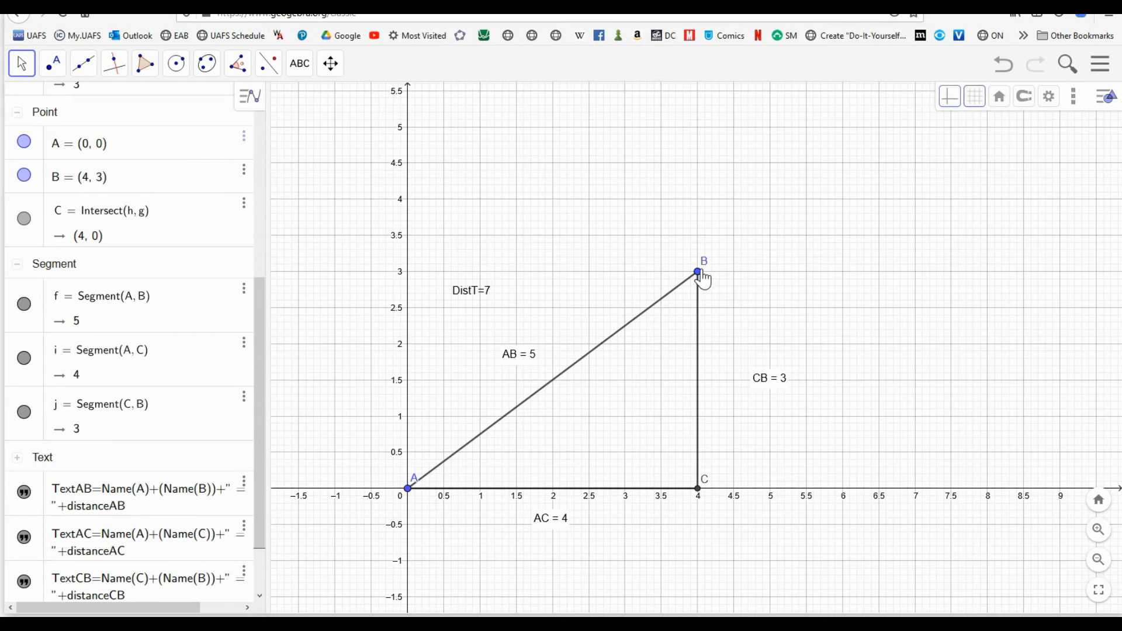
drag(698, 271, 634, 298)
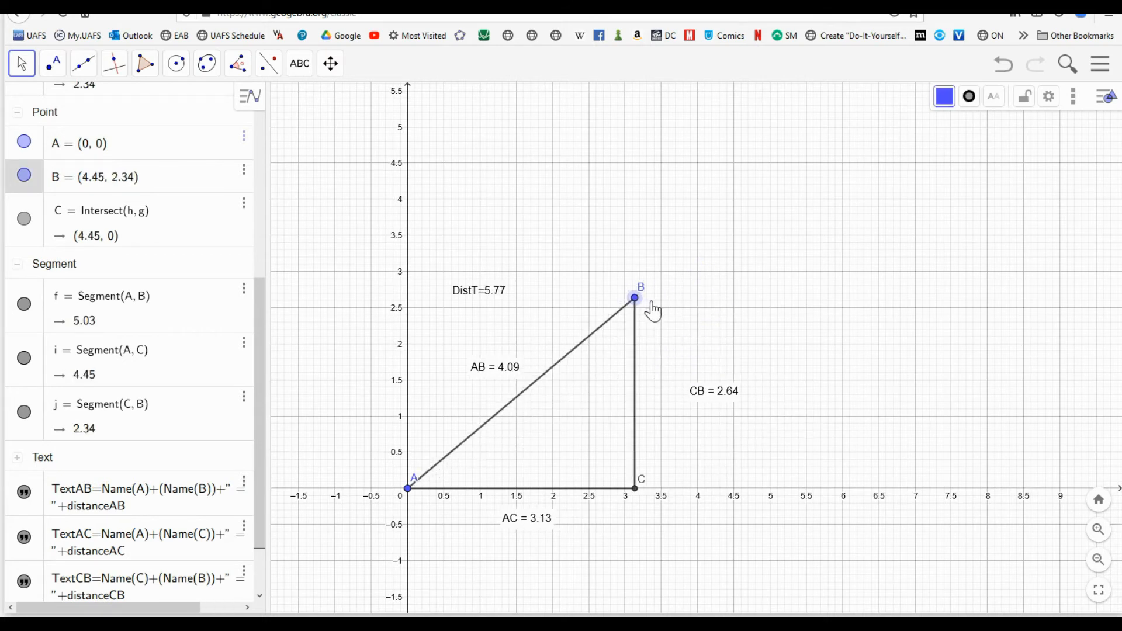
drag(409, 488, 498, 479)
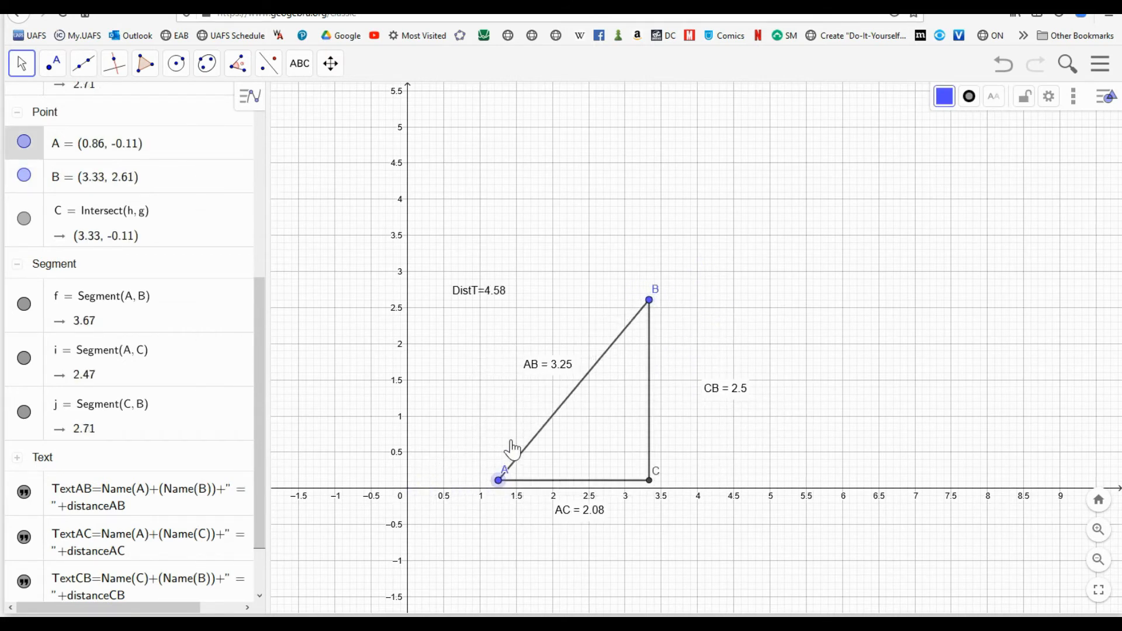
drag(499, 481, 865, 446)
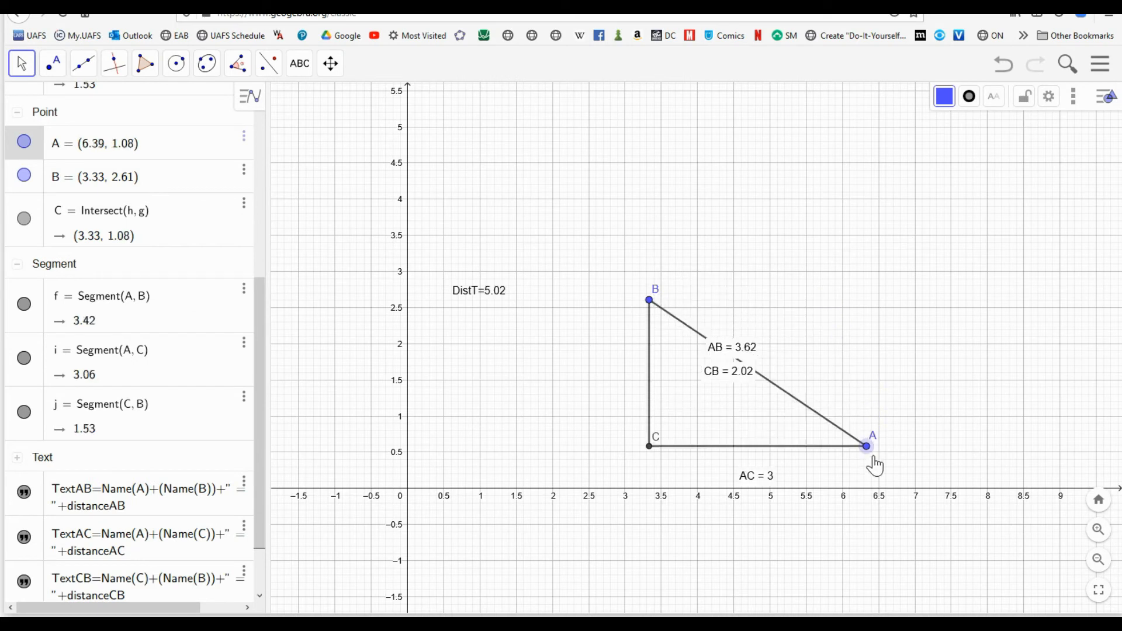
drag(866, 446, 492, 443)
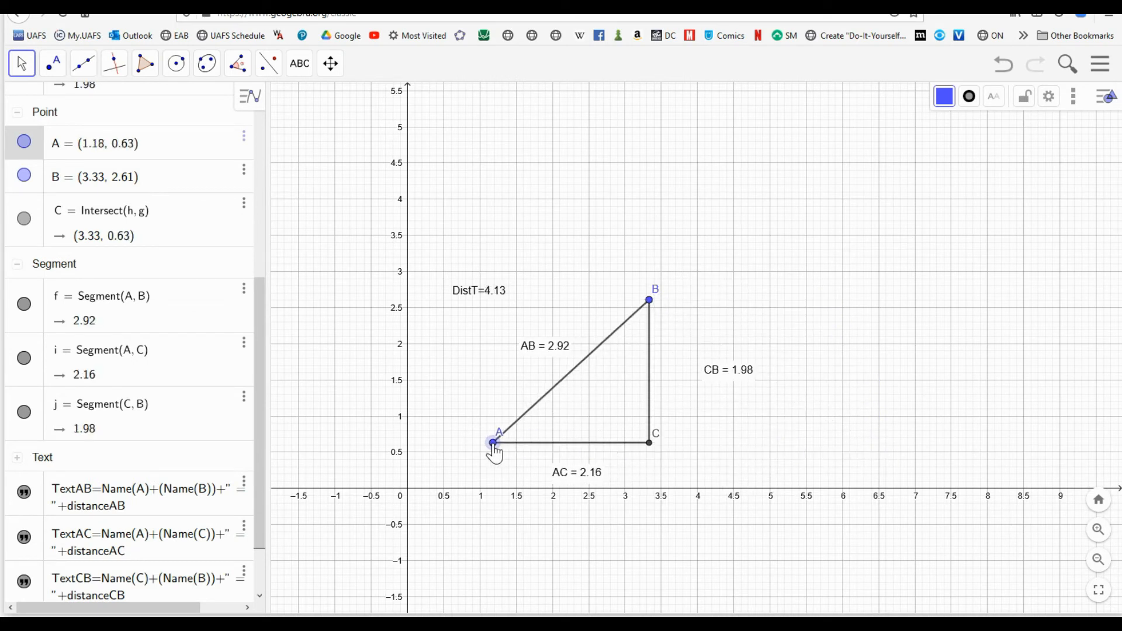
drag(494, 443, 443, 453)
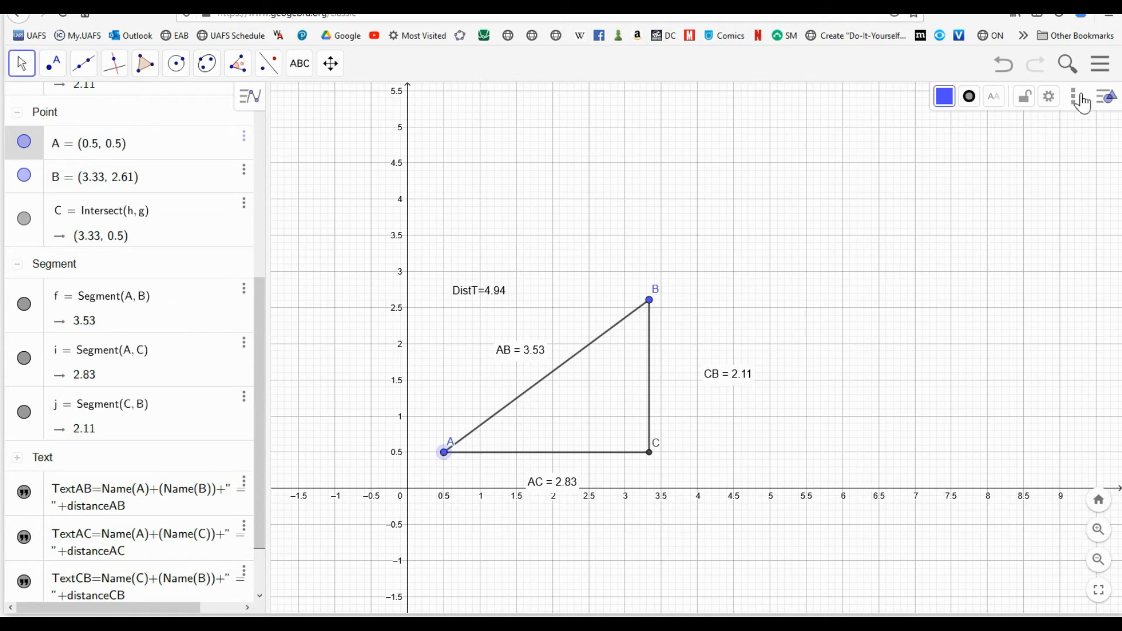
Apply Tools > Customize Toolbar and reopen the main menu.
click(1100, 64)
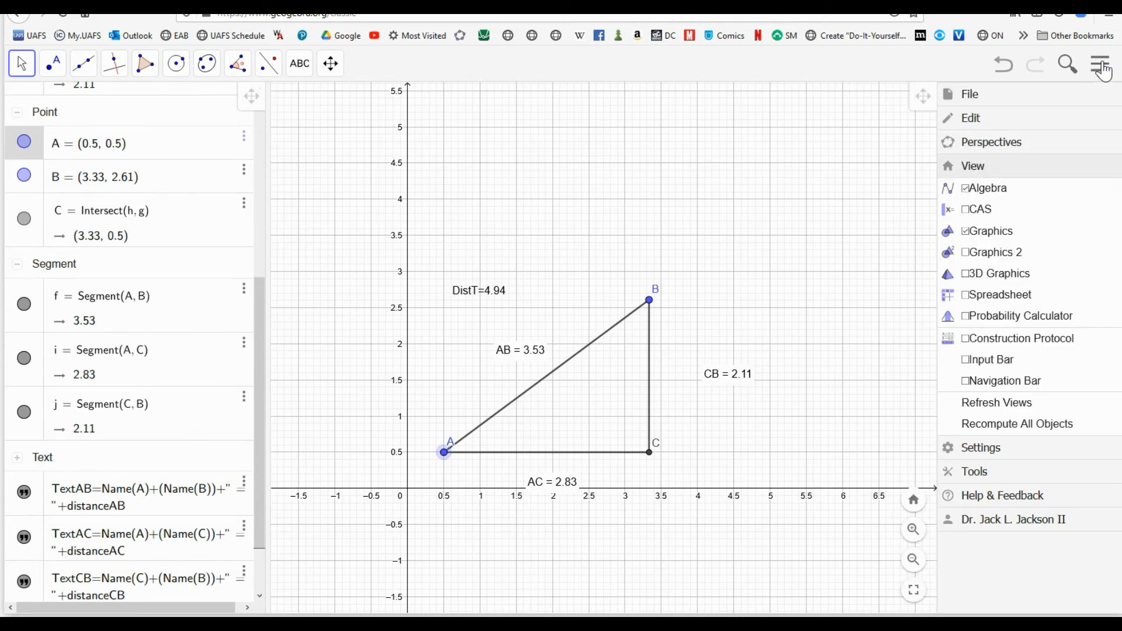
mouse_move(981, 458)
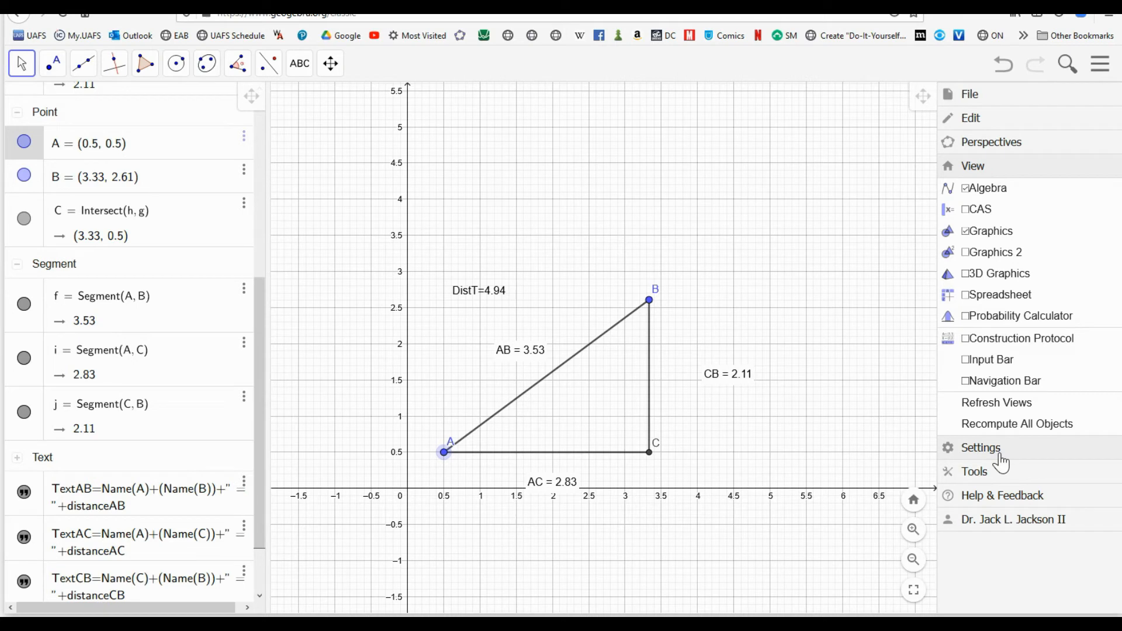
click(974, 471)
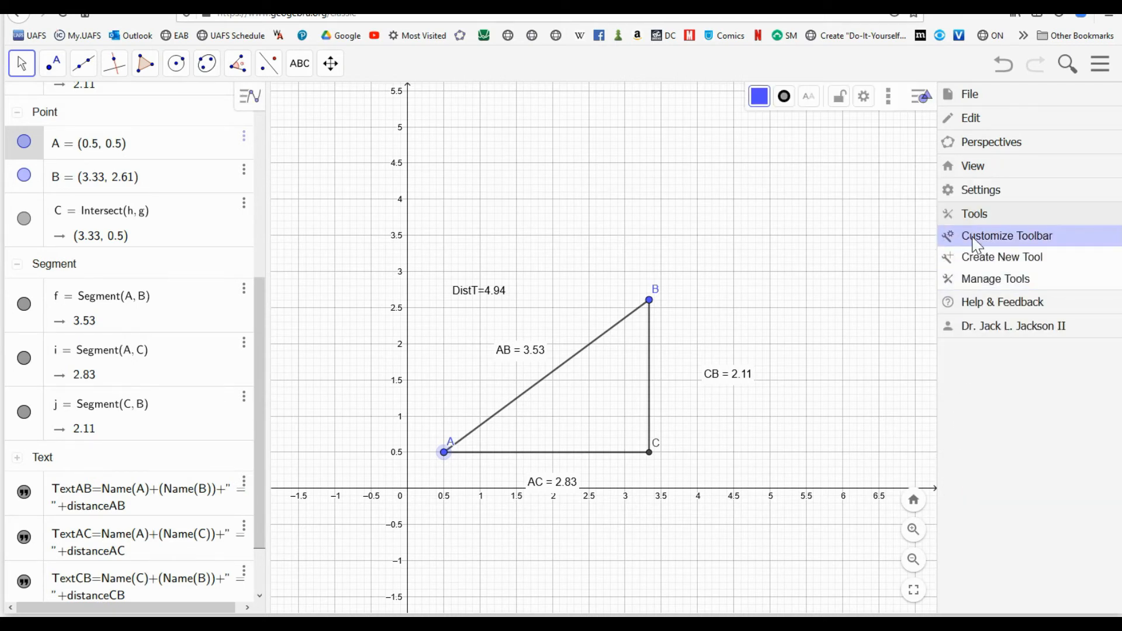
click(1007, 235)
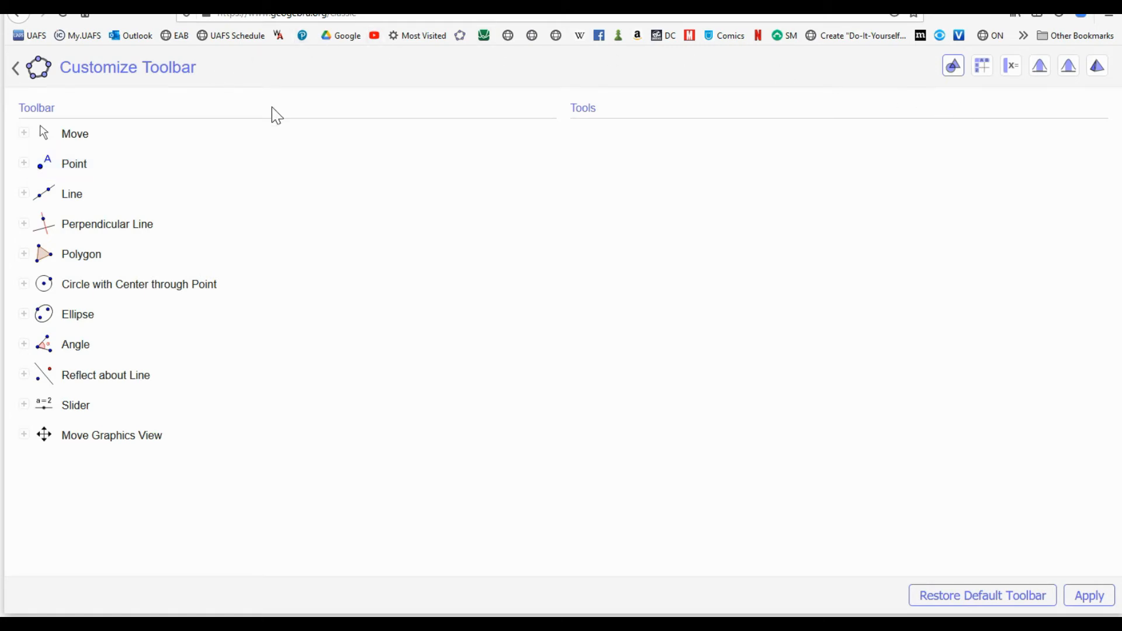
mouse_move(1053, 605)
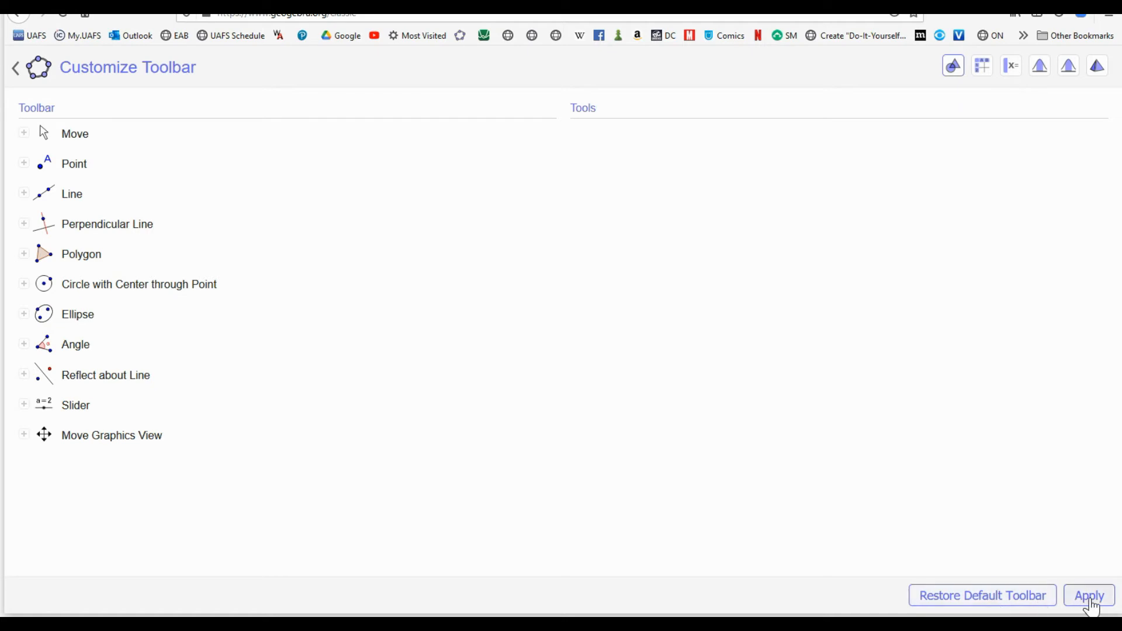
click(1088, 595)
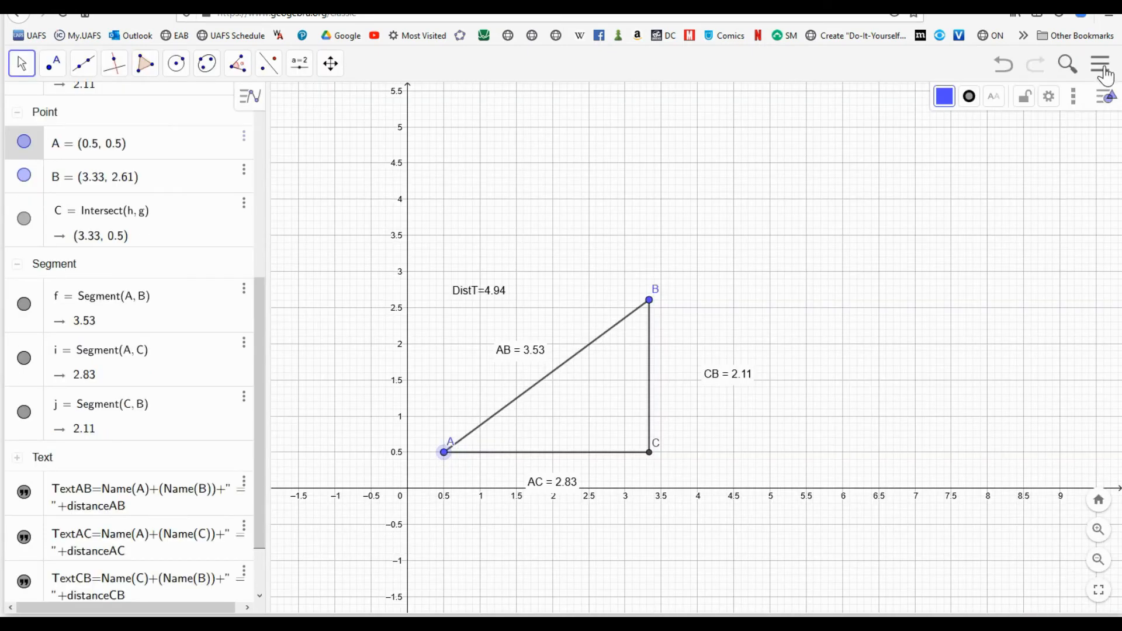
click(1100, 63)
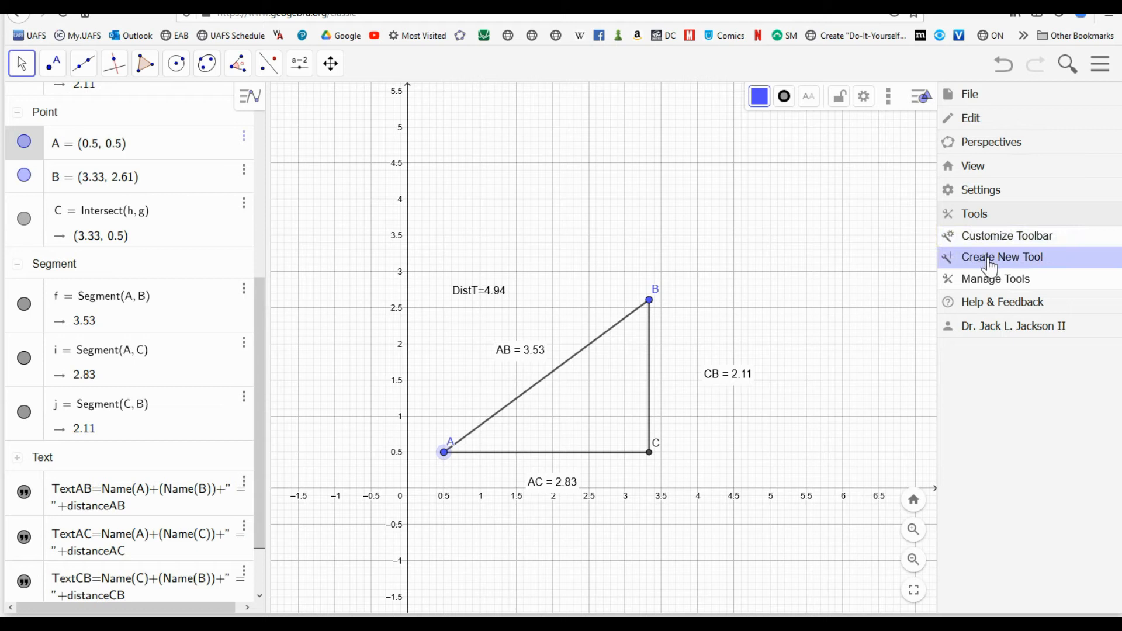
Create the TaxicabDistance tool with the DistT text as output and A, B as inputs.
click(1002, 257)
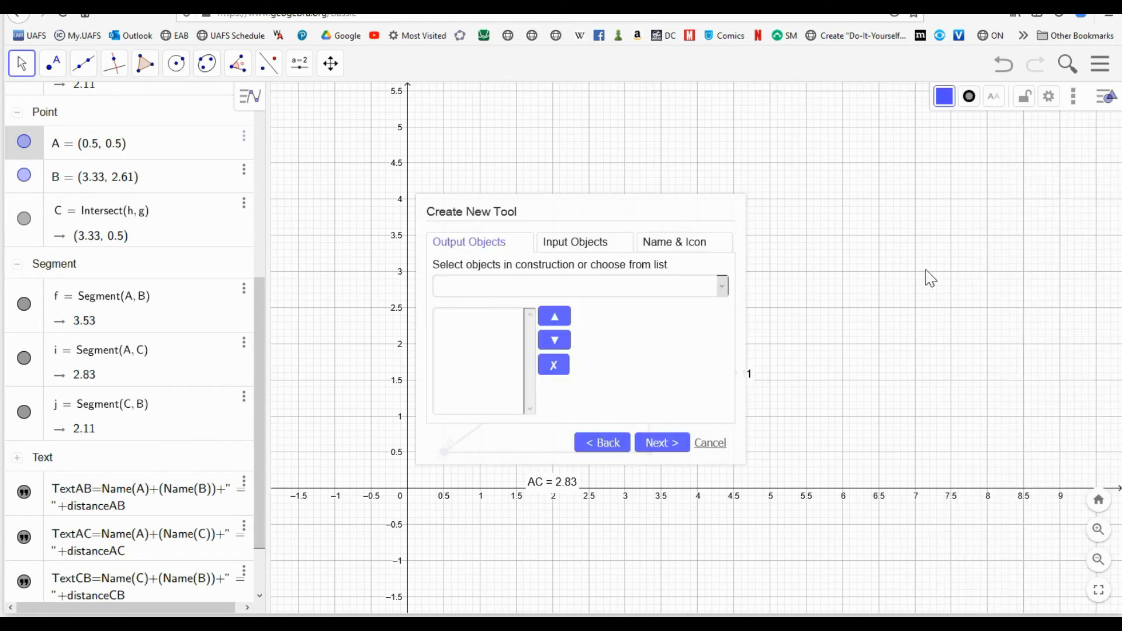
mouse_move(609, 235)
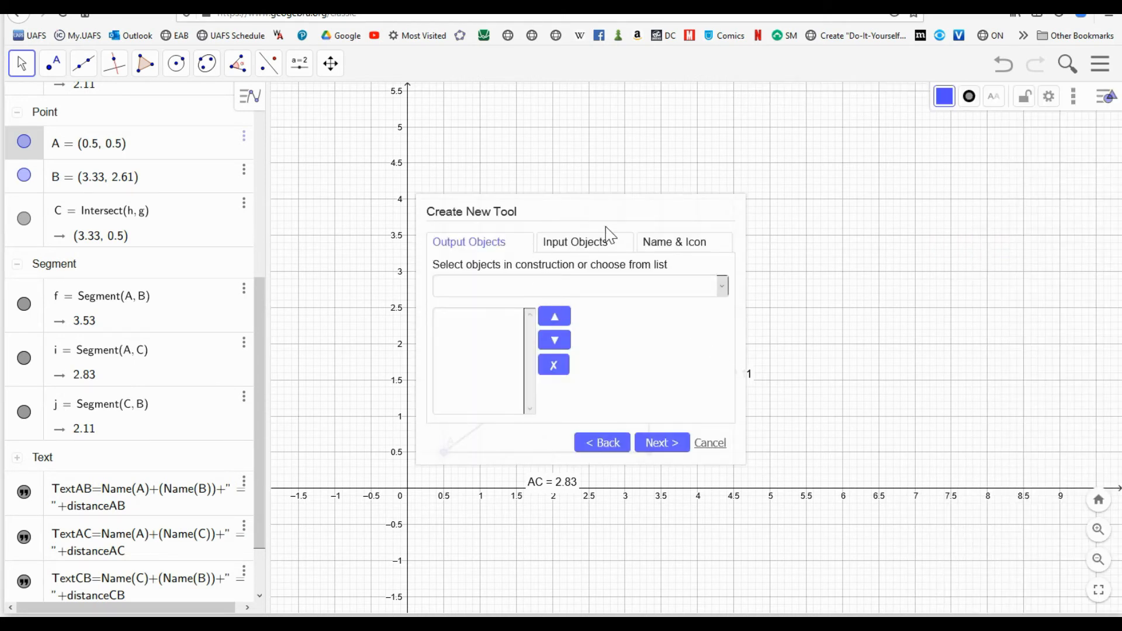
mouse_move(497, 223)
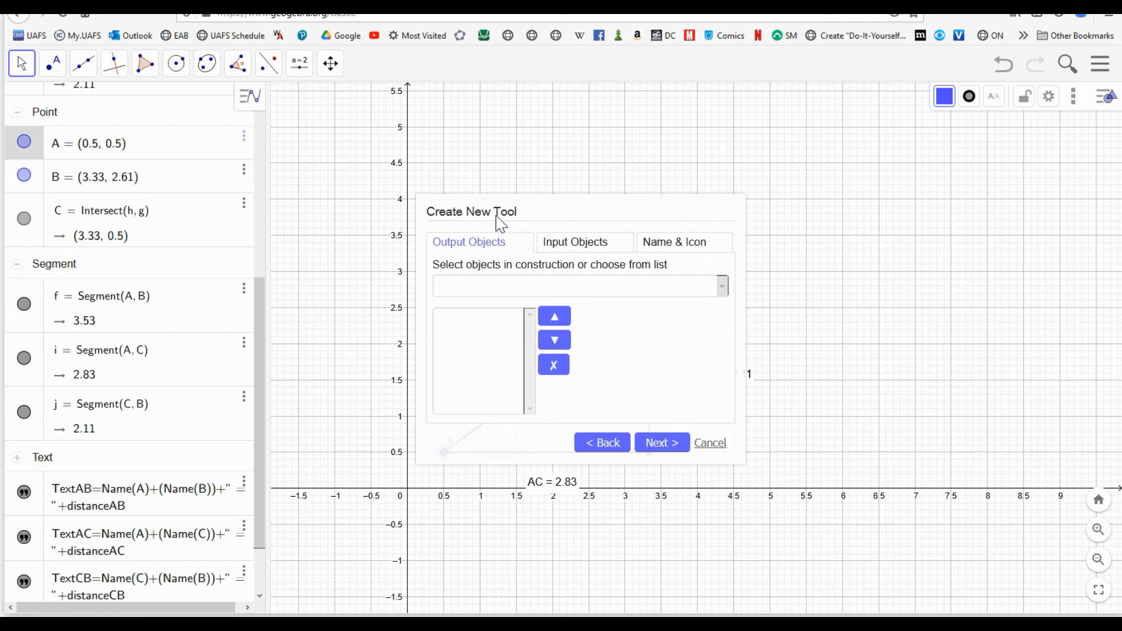
drag(472, 211, 707, 260)
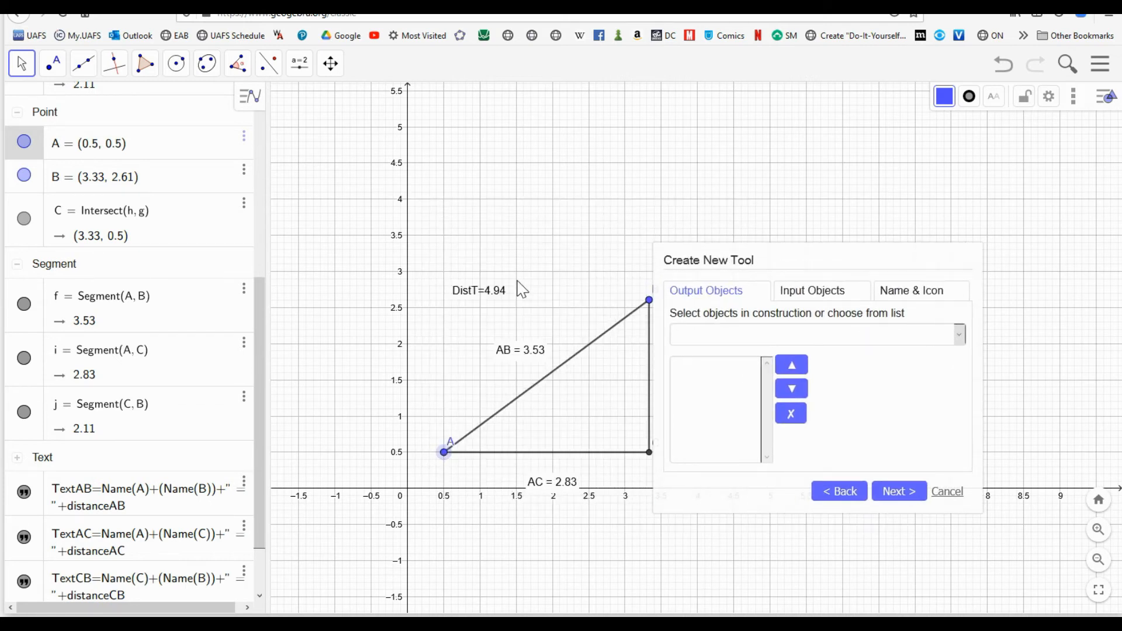
click(478, 290)
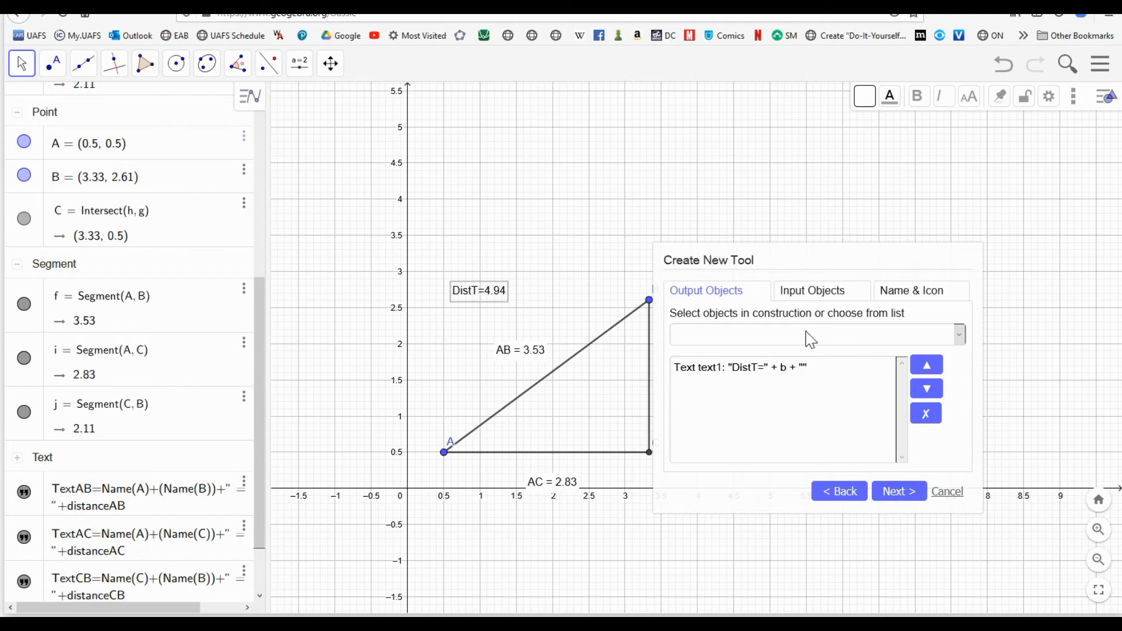
click(813, 290)
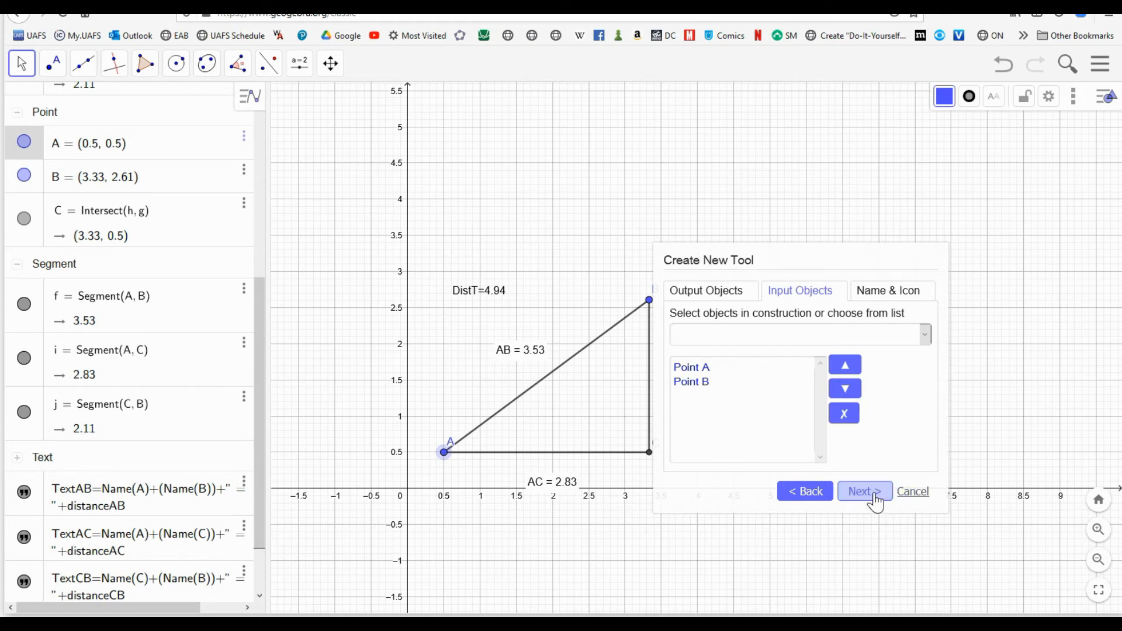
click(864, 492)
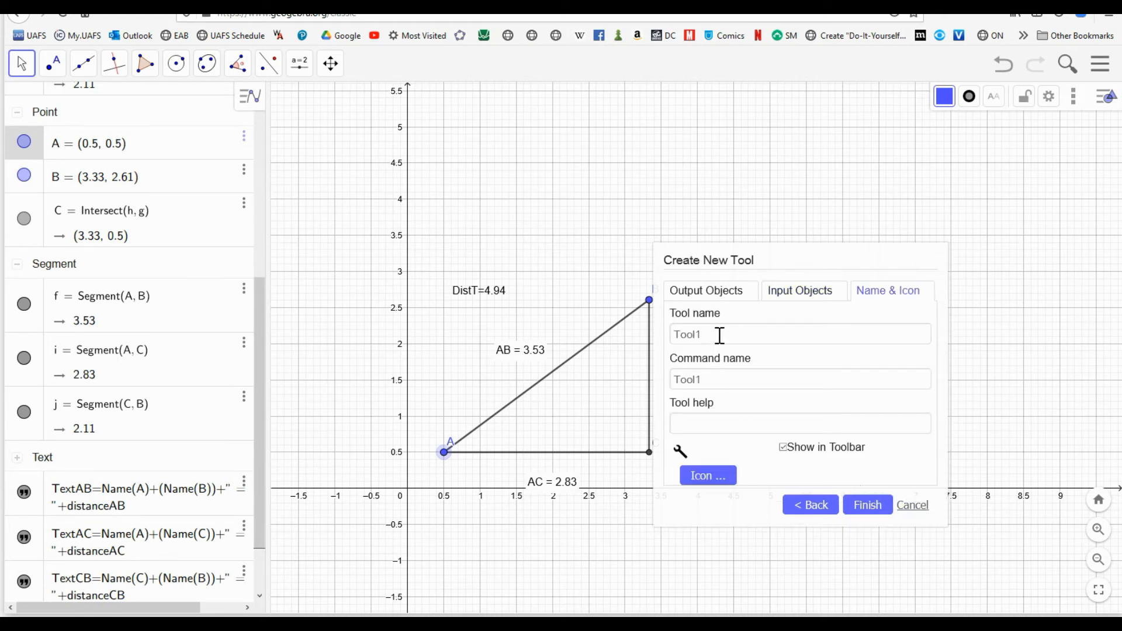
click(720, 334)
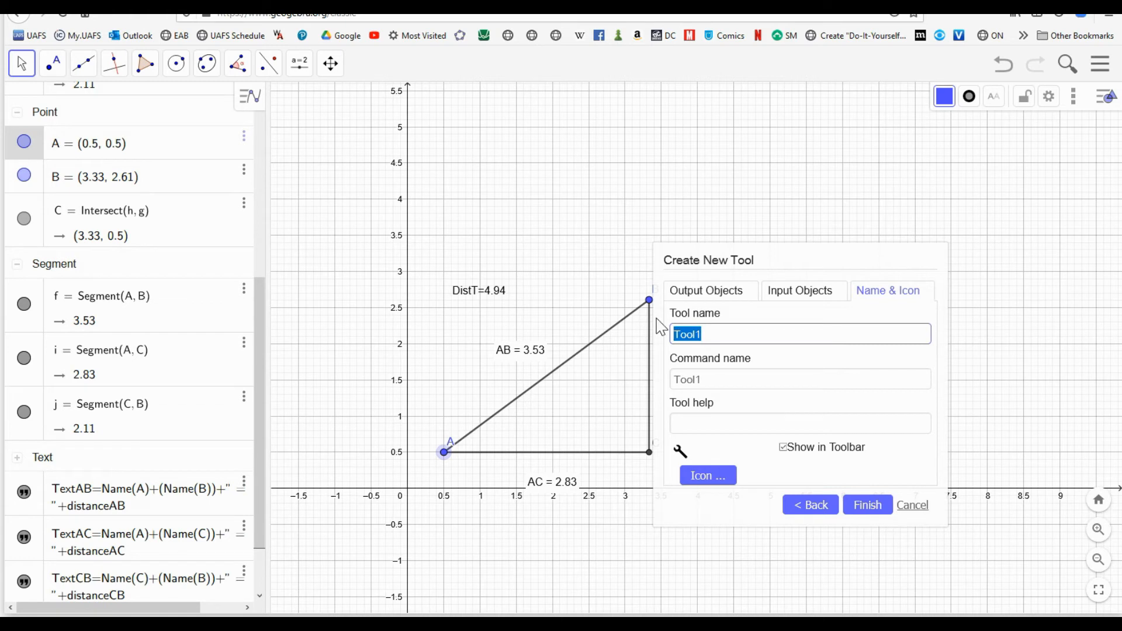
text(Taxic)
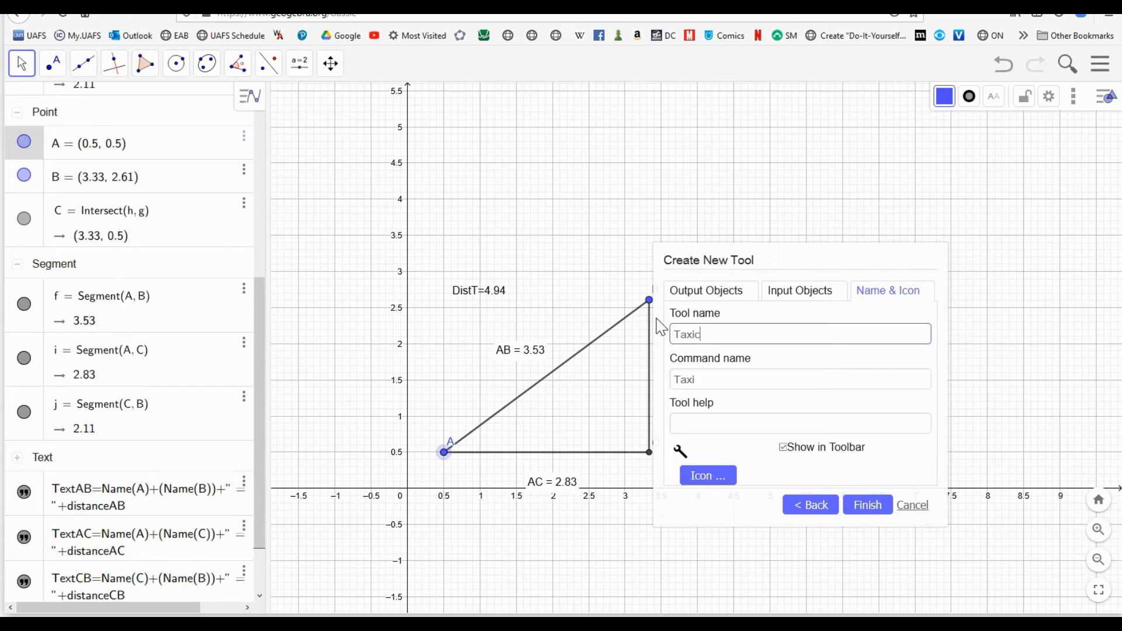
text(abDistance)
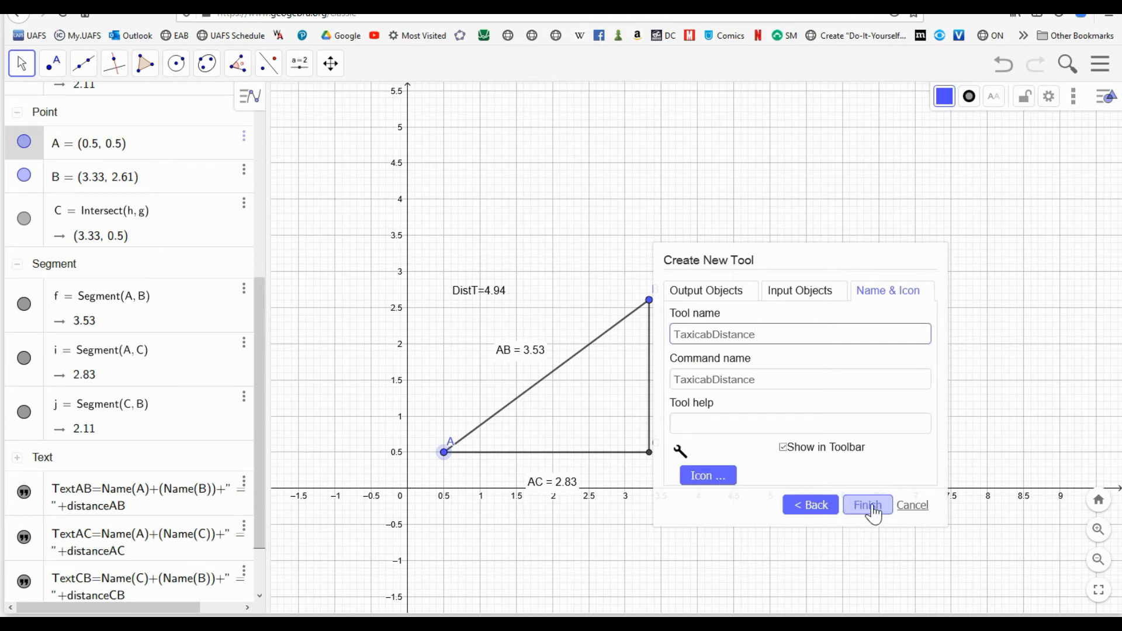
click(867, 505)
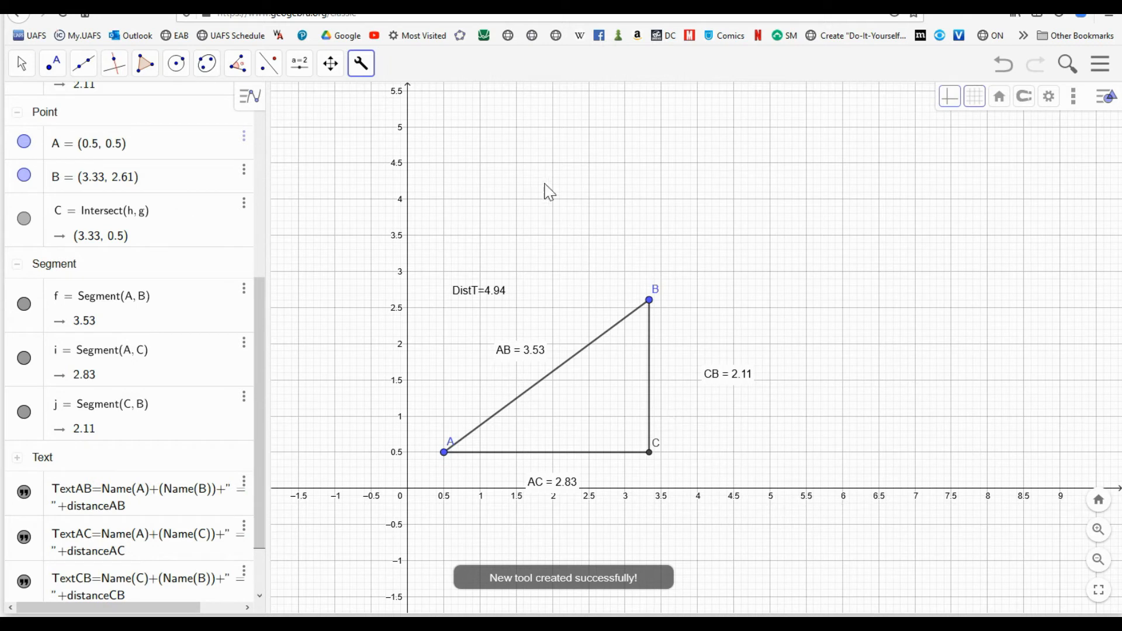
mouse_move(361, 64)
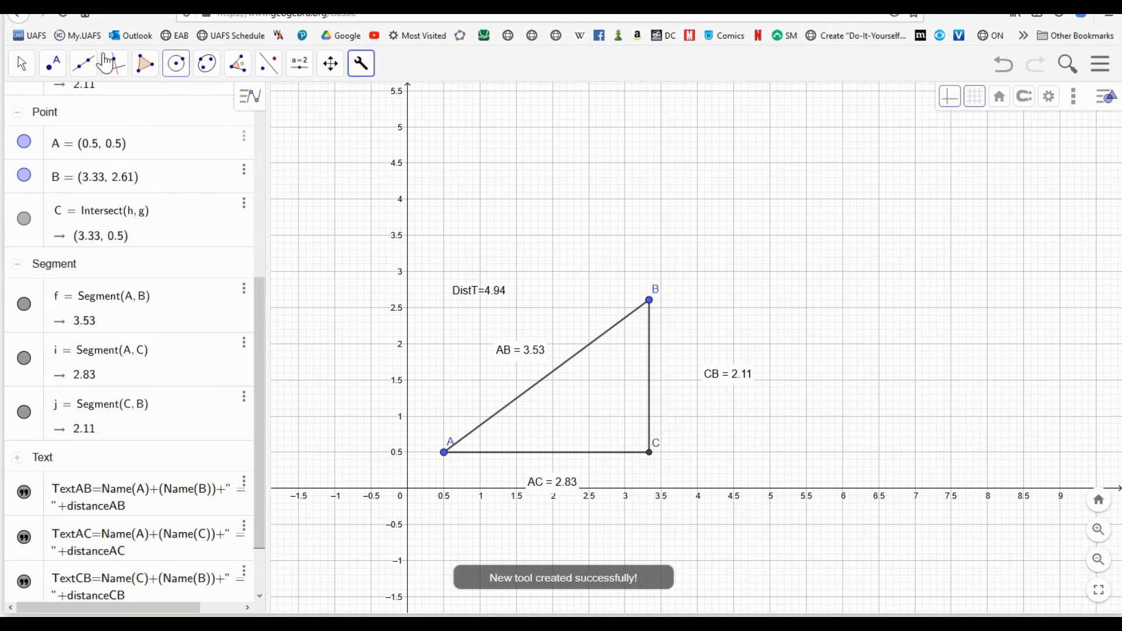
Place points D and E on the graph and select the TaxicabDistance tool.
click(540, 207)
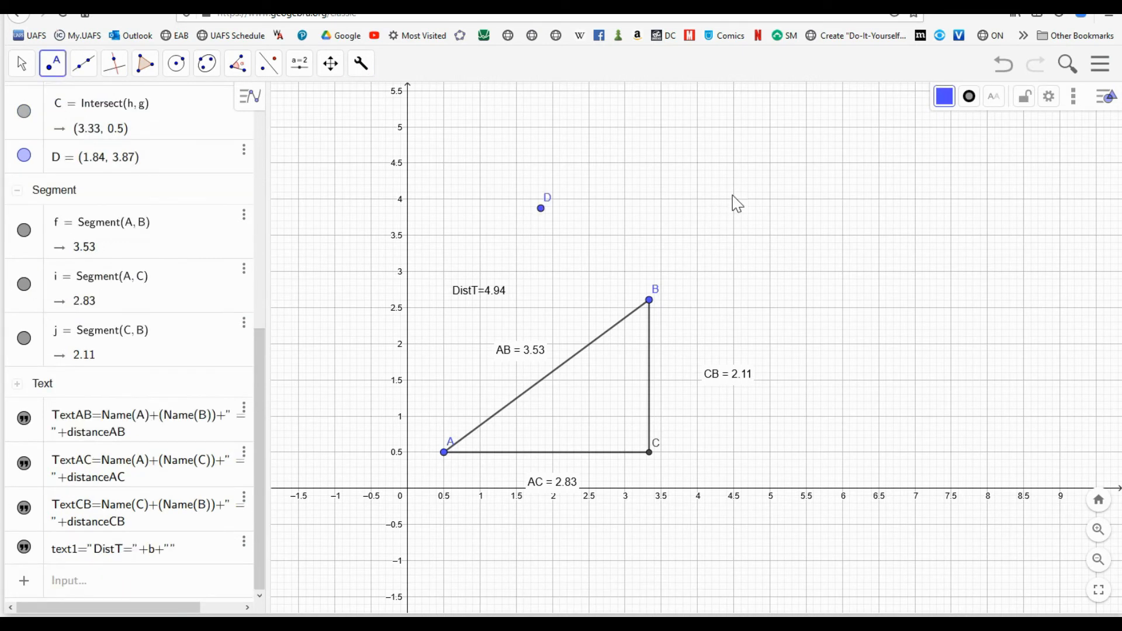
click(733, 191)
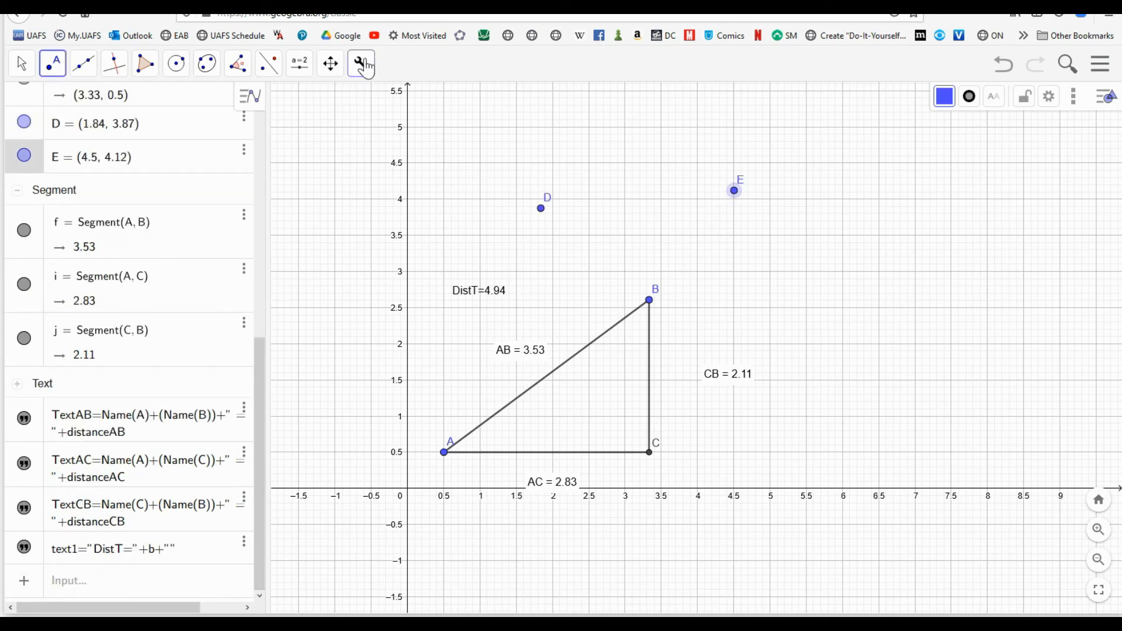
click(360, 63)
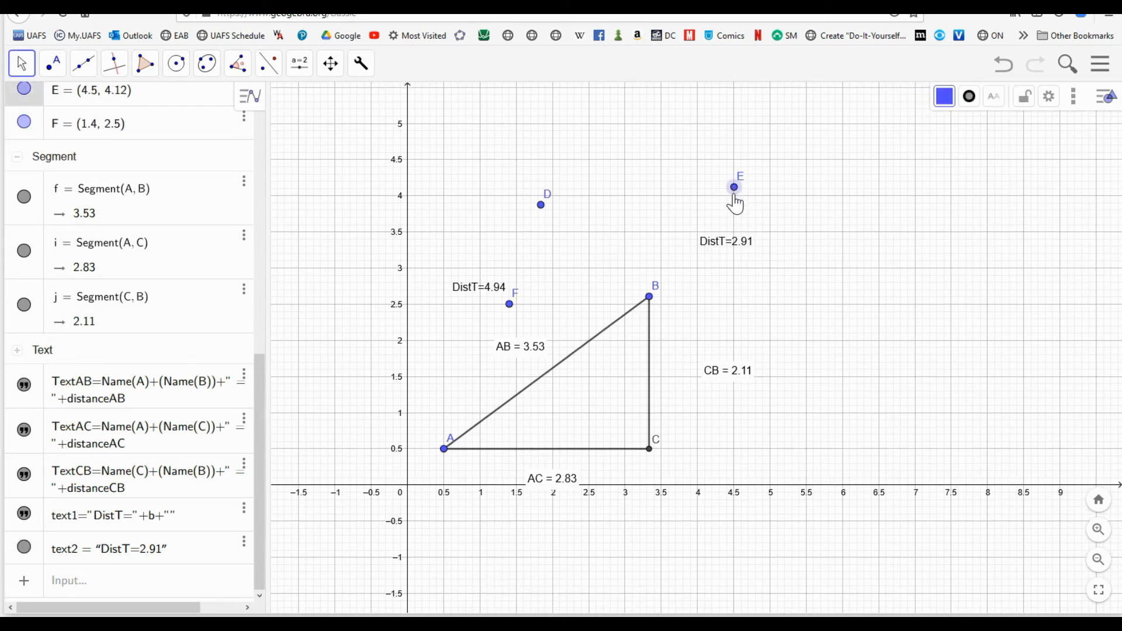
Move the DistT label off E, enlarge the triangle via B, and put DistT=6.12 inside.
drag(733, 187, 698, 153)
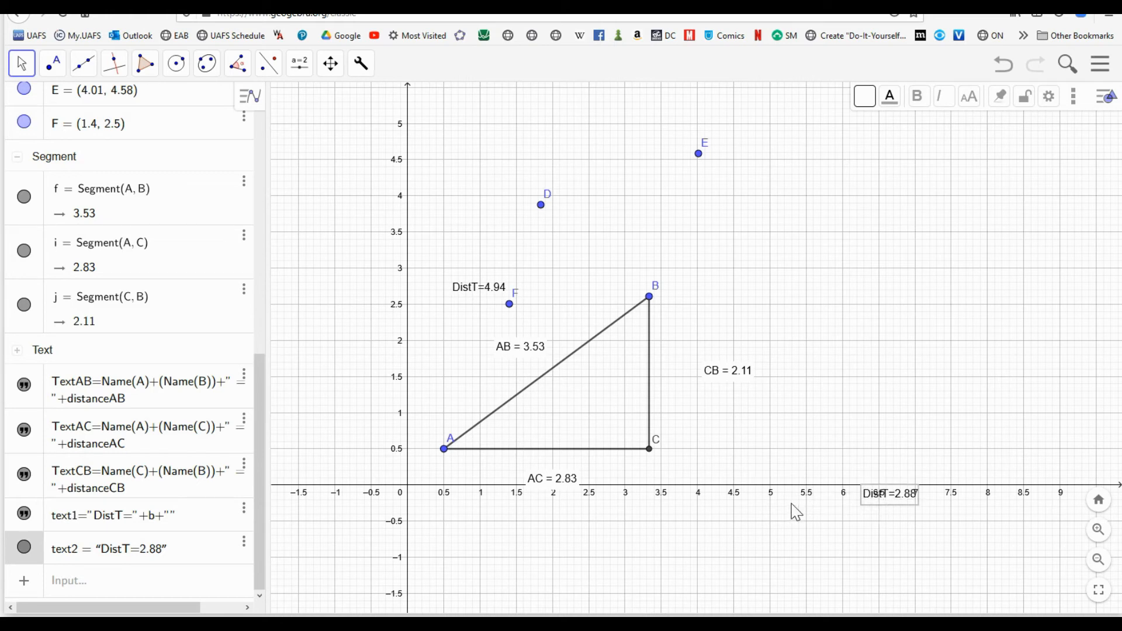
mouse_move(538, 375)
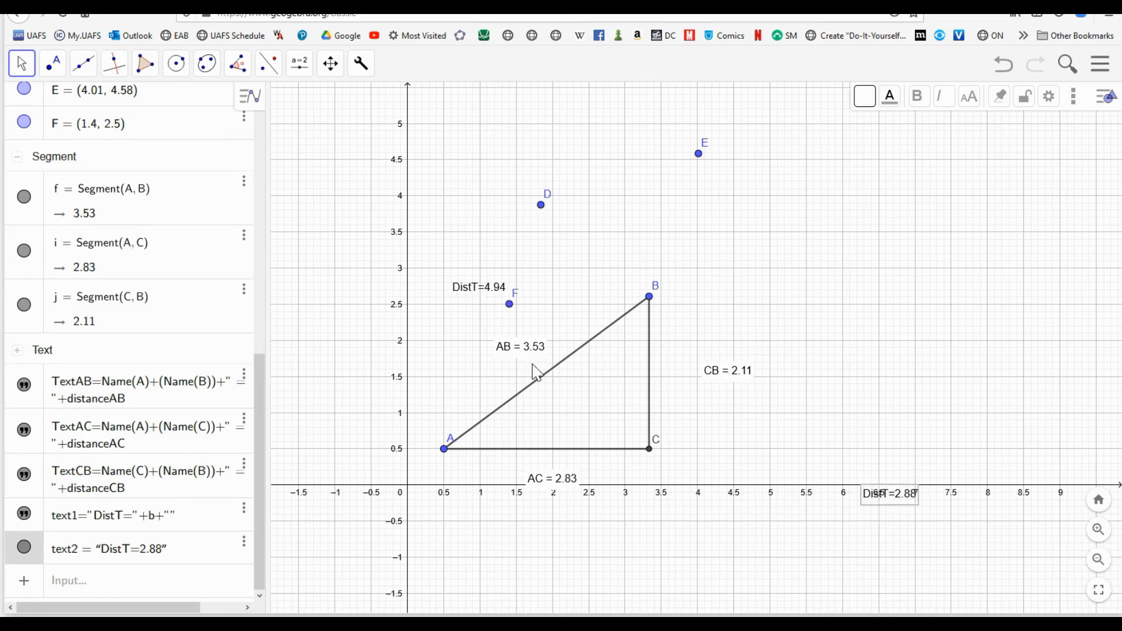
mouse_move(650, 329)
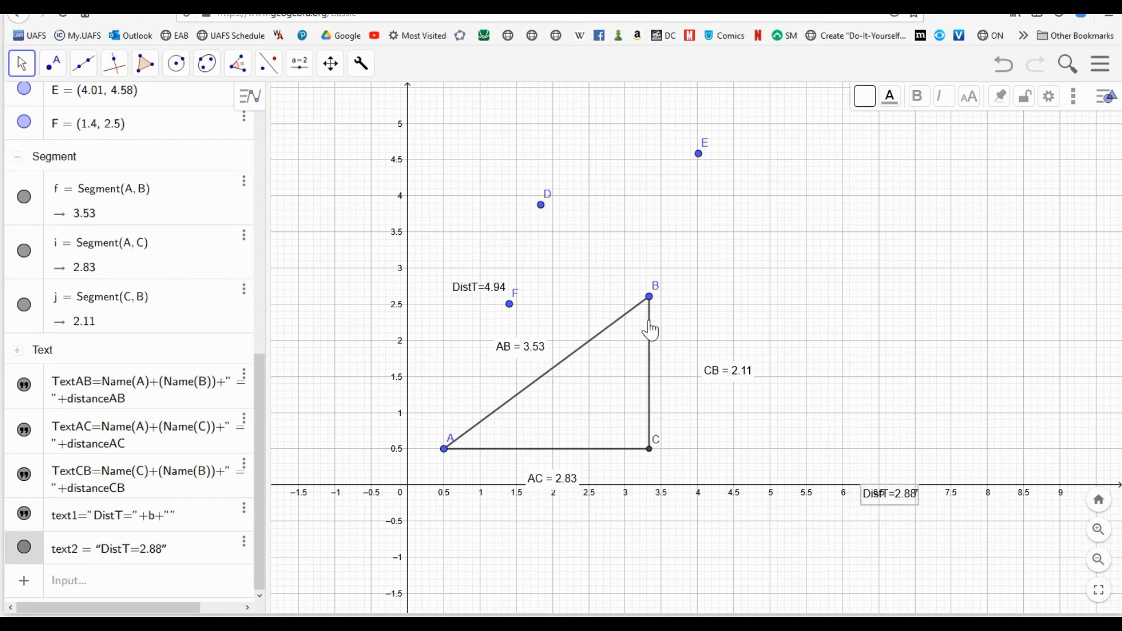
drag(647, 296, 715, 299)
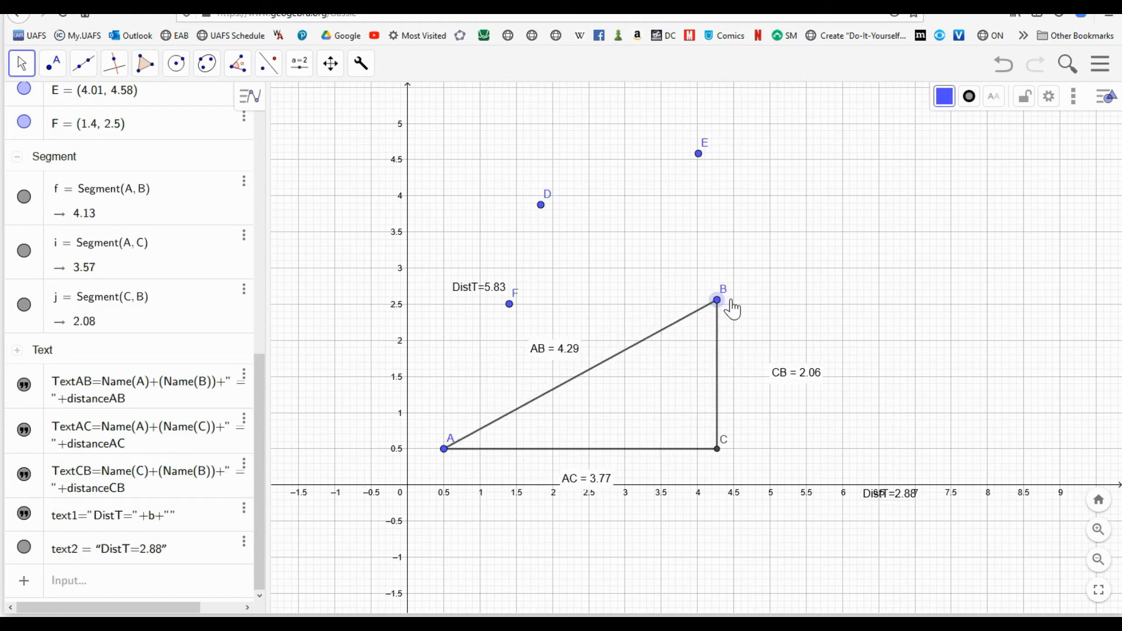
drag(716, 299, 711, 275)
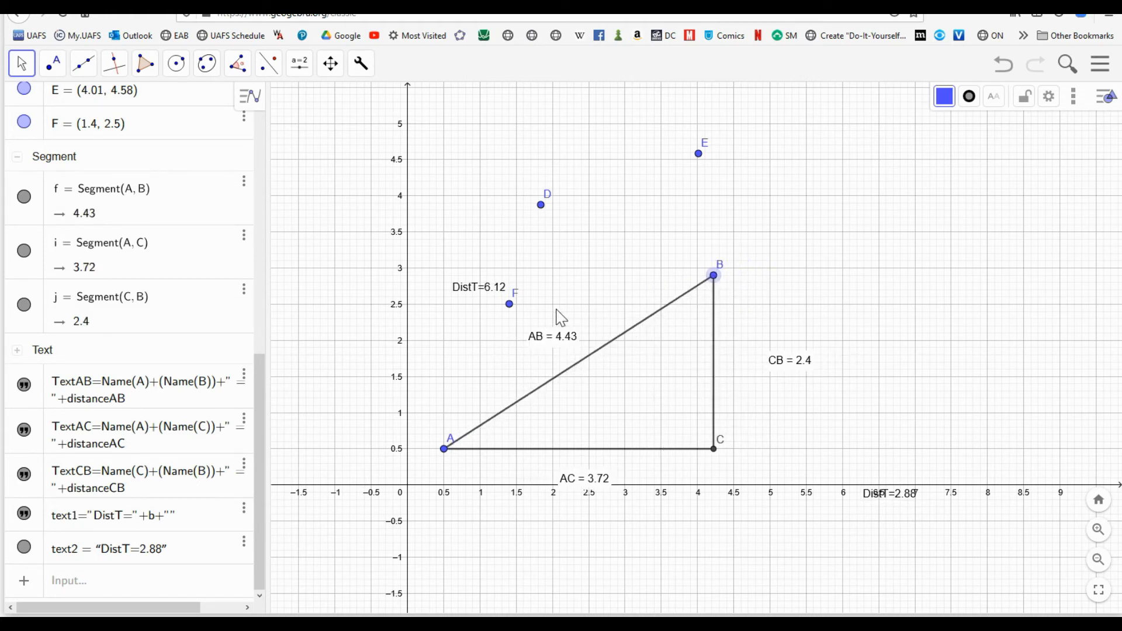
drag(487, 286, 617, 385)
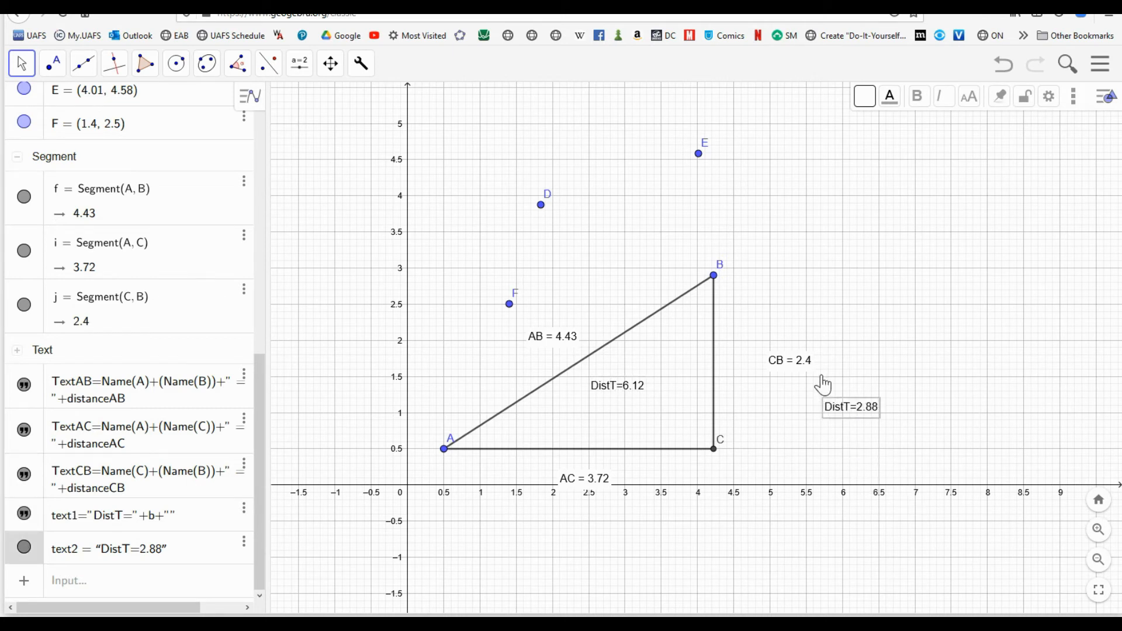
Drag points E and D so their DistT label updates to 2.65.
drag(698, 153, 752, 178)
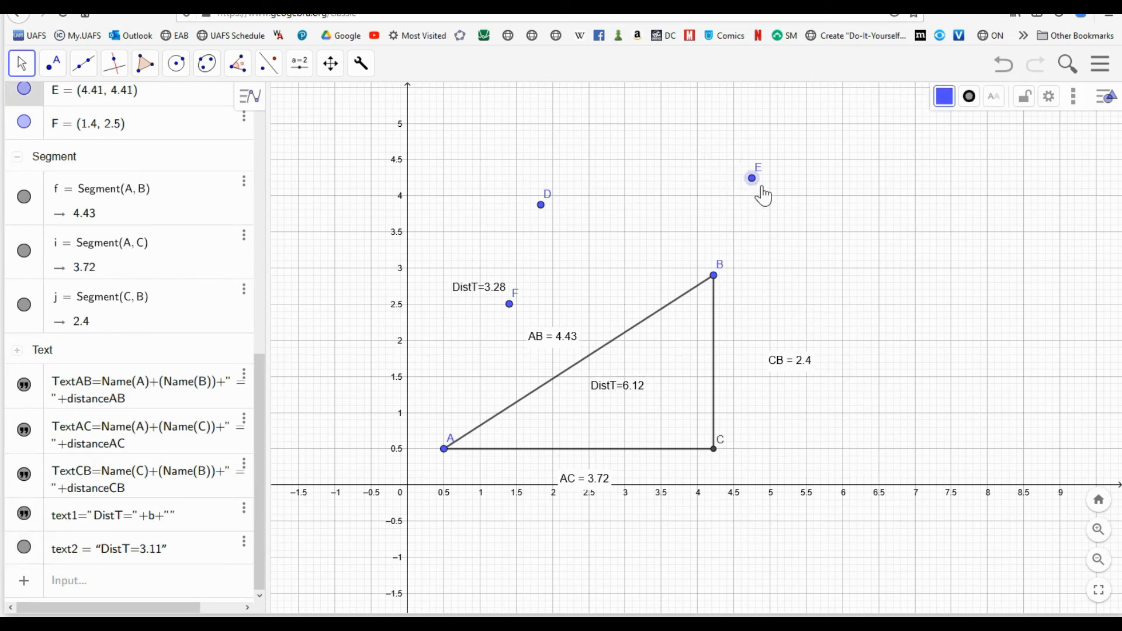
drag(751, 178, 704, 173)
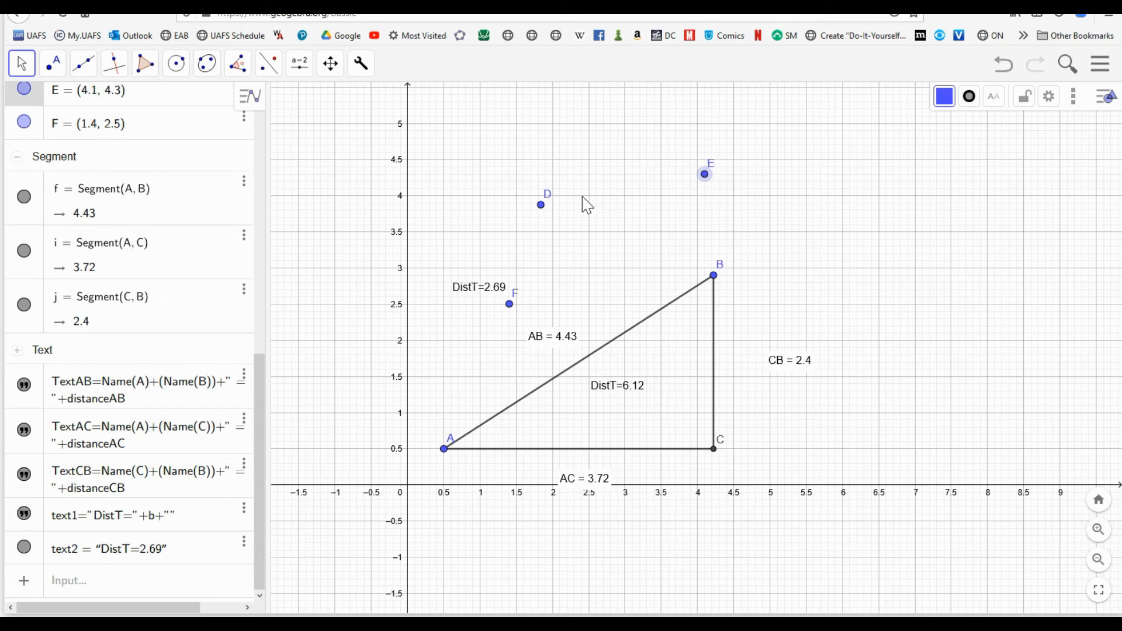
drag(539, 204, 602, 191)
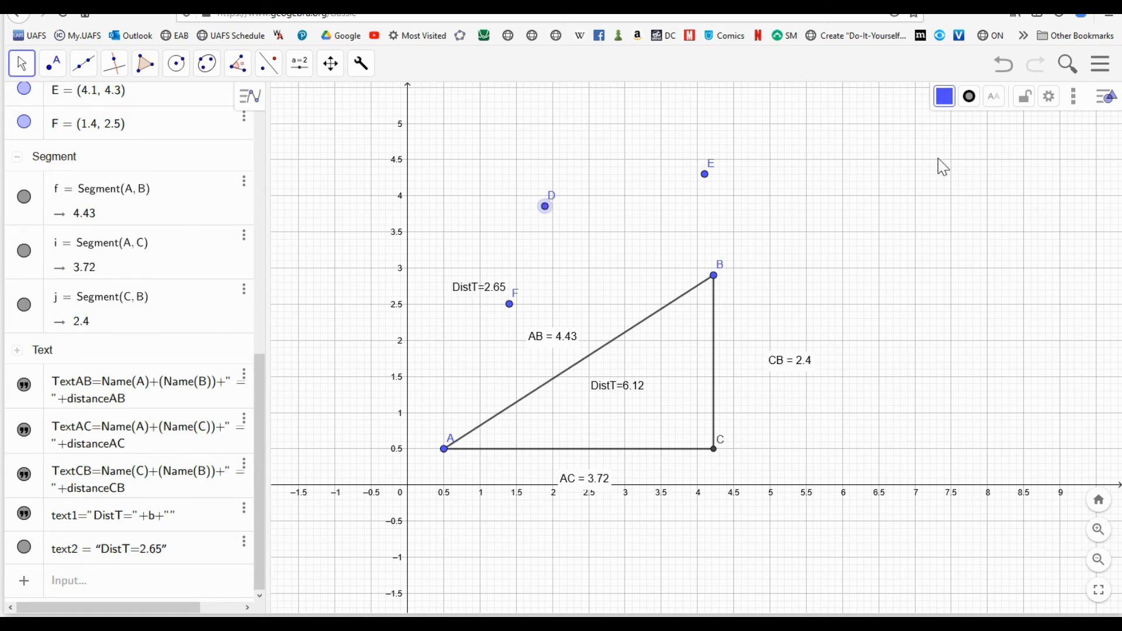
click(1101, 64)
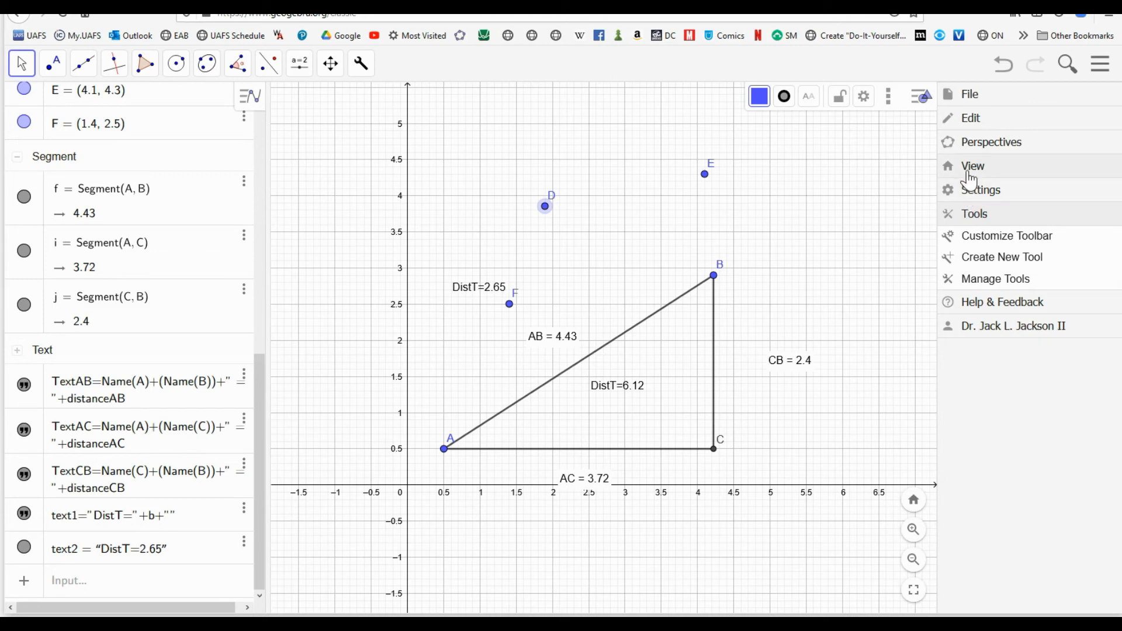
Uncheck Algebra in the View menu so the graph fills the window.
click(972, 166)
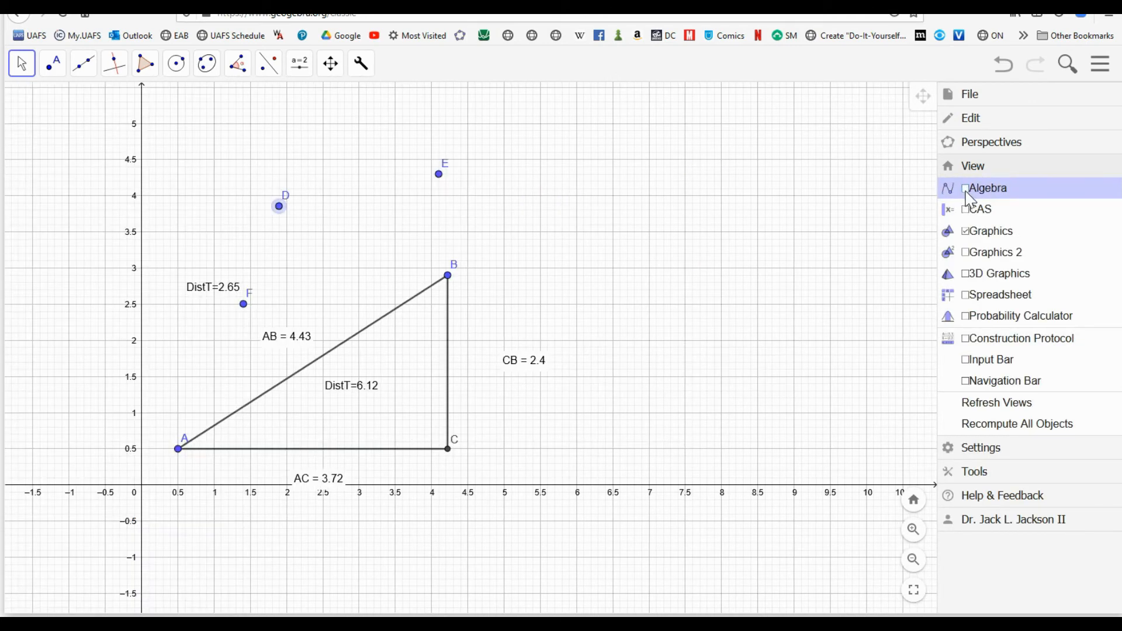
click(988, 188)
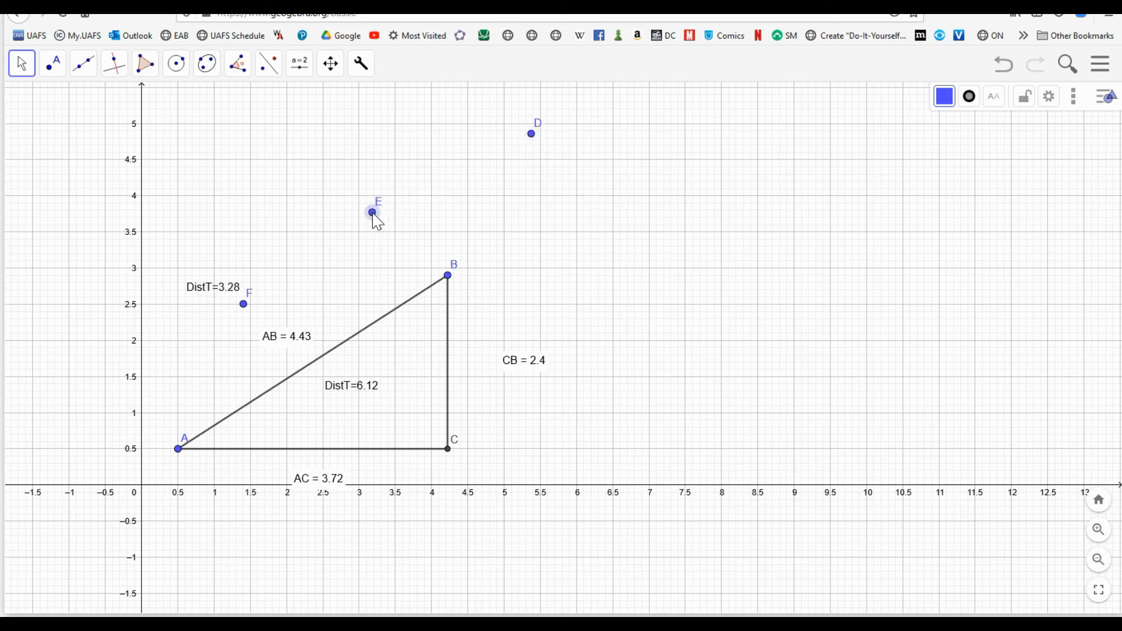
mouse_move(559, 354)
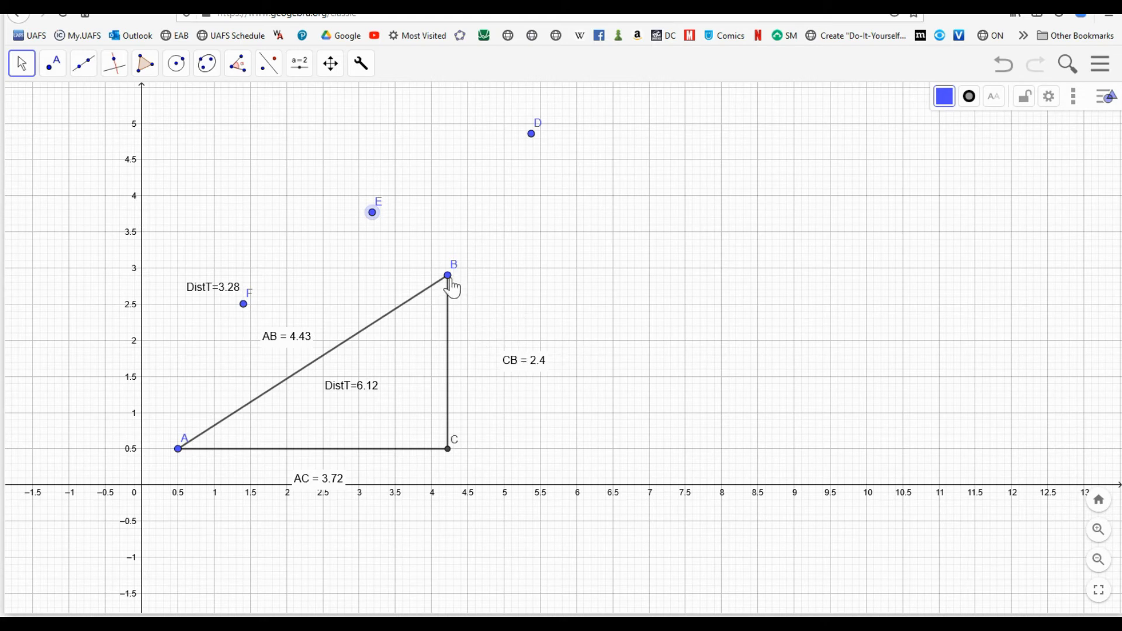
drag(447, 275, 428, 259)
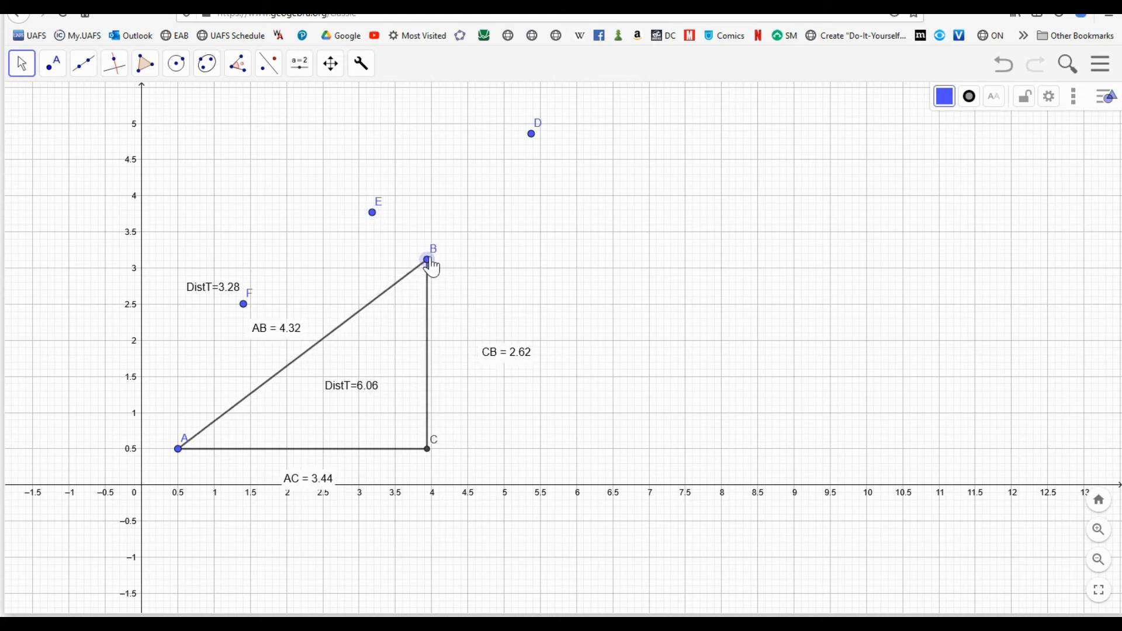
drag(427, 259, 430, 243)
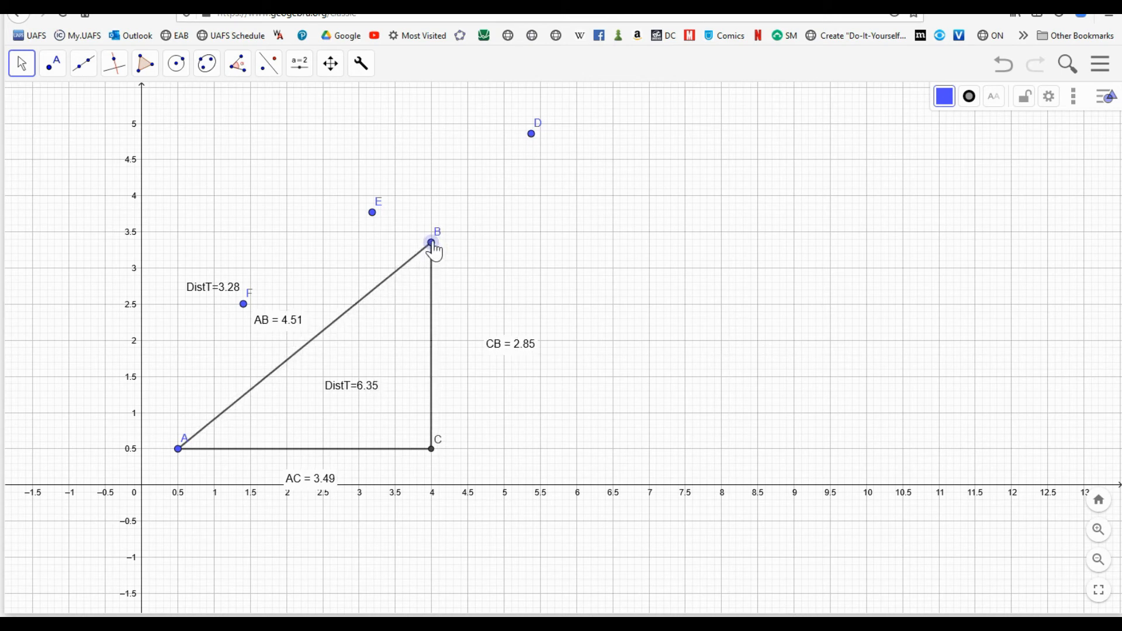
drag(430, 242, 430, 231)
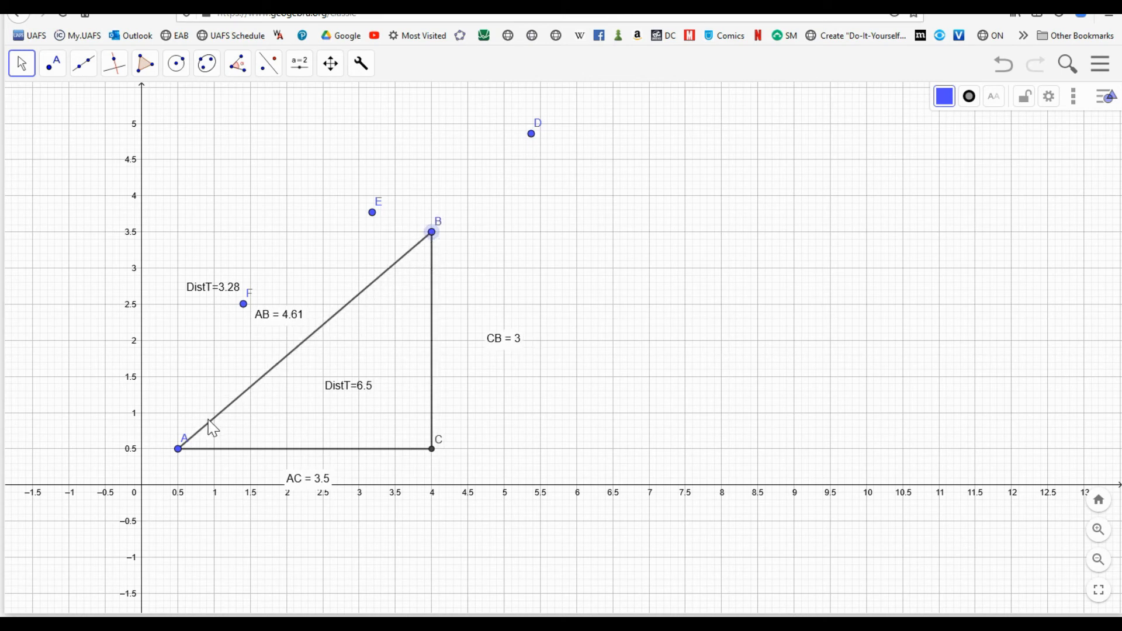
mouse_move(421, 478)
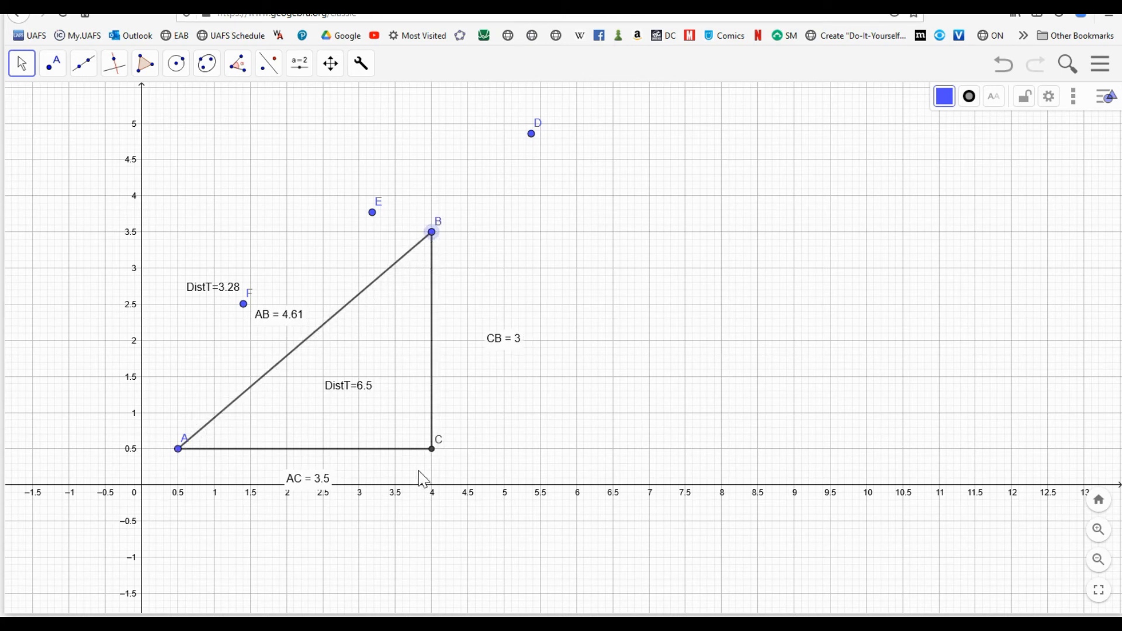
mouse_move(422, 246)
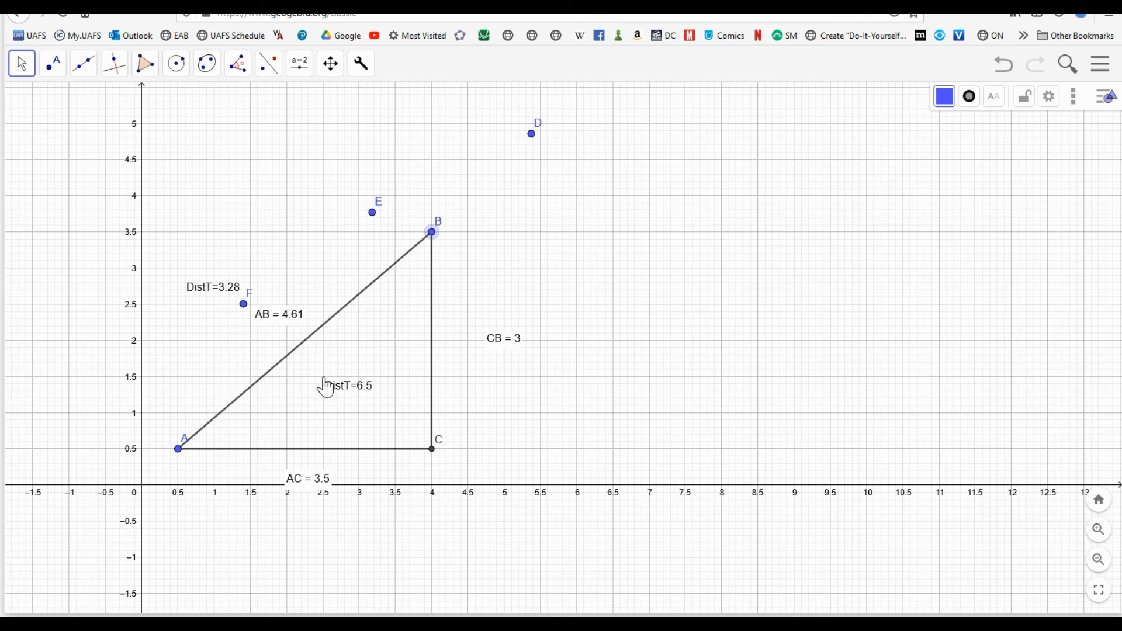
mouse_move(251, 380)
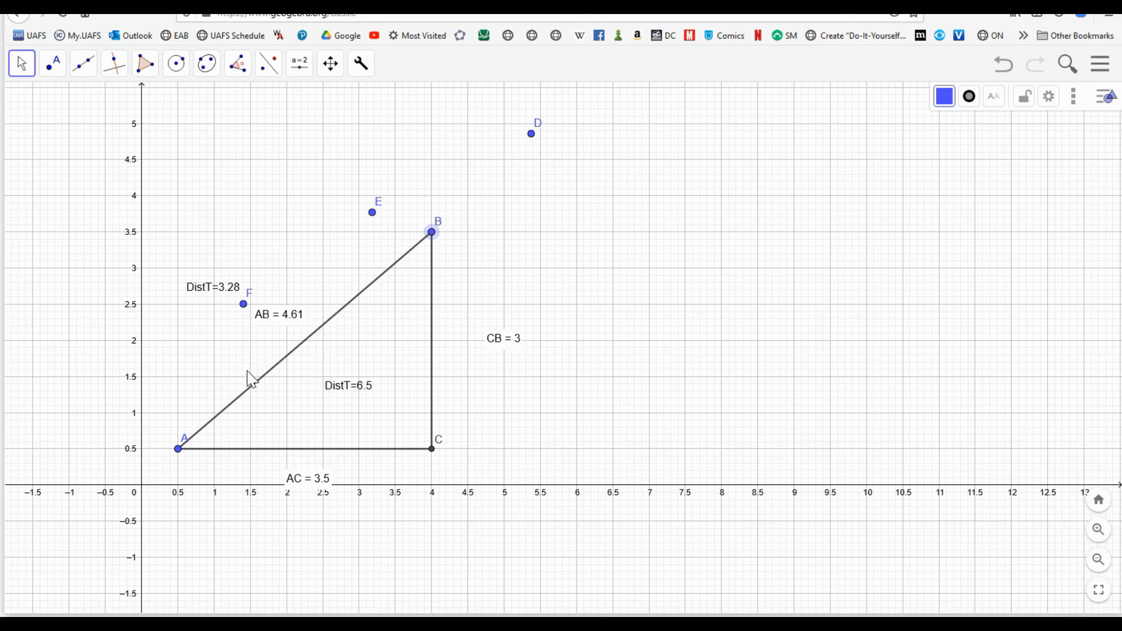
mouse_move(357, 392)
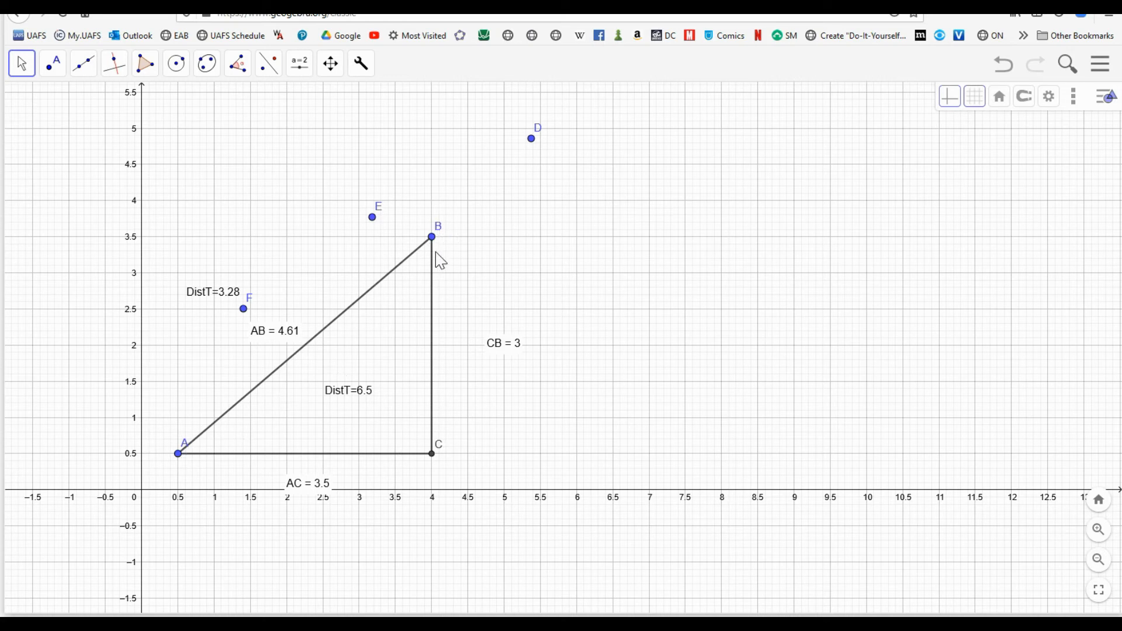
mouse_move(297, 351)
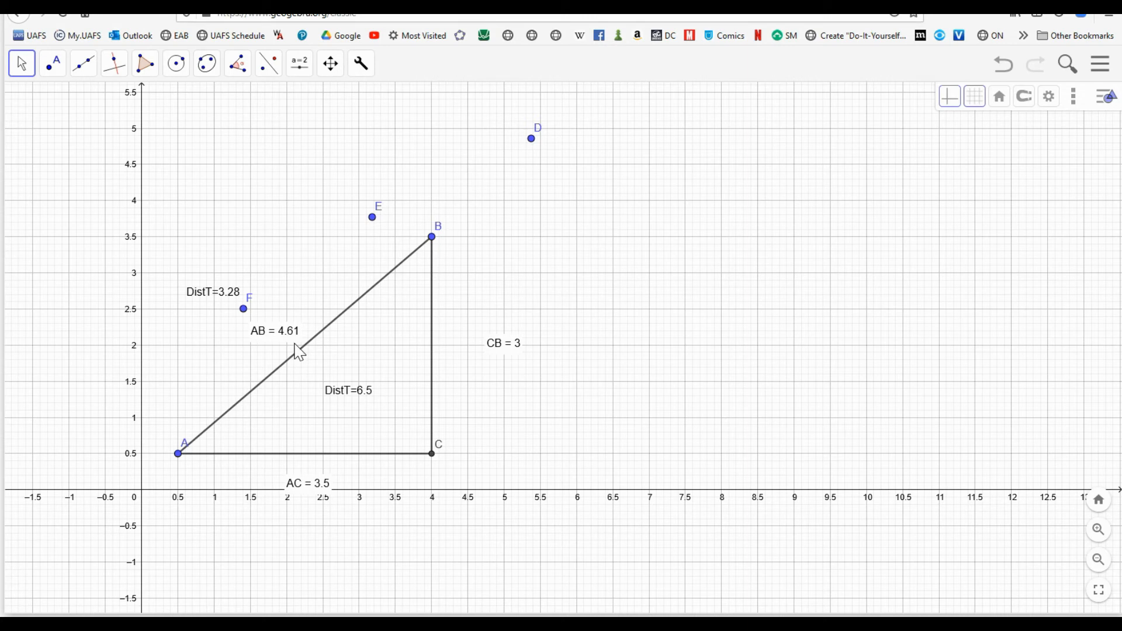
mouse_move(300, 393)
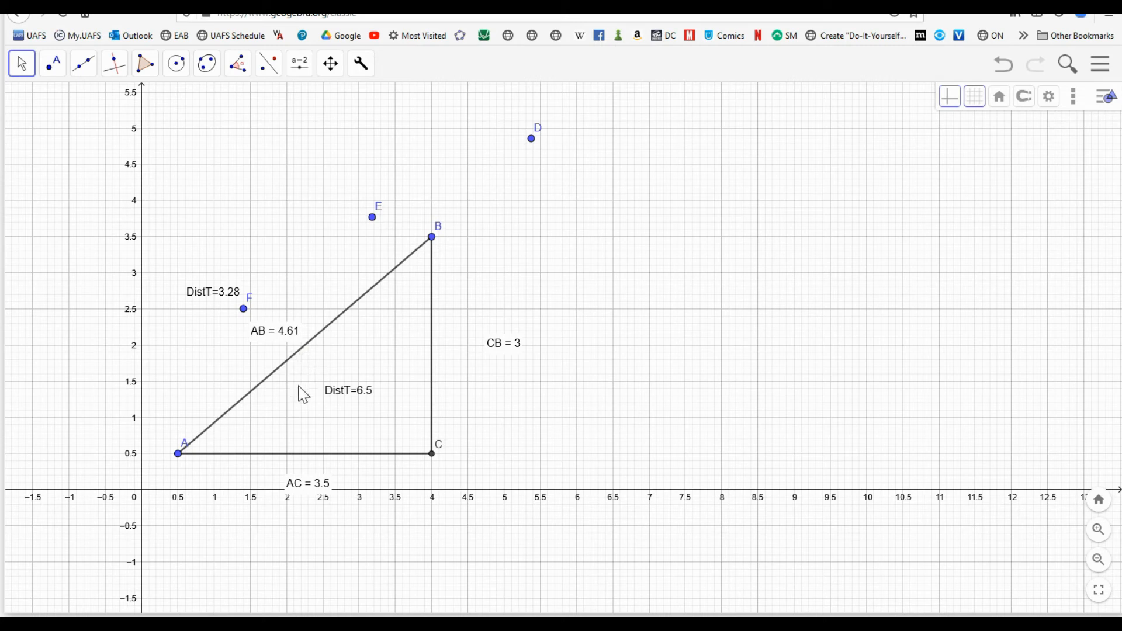
mouse_move(380, 401)
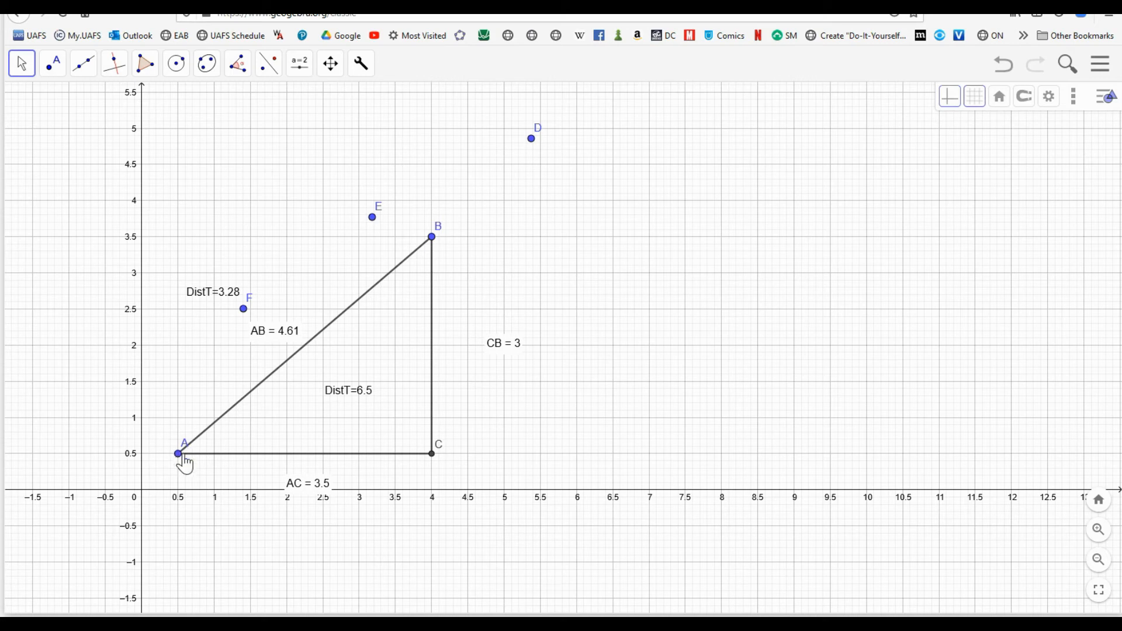
mouse_move(431, 236)
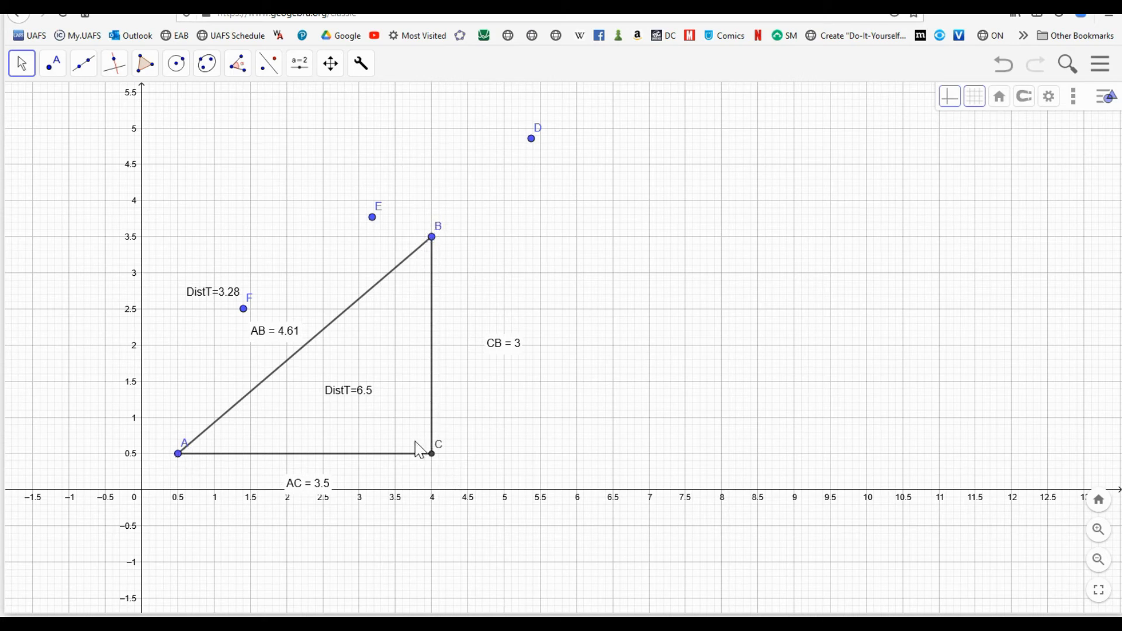
mouse_move(373, 447)
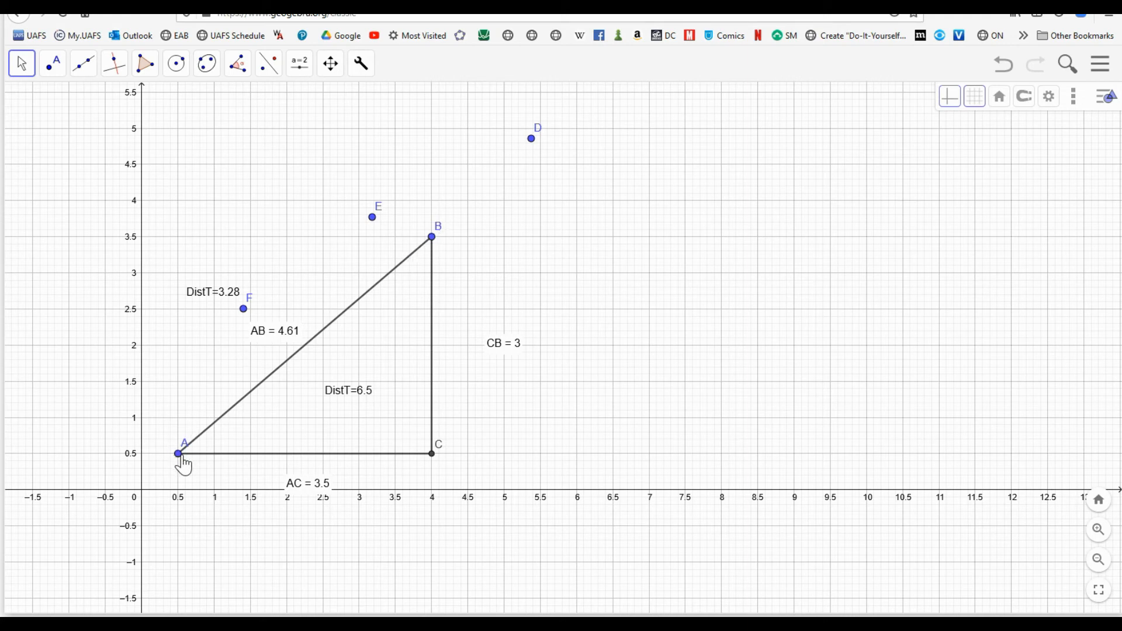
mouse_move(266, 399)
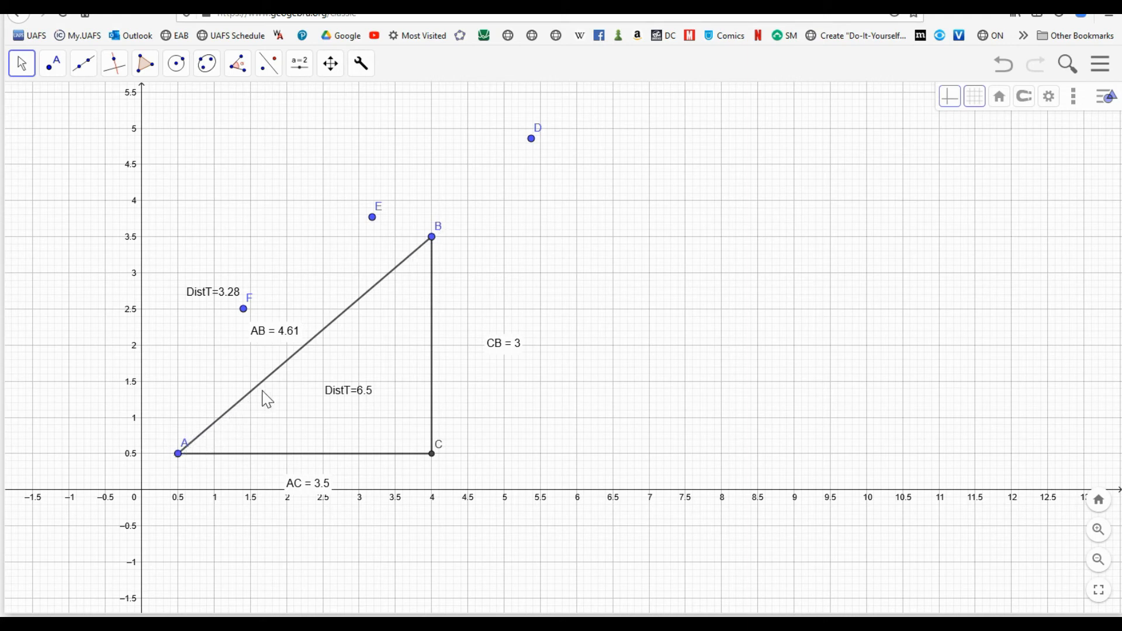
mouse_move(432, 238)
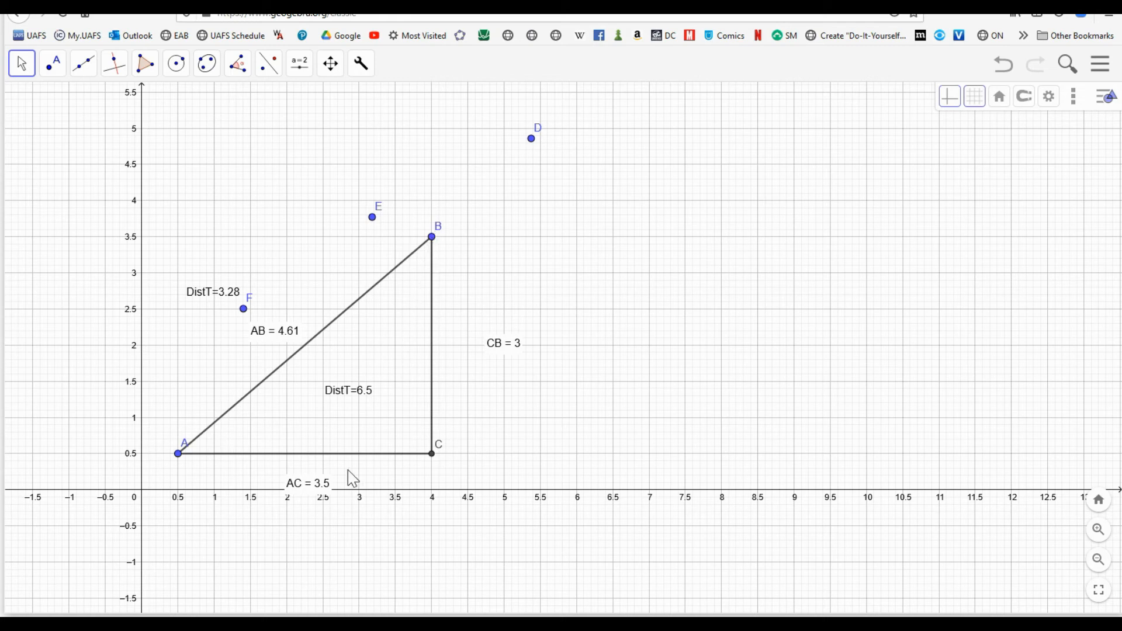
mouse_move(225, 442)
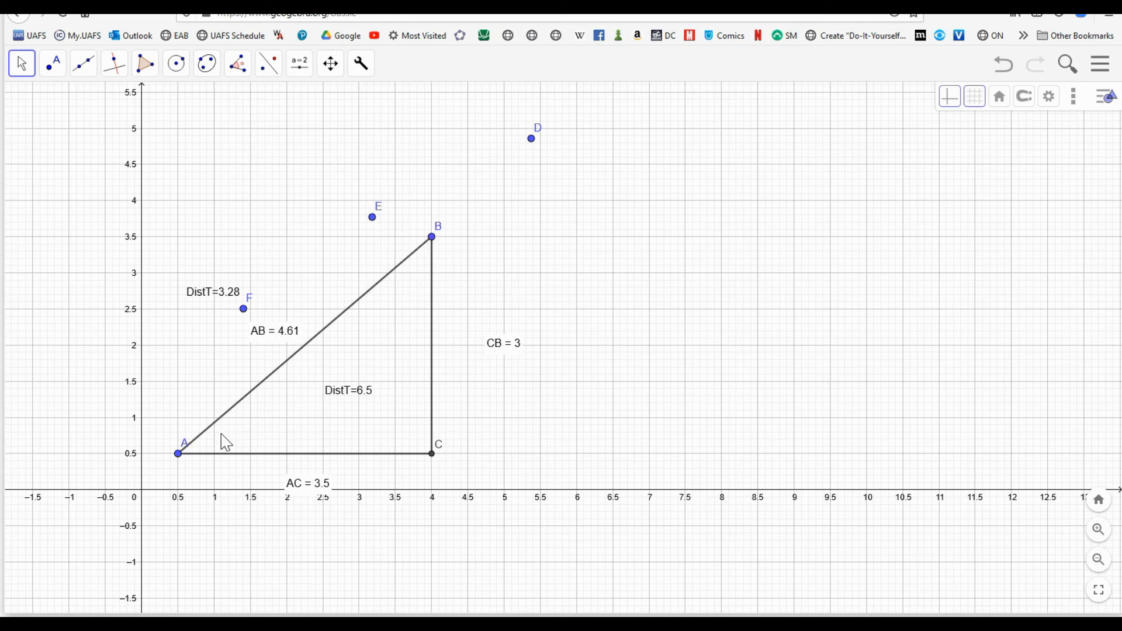
Place a point on hypotenuse AB with a DistT label, then slide it to B (6.5).
click(52, 63)
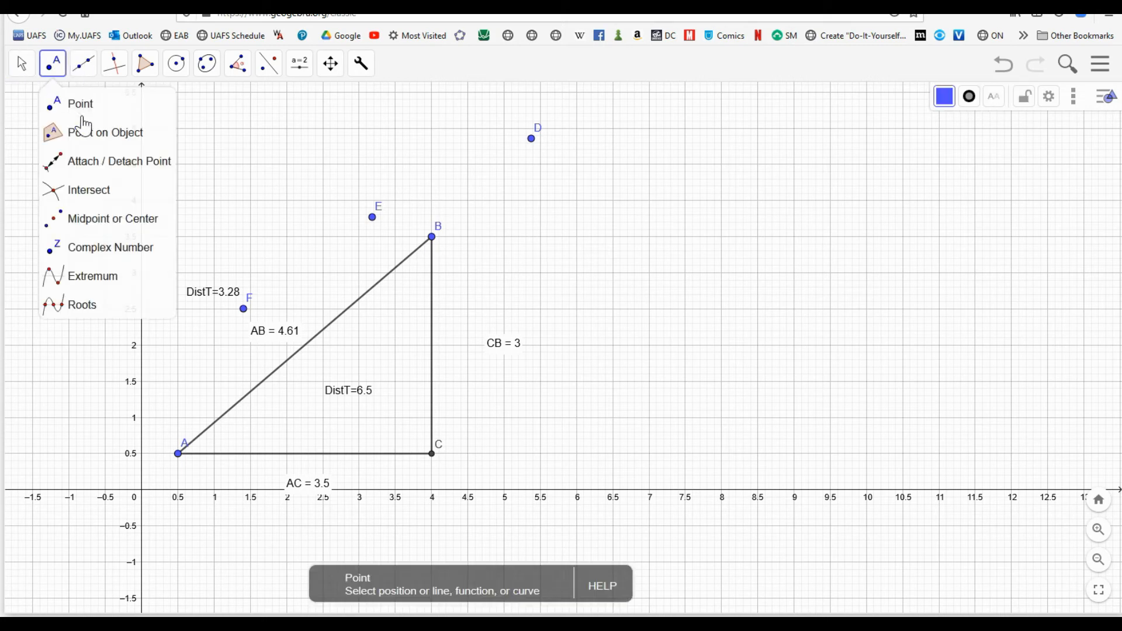
click(263, 380)
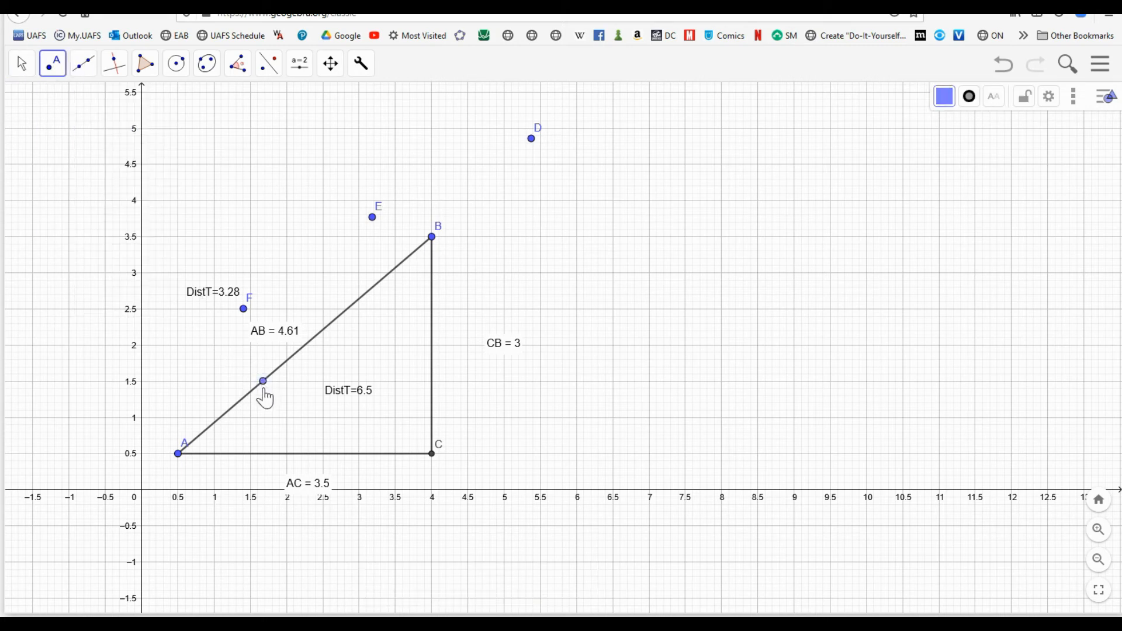
mouse_move(296, 86)
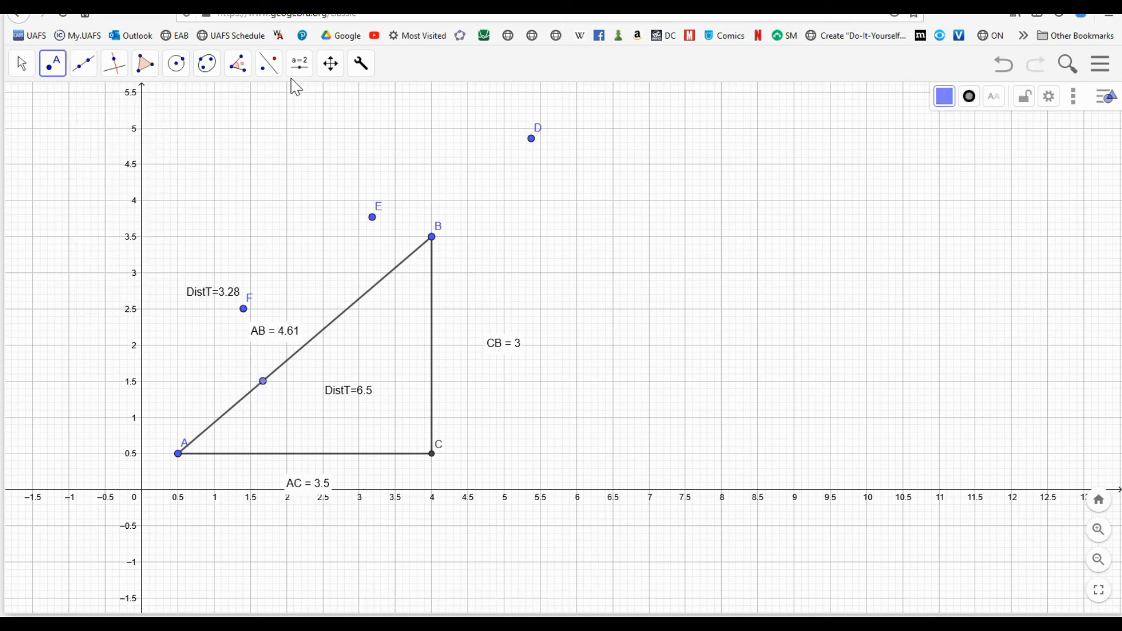
click(360, 63)
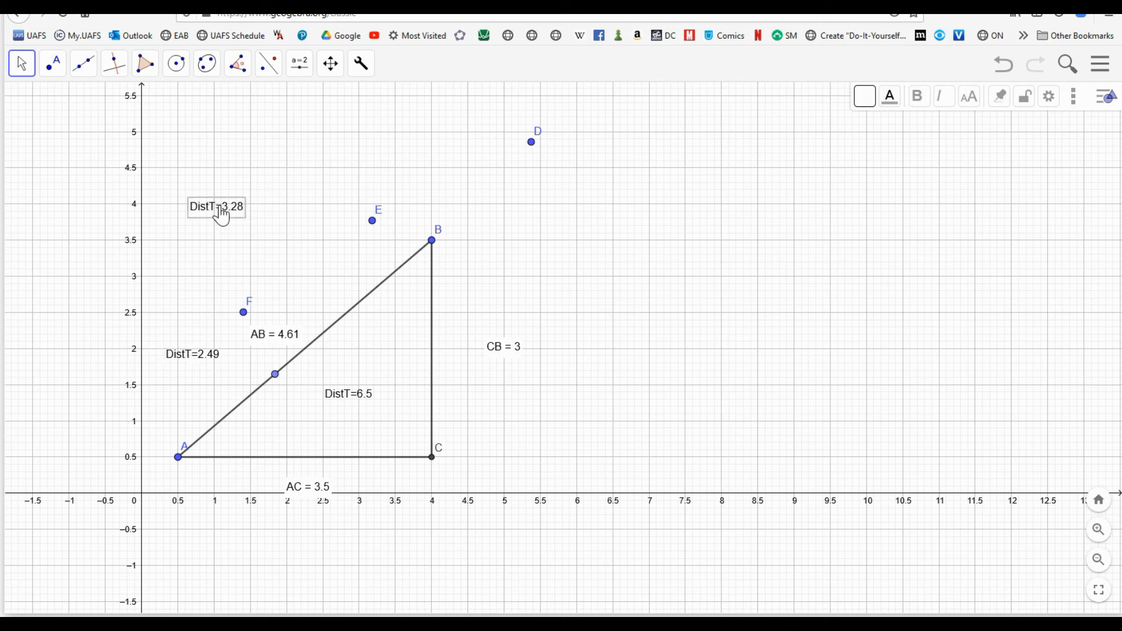
drag(274, 373, 349, 312)
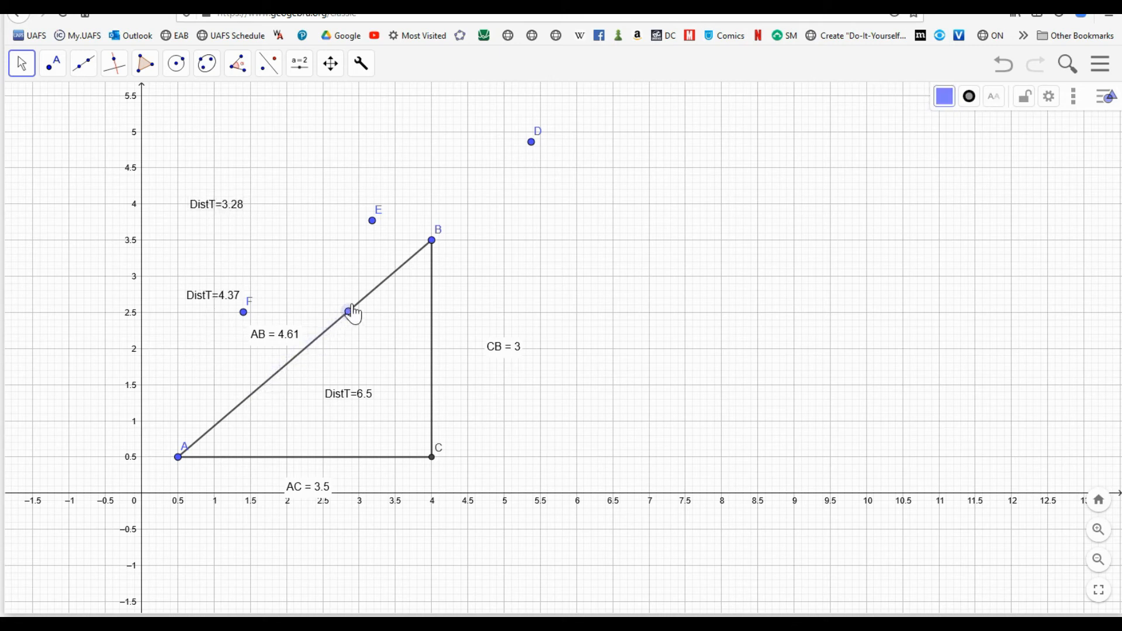
drag(350, 311, 185, 457)
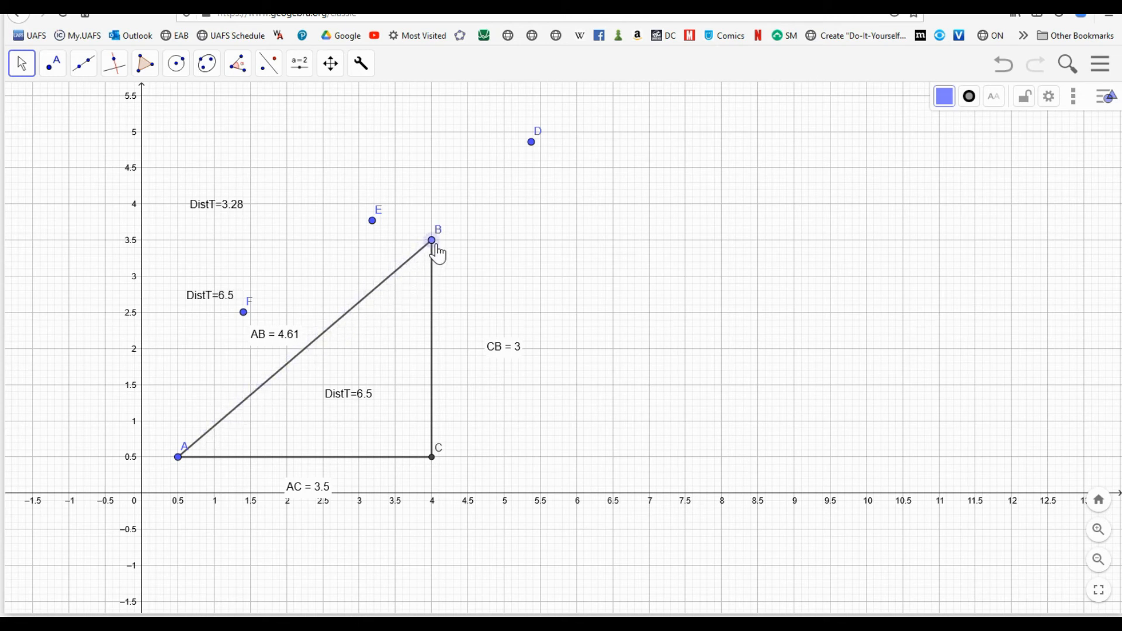
drag(432, 239, 233, 409)
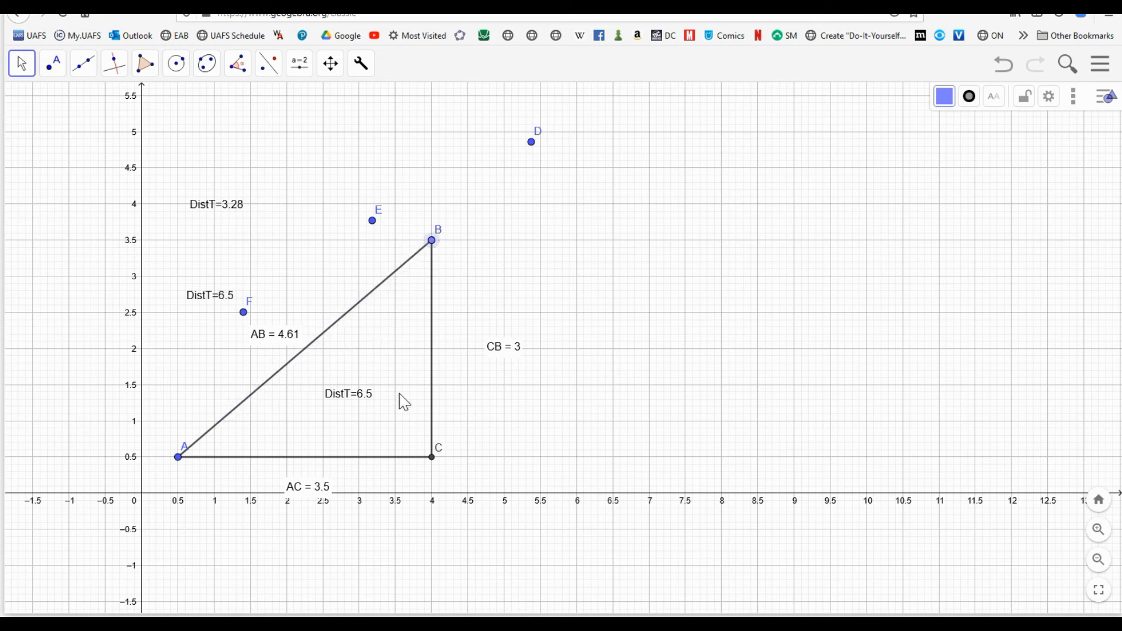
mouse_move(337, 455)
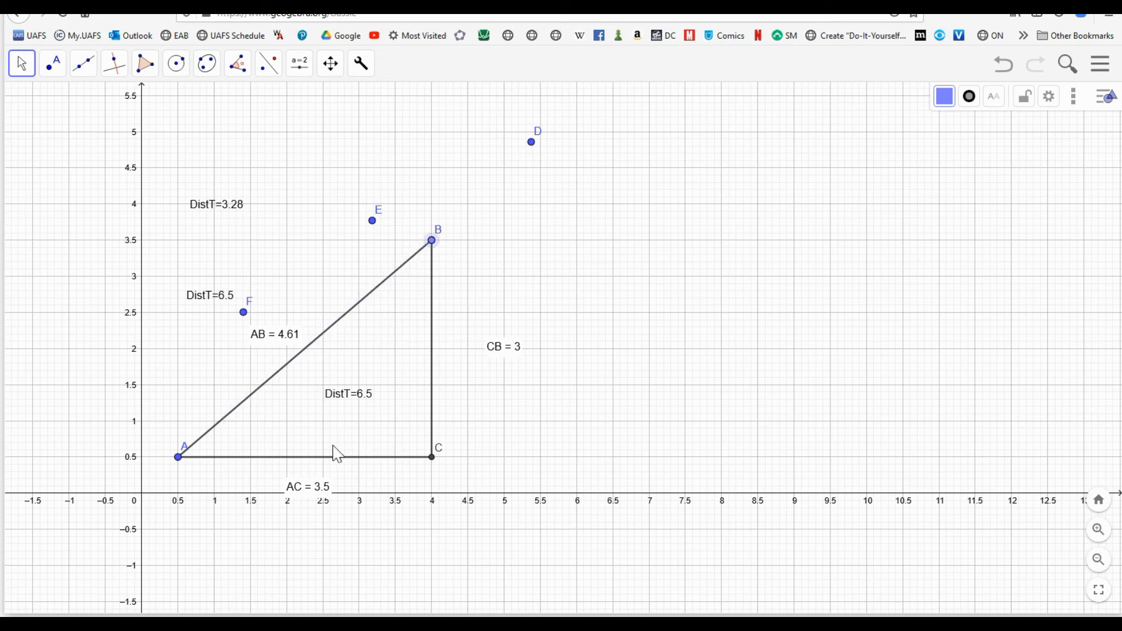
mouse_move(349, 459)
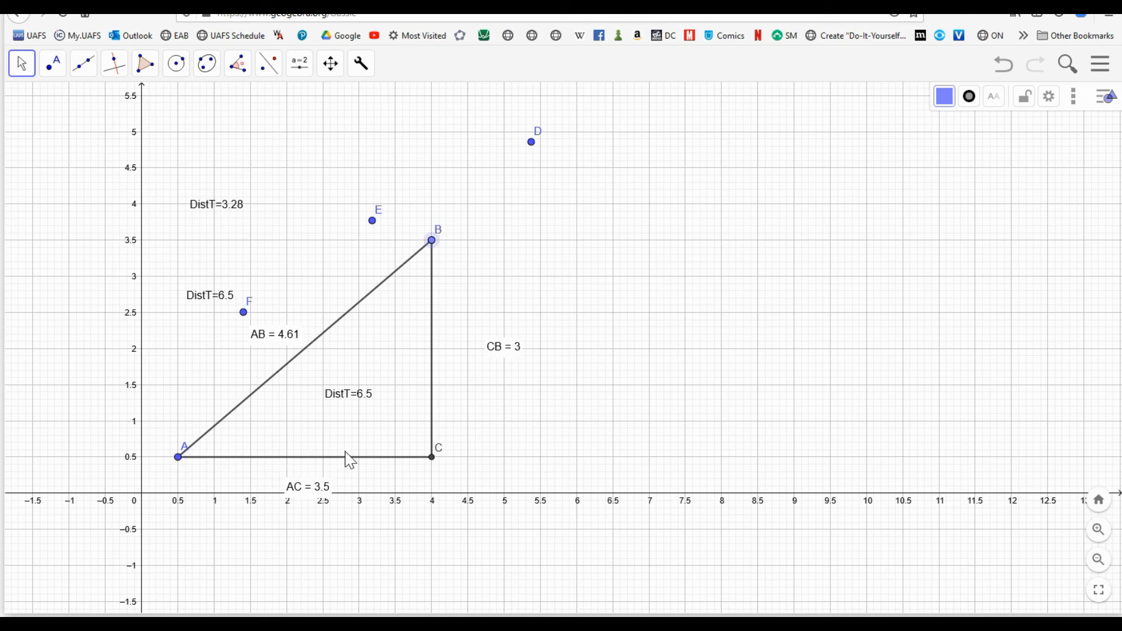
mouse_move(431, 465)
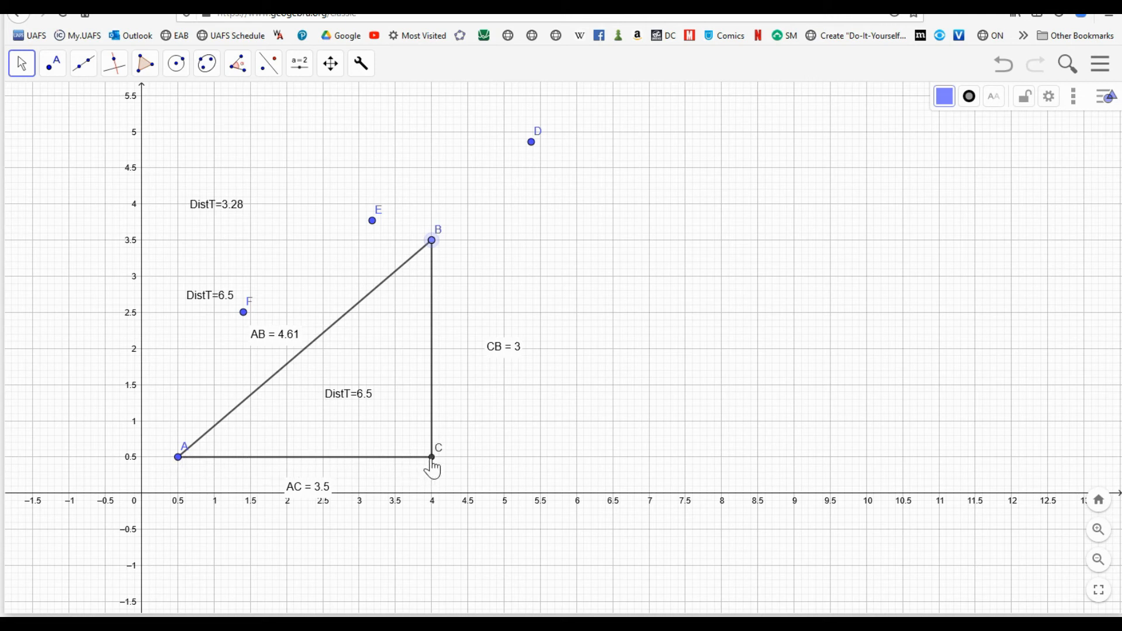
mouse_move(436, 246)
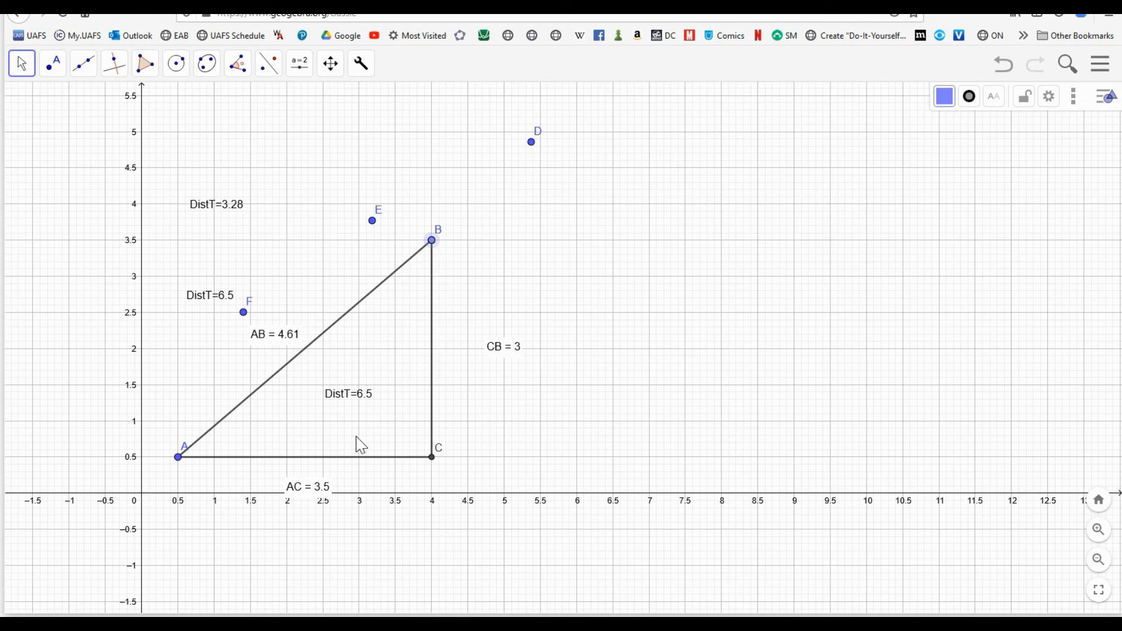
mouse_move(379, 415)
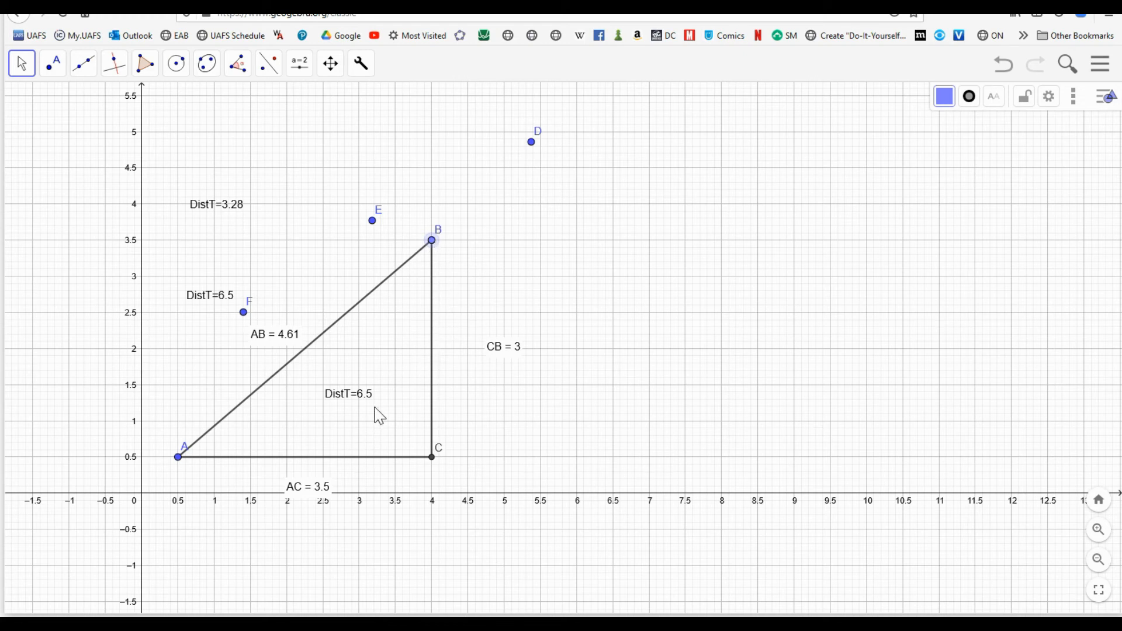
mouse_move(327, 358)
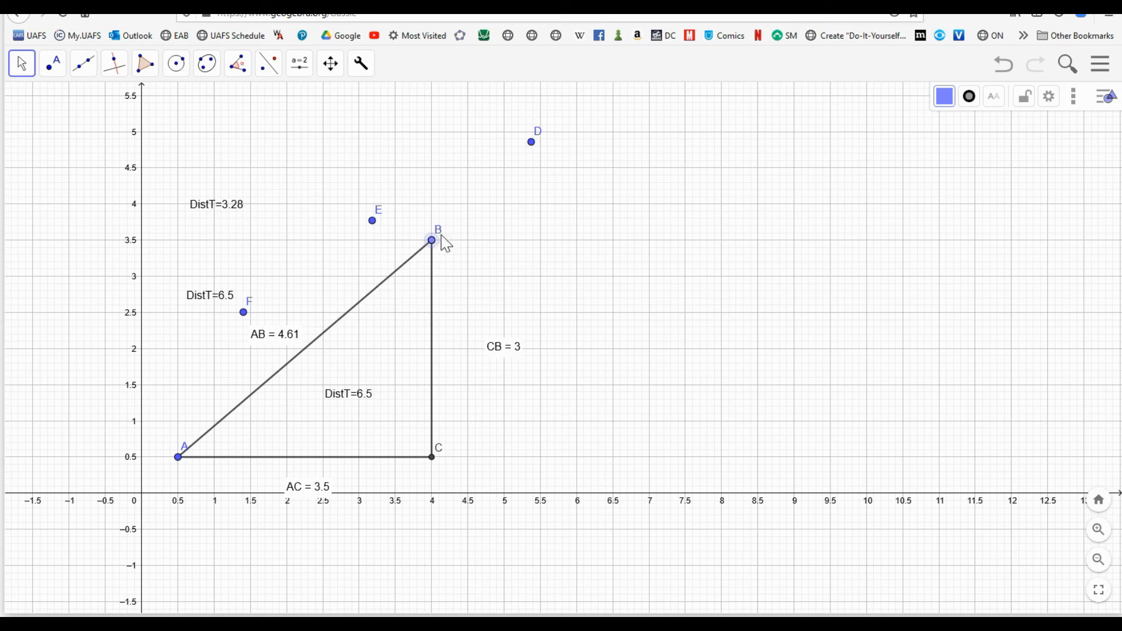
mouse_move(435, 379)
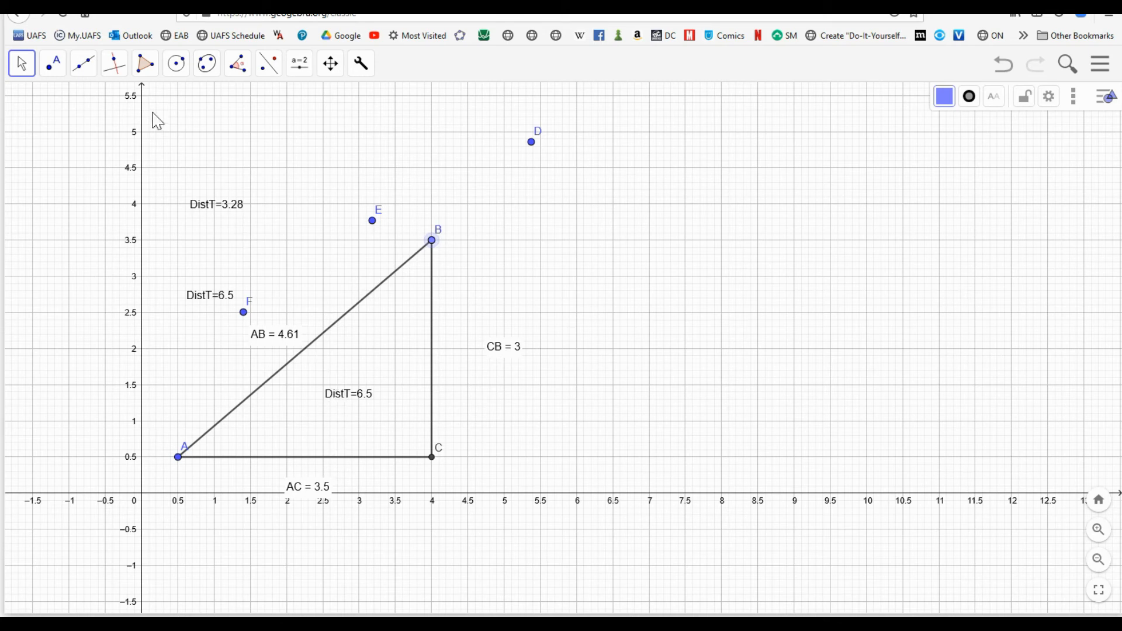
click(83, 64)
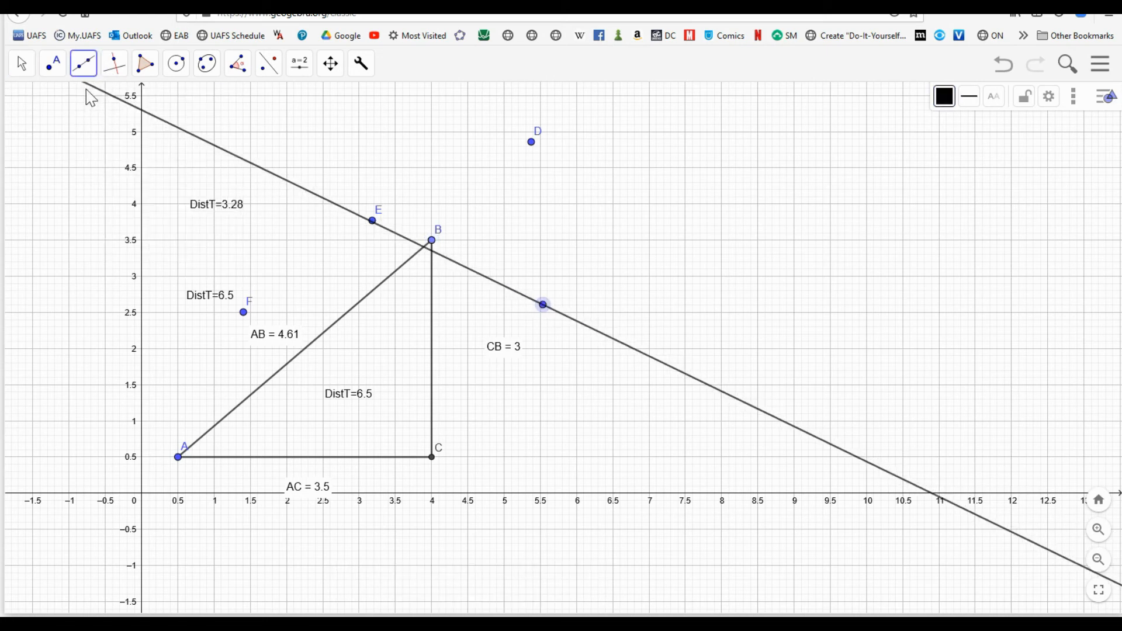
click(22, 63)
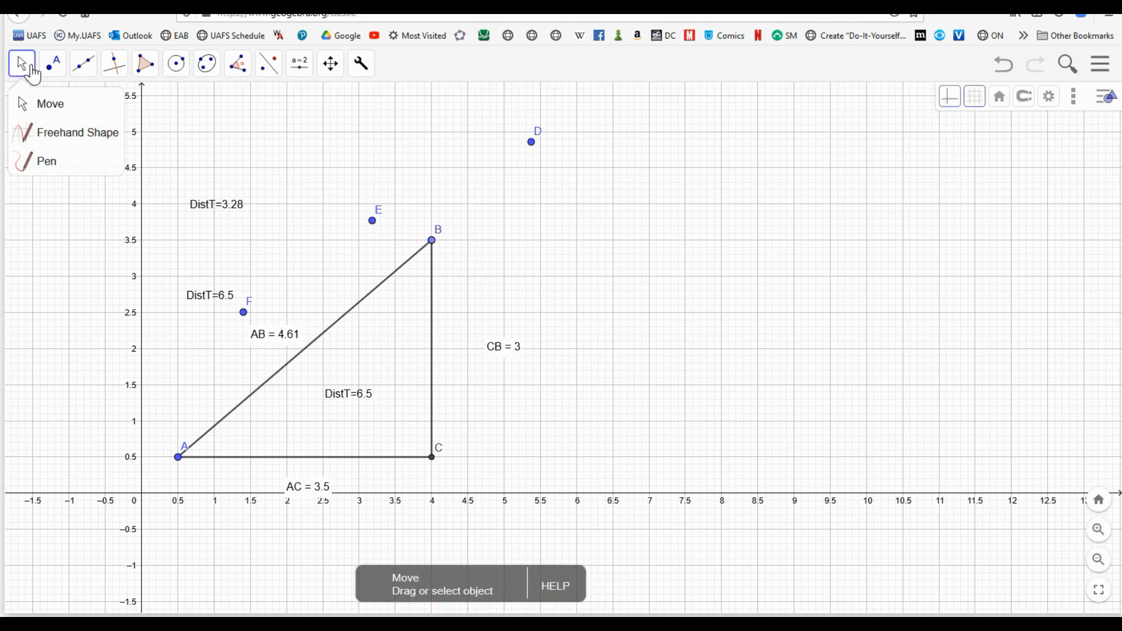
click(622, 299)
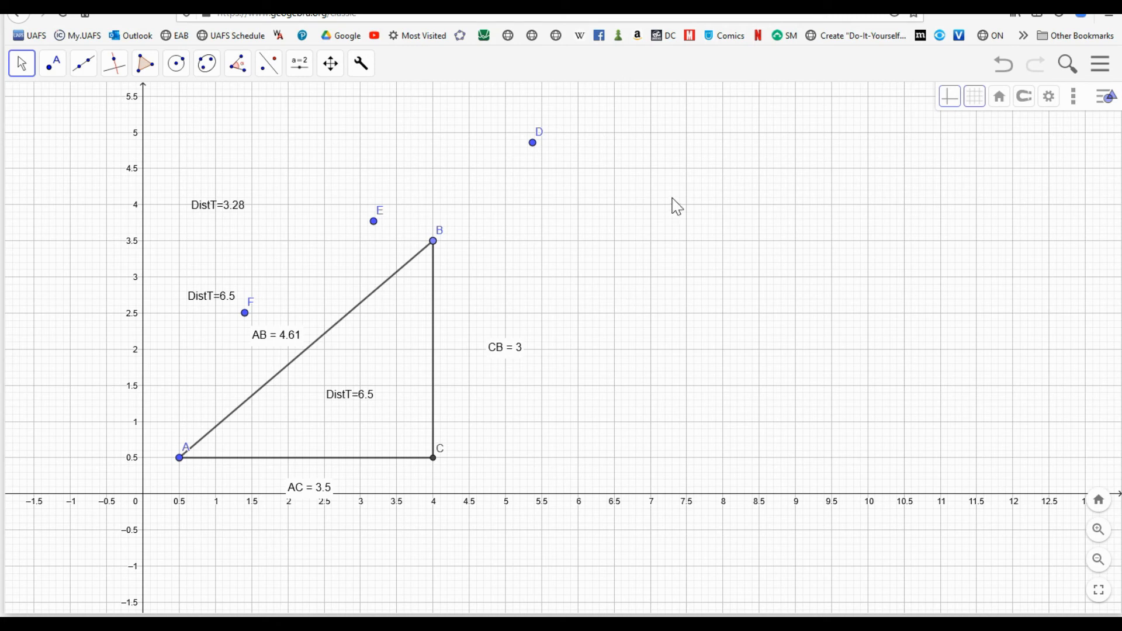
mouse_move(426, 268)
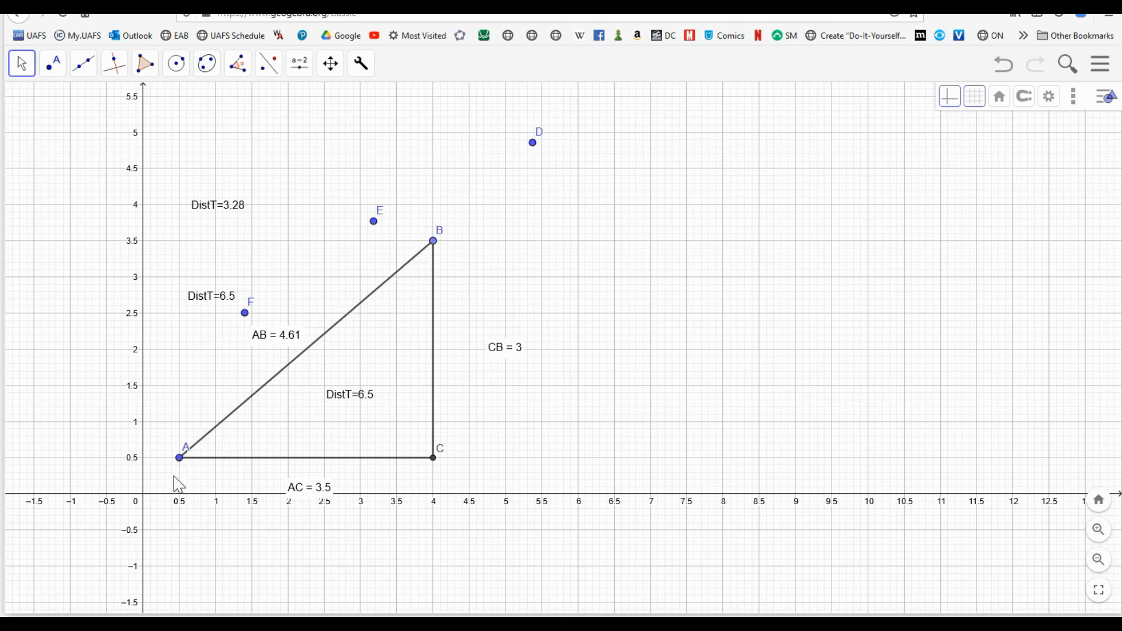
mouse_move(396, 465)
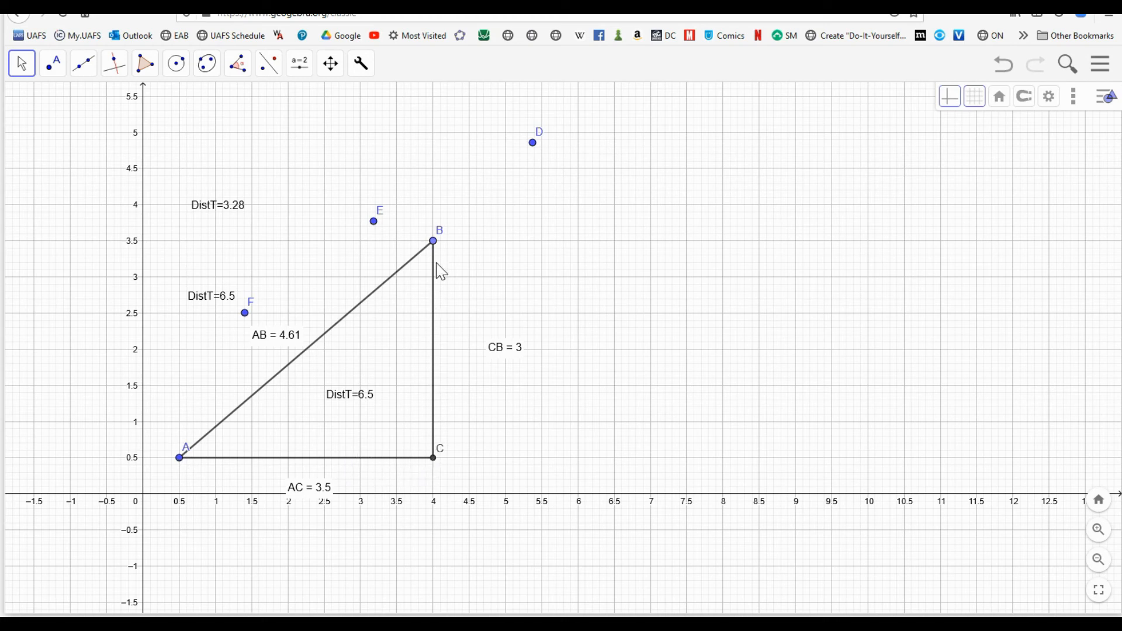
mouse_move(432, 241)
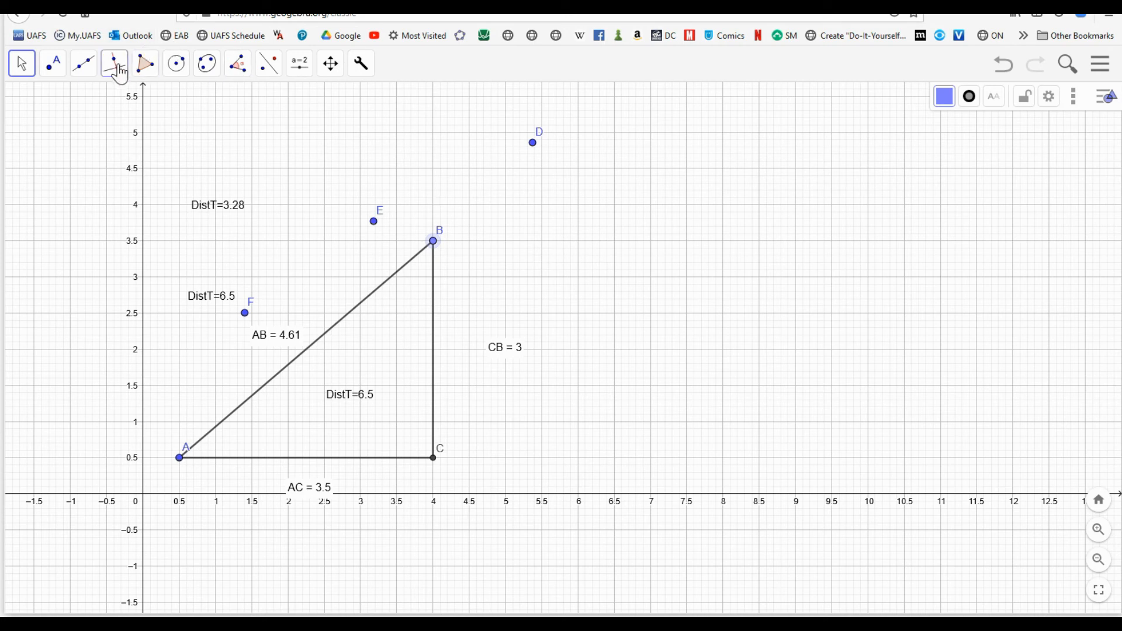
Draw a ray and swing it up-left so it passes through vertex B.
click(83, 63)
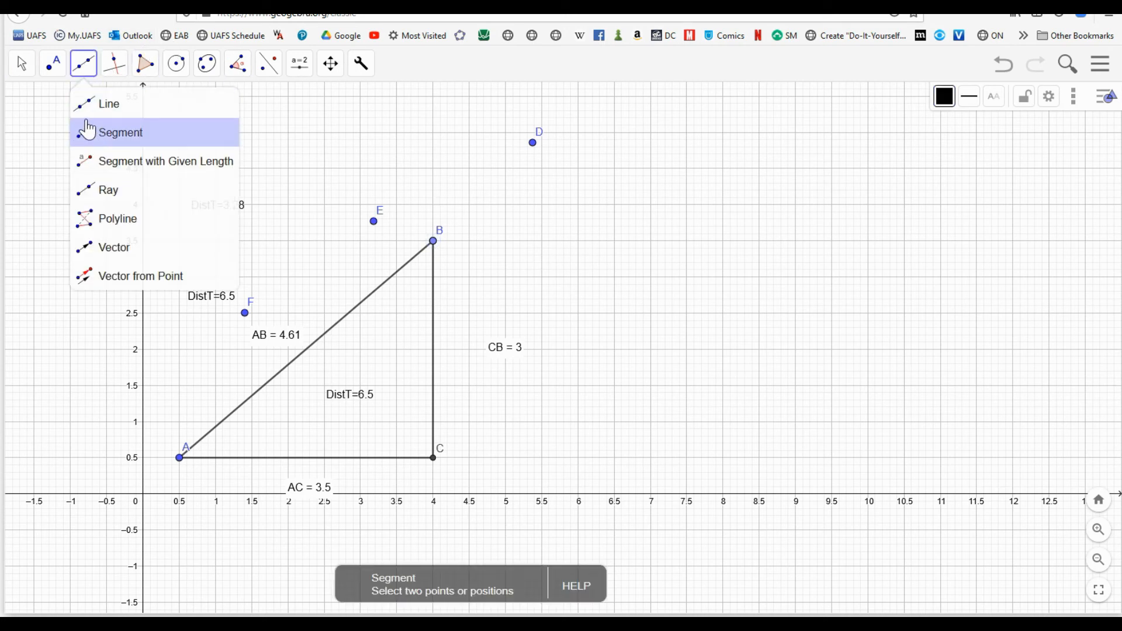
click(108, 189)
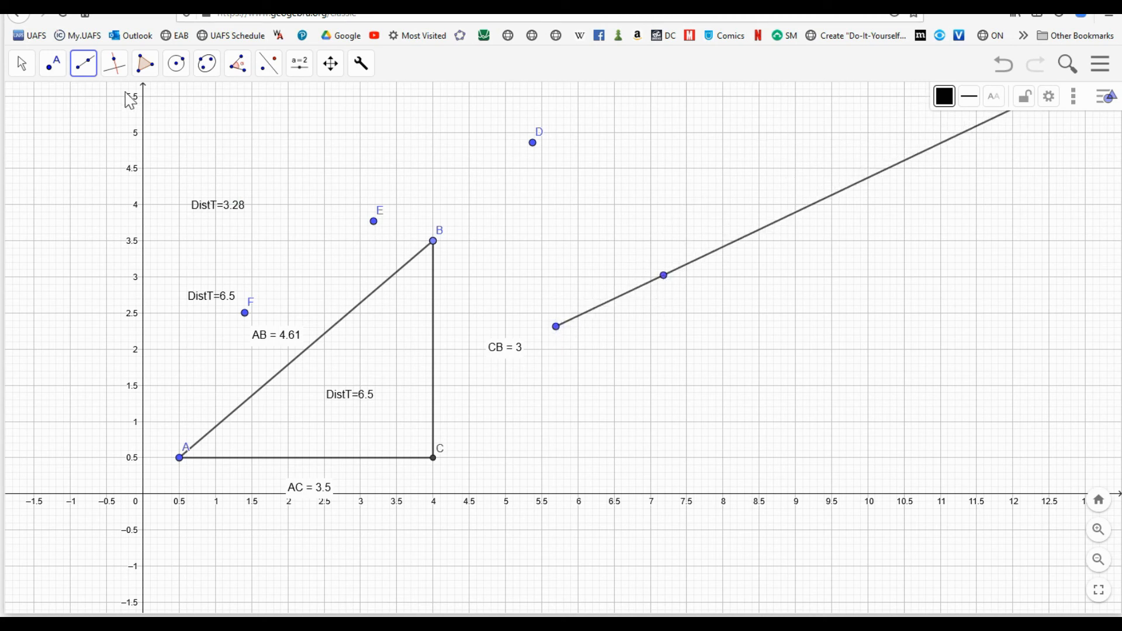
click(21, 64)
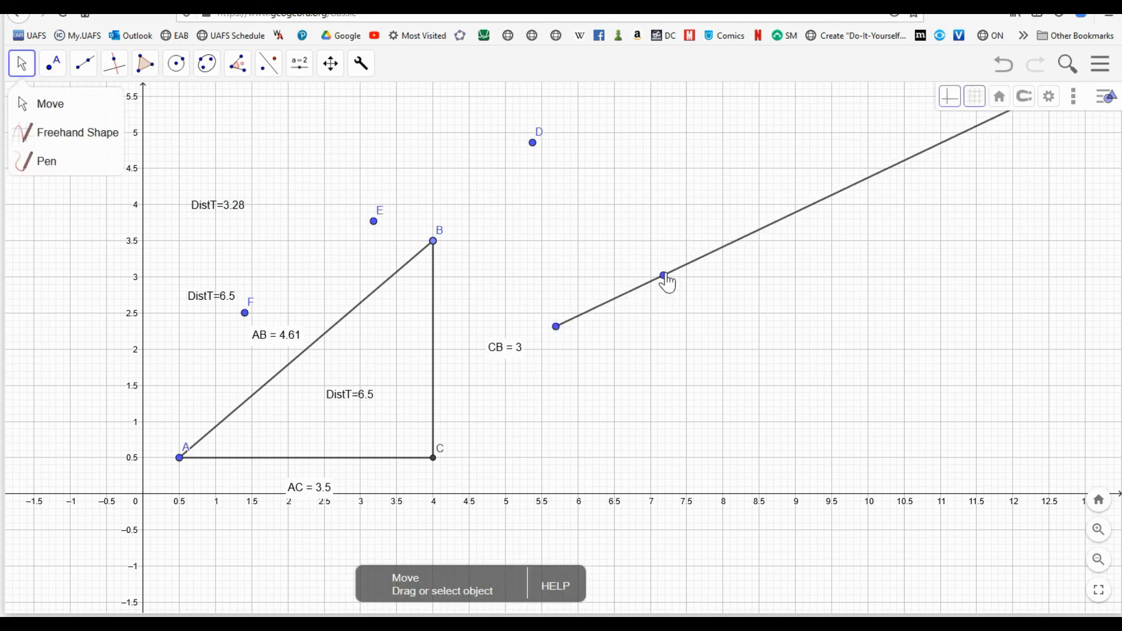
drag(662, 275, 469, 272)
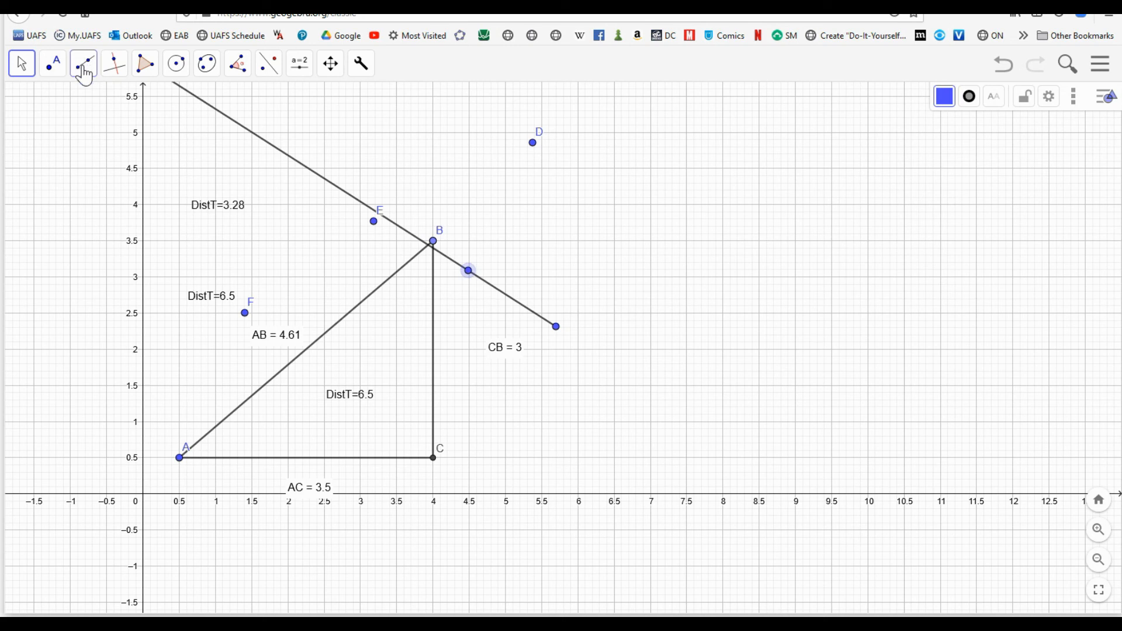
Add a line right of the triangle near D, sloped to match the ray.
click(84, 64)
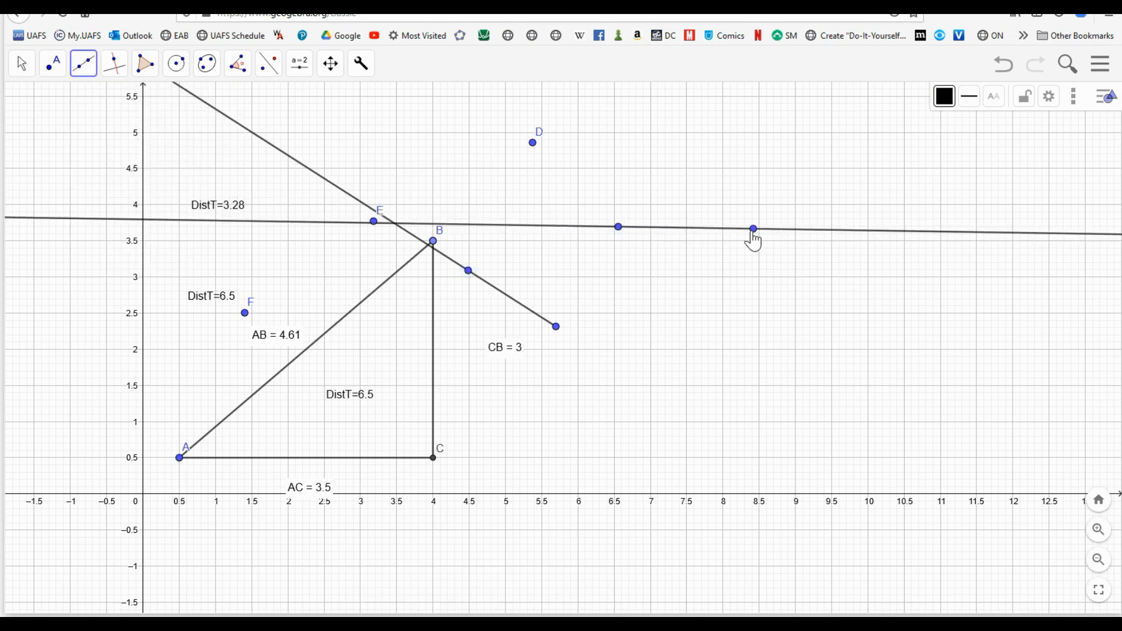
click(21, 63)
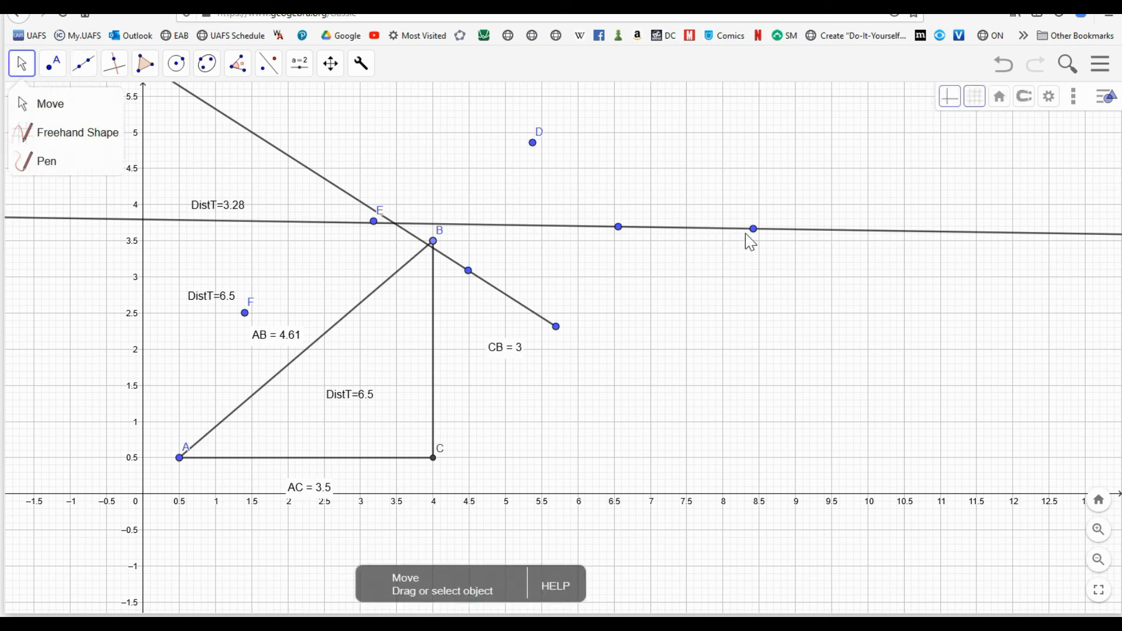
drag(752, 230, 685, 328)
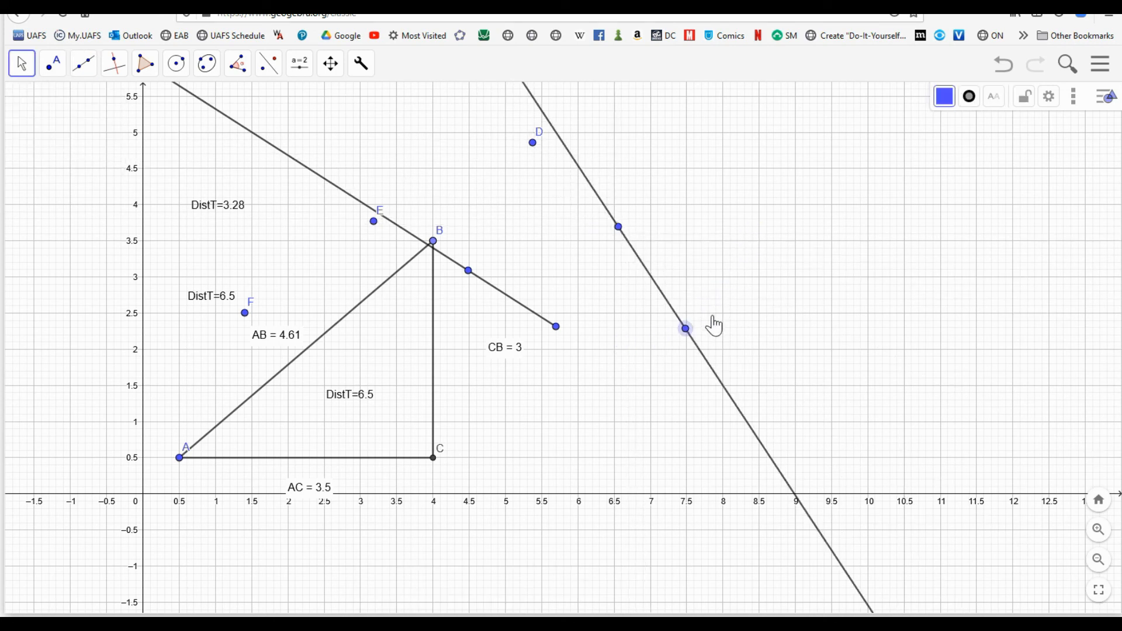
drag(685, 328, 722, 313)
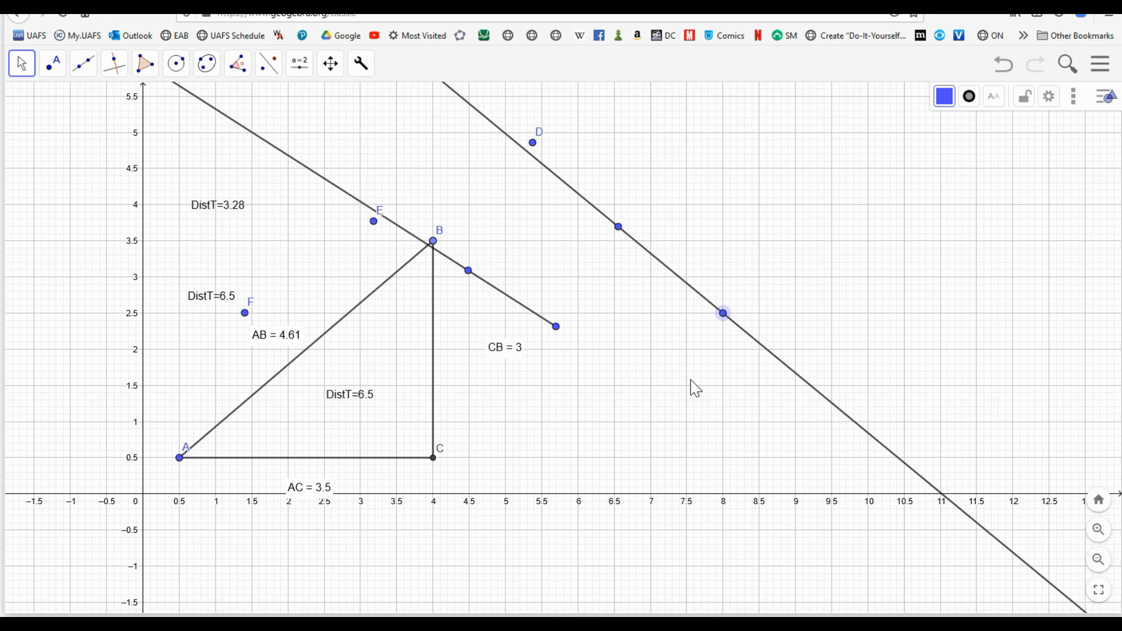
mouse_move(407, 355)
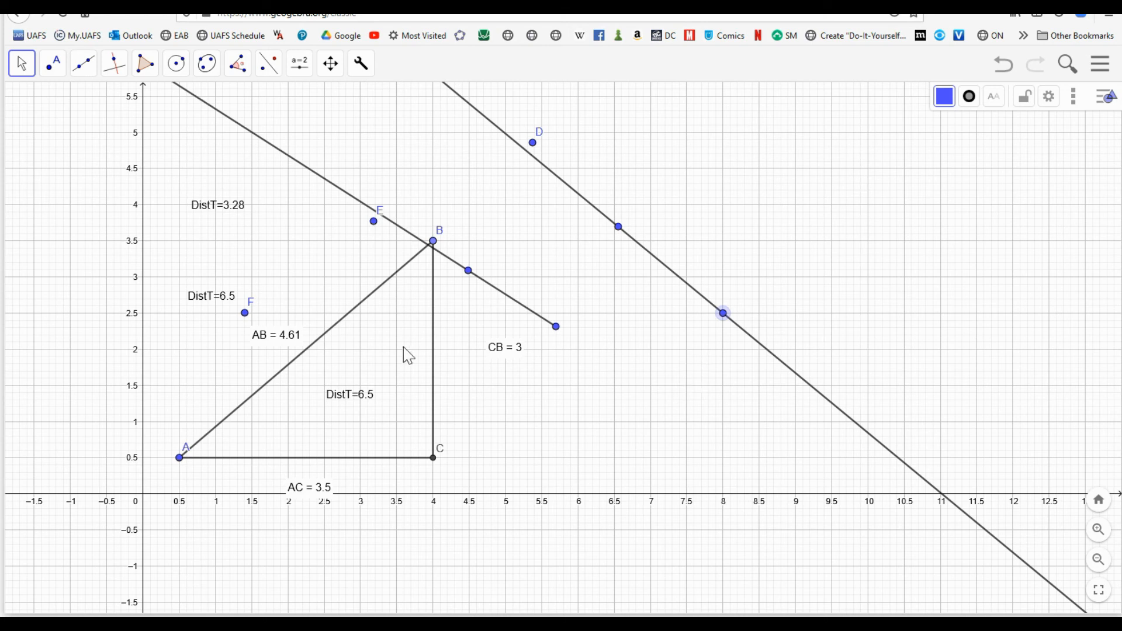